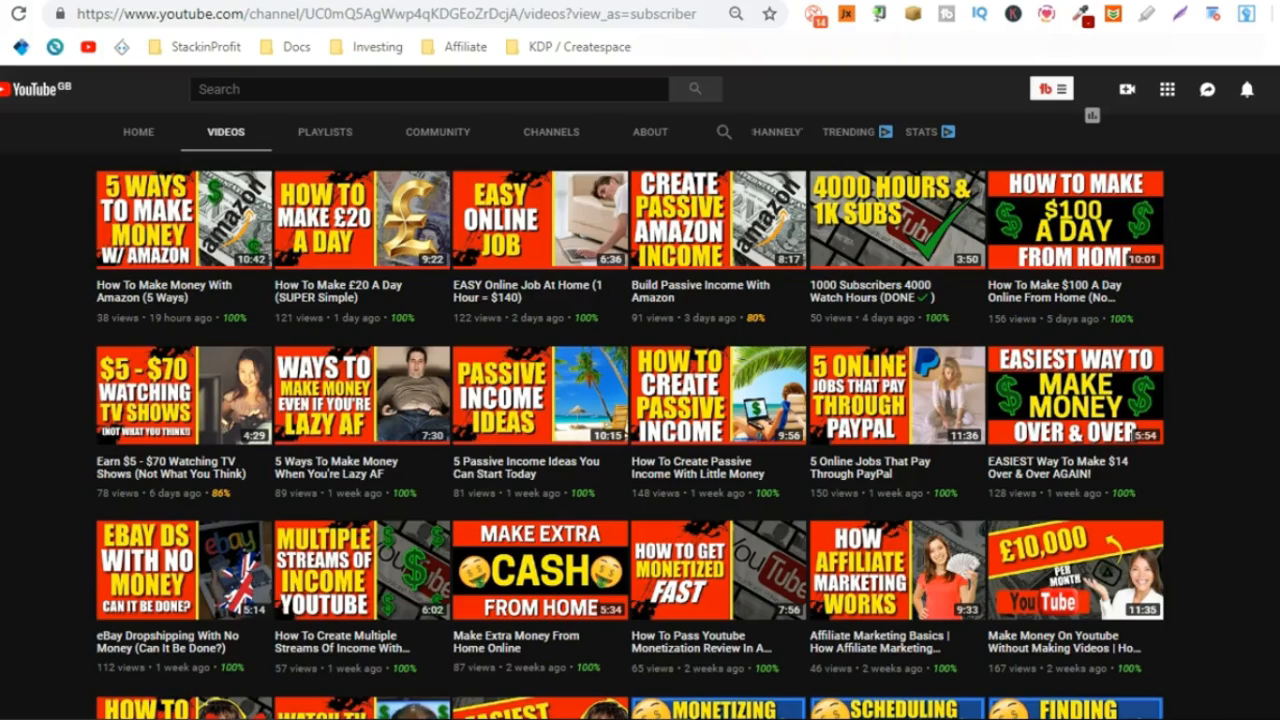
# Scroll through the channel's Videos grid of money-making uploads.
pyautogui.scroll(-3)
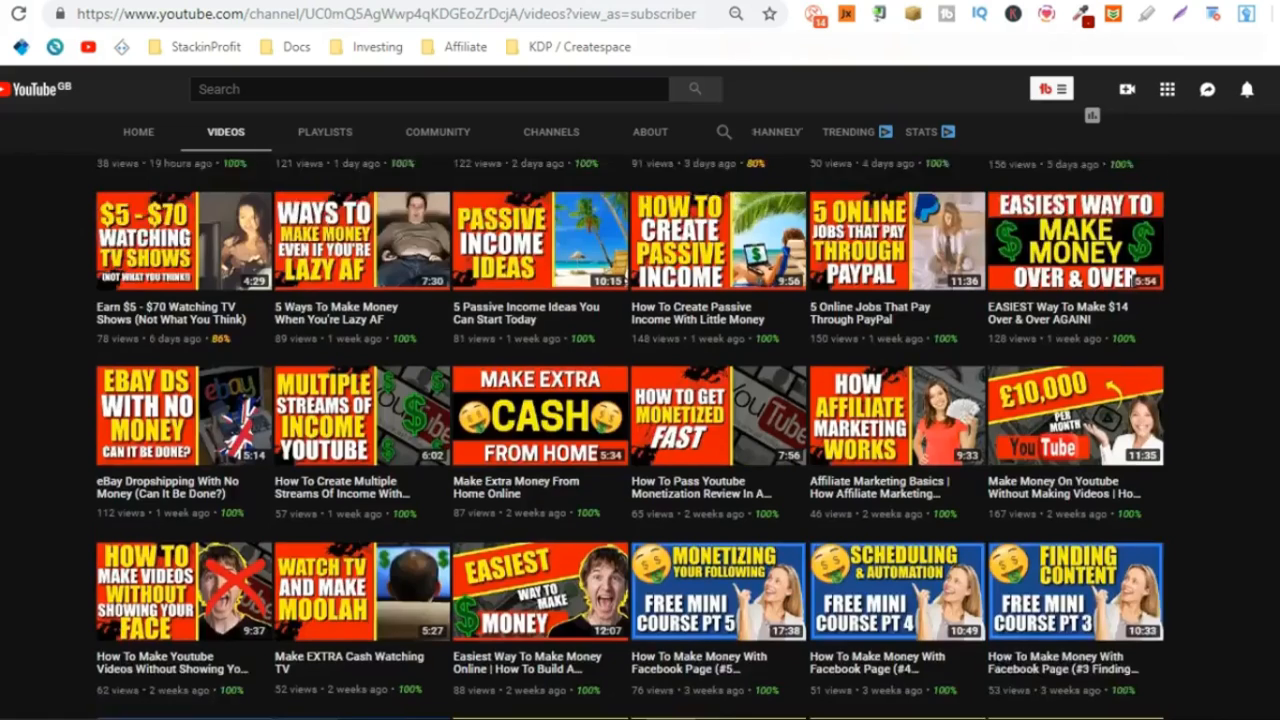
pyautogui.scroll(-3)
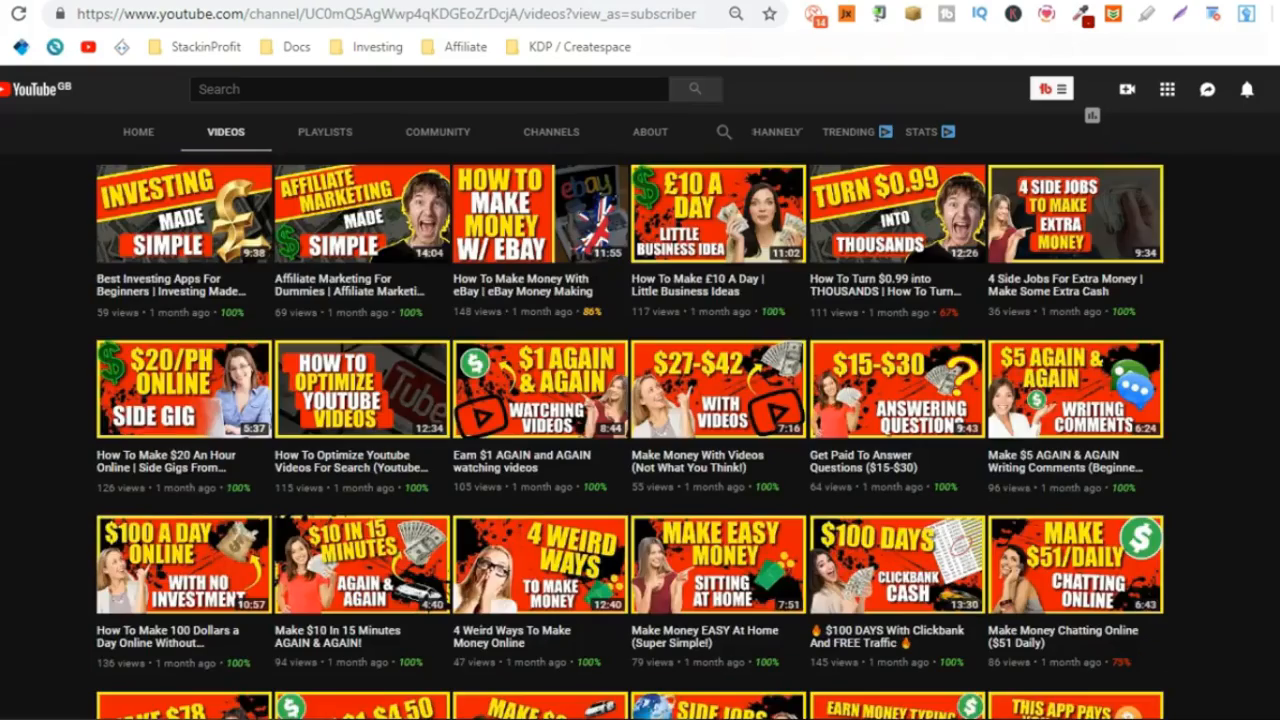
pyautogui.scroll(-3)
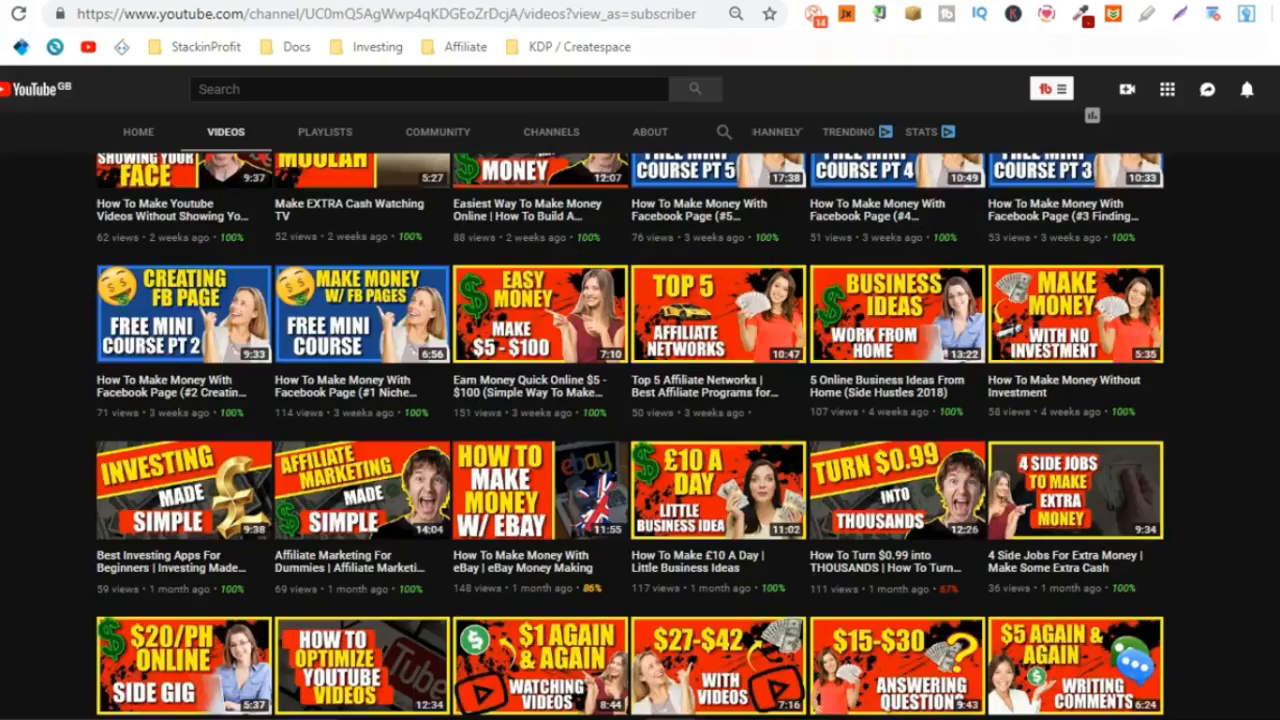
pyautogui.scroll(3)
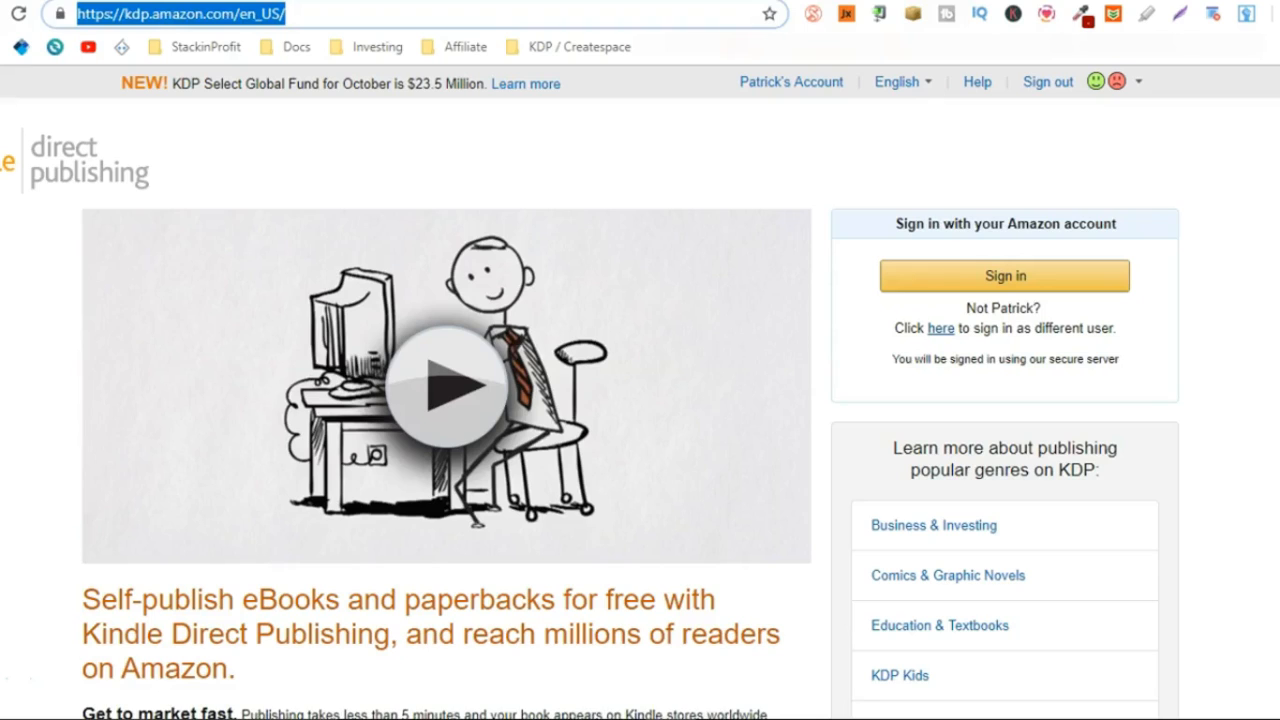
# Sign in to KDP and land on the account's Bookshelf page.
pyautogui.click(360, 14)
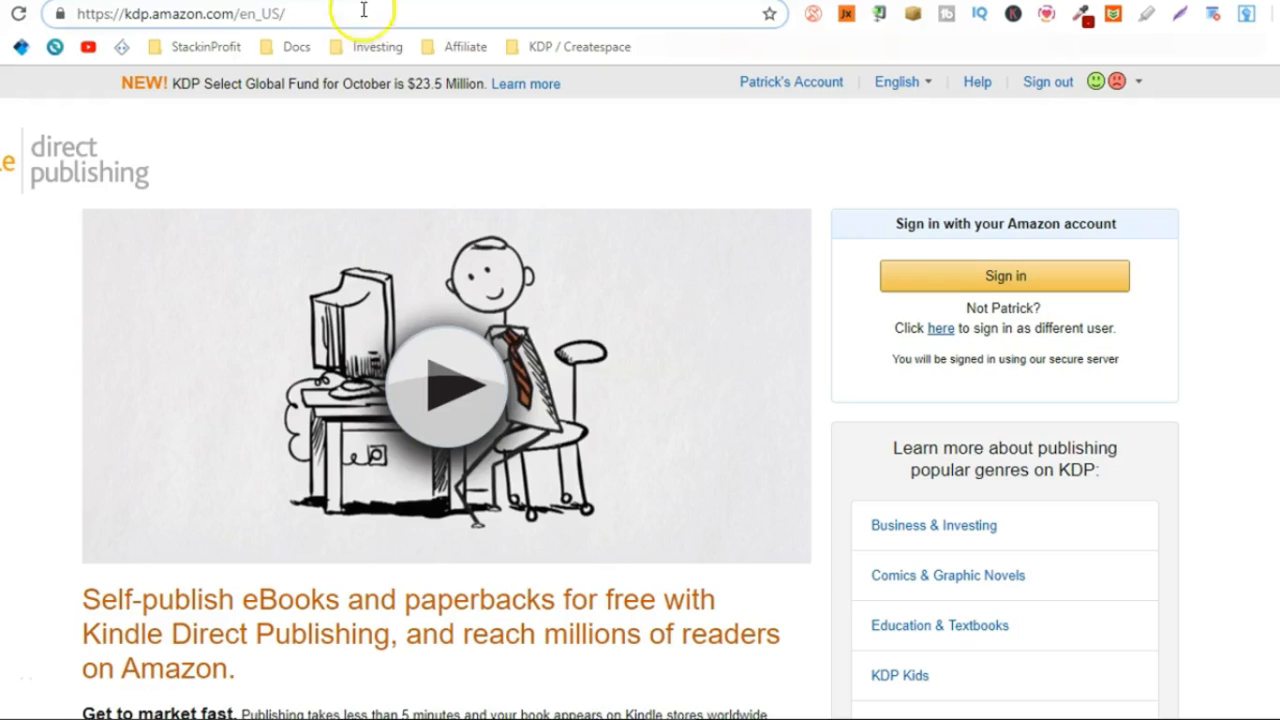
pyautogui.click(1004, 275)
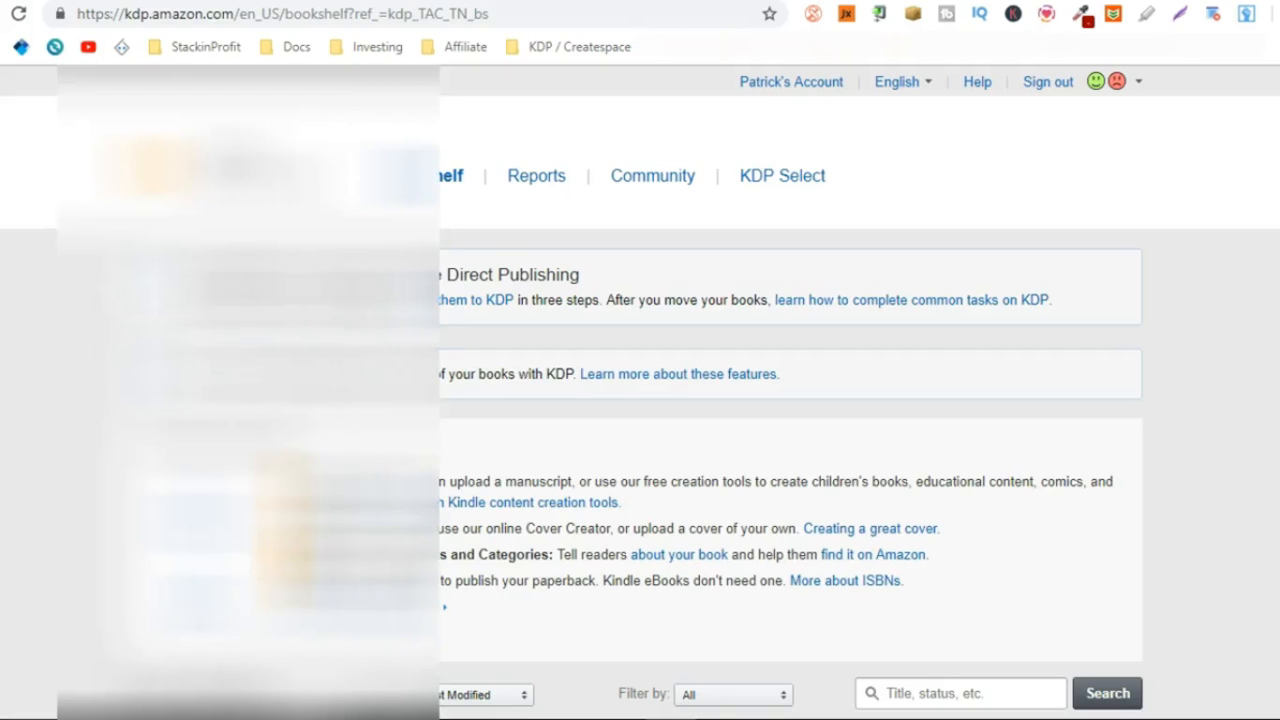
pyautogui.scroll(-3)
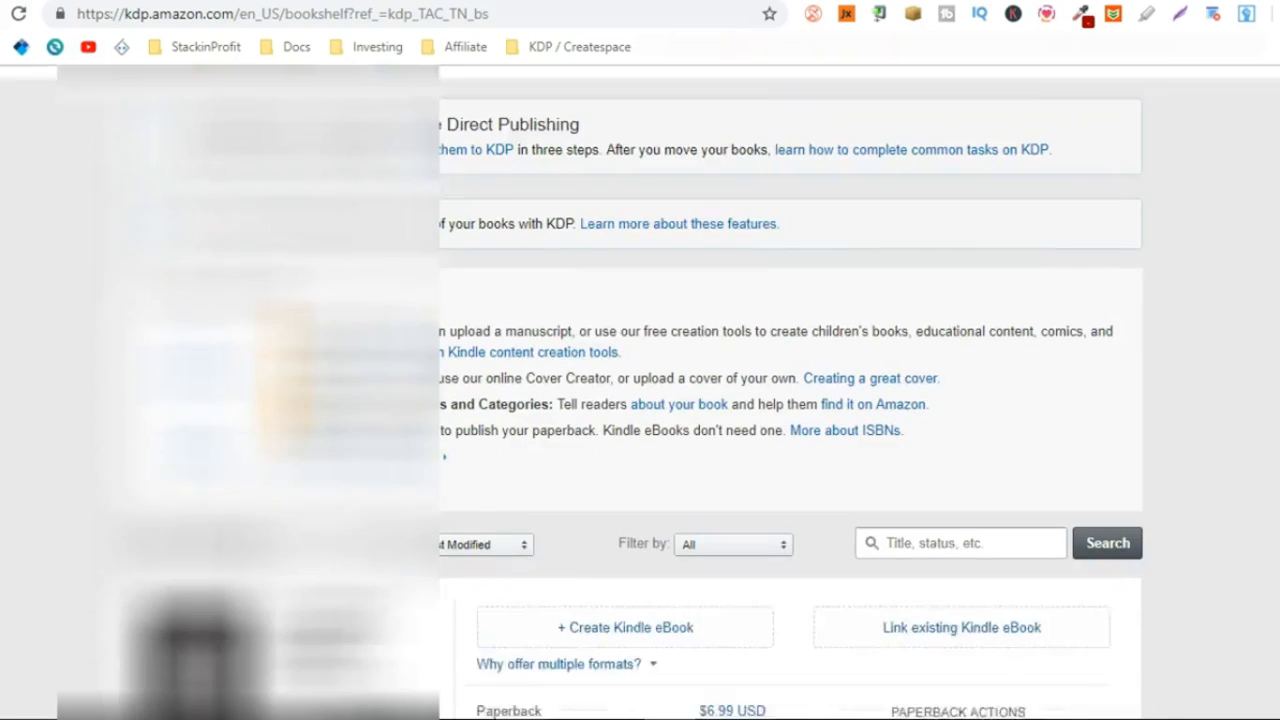
pyautogui.scroll(-3)
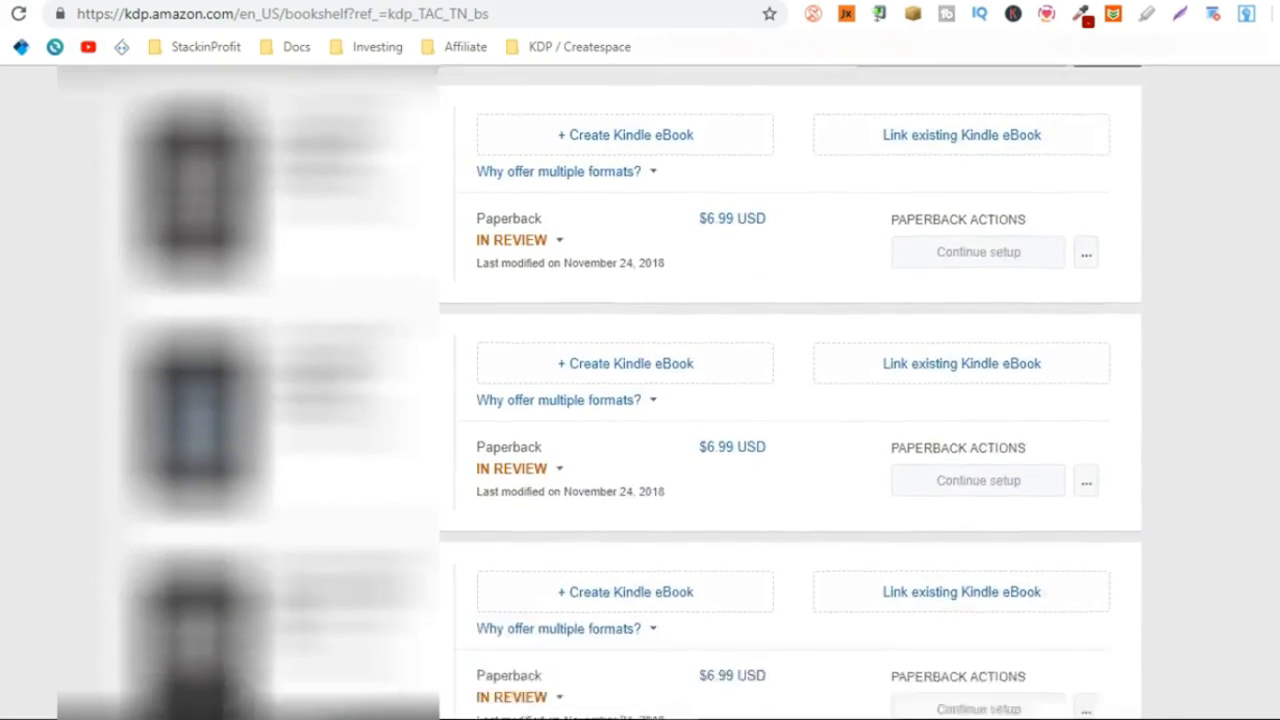
pyautogui.scroll(-3)
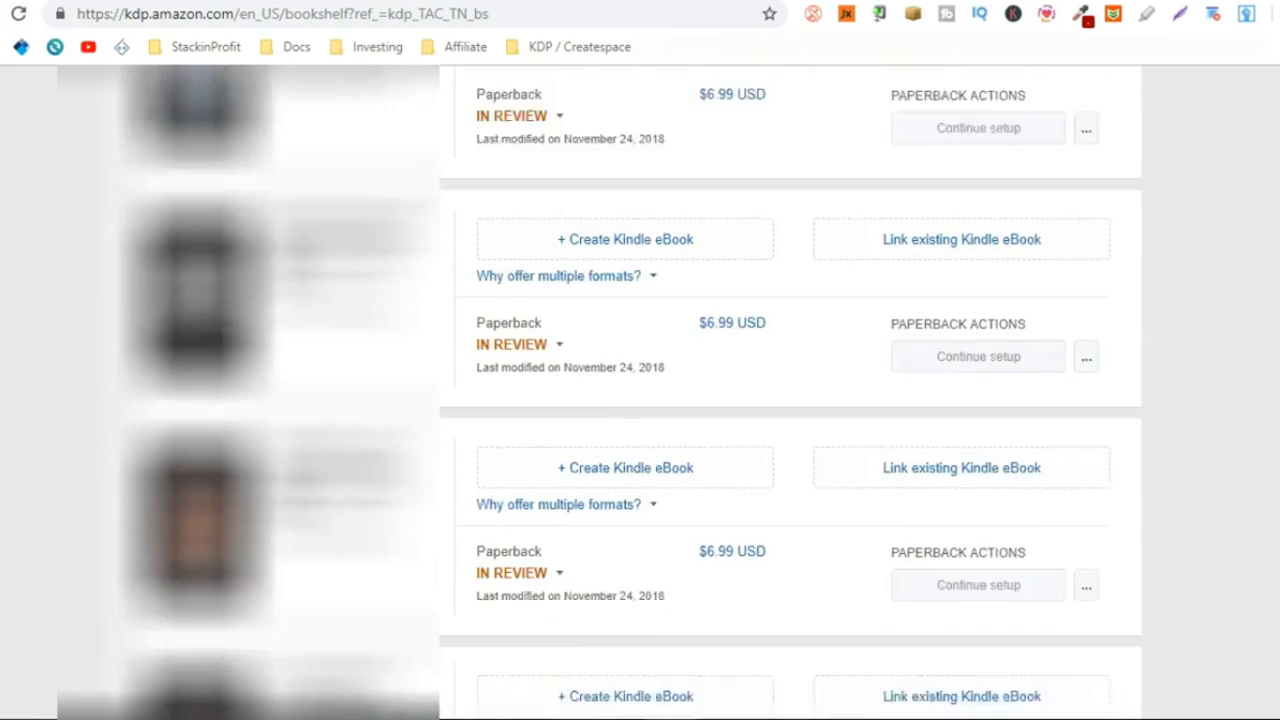
pyautogui.scroll(-3)
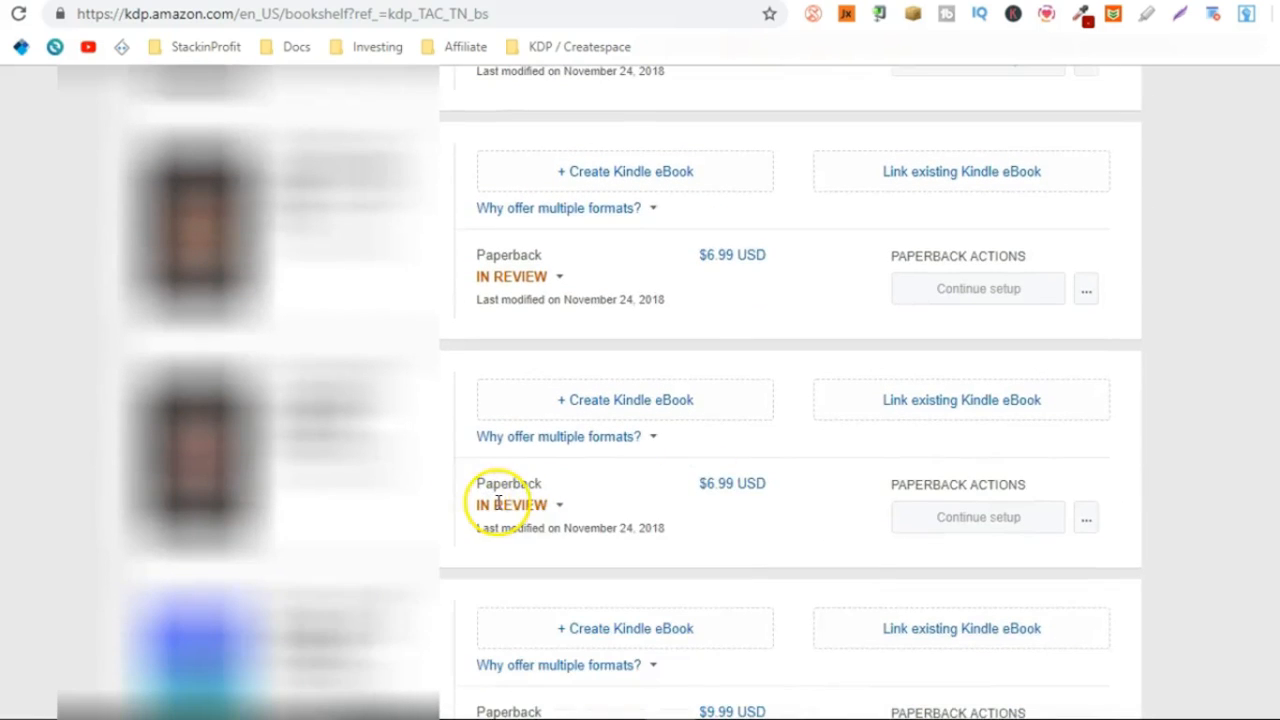
pyautogui.scroll(-3)
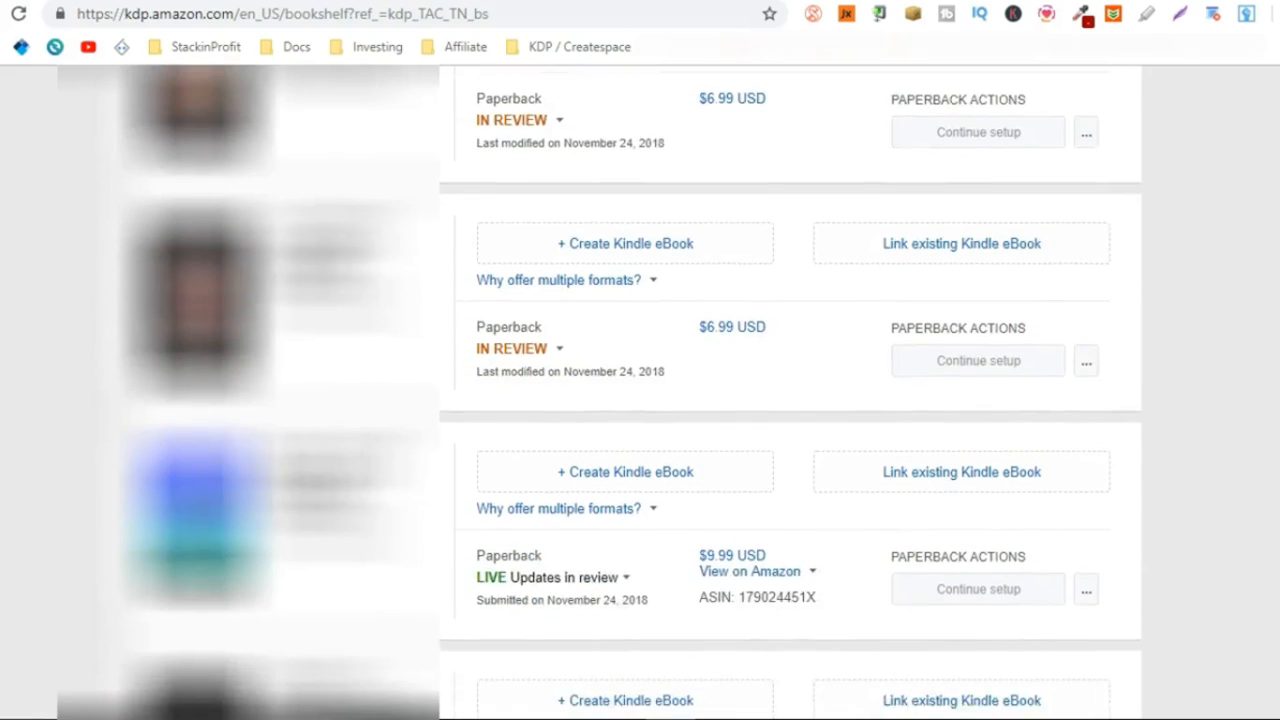
pyautogui.scroll(-3)
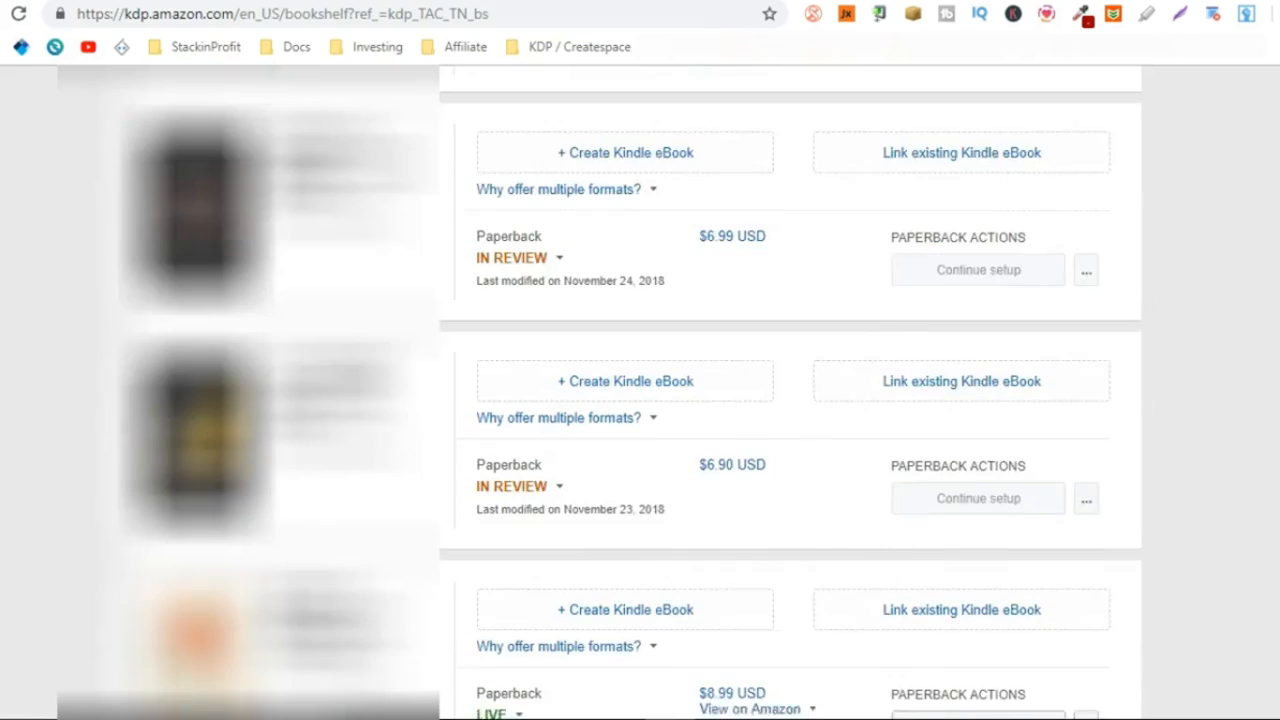
pyautogui.scroll(-3)
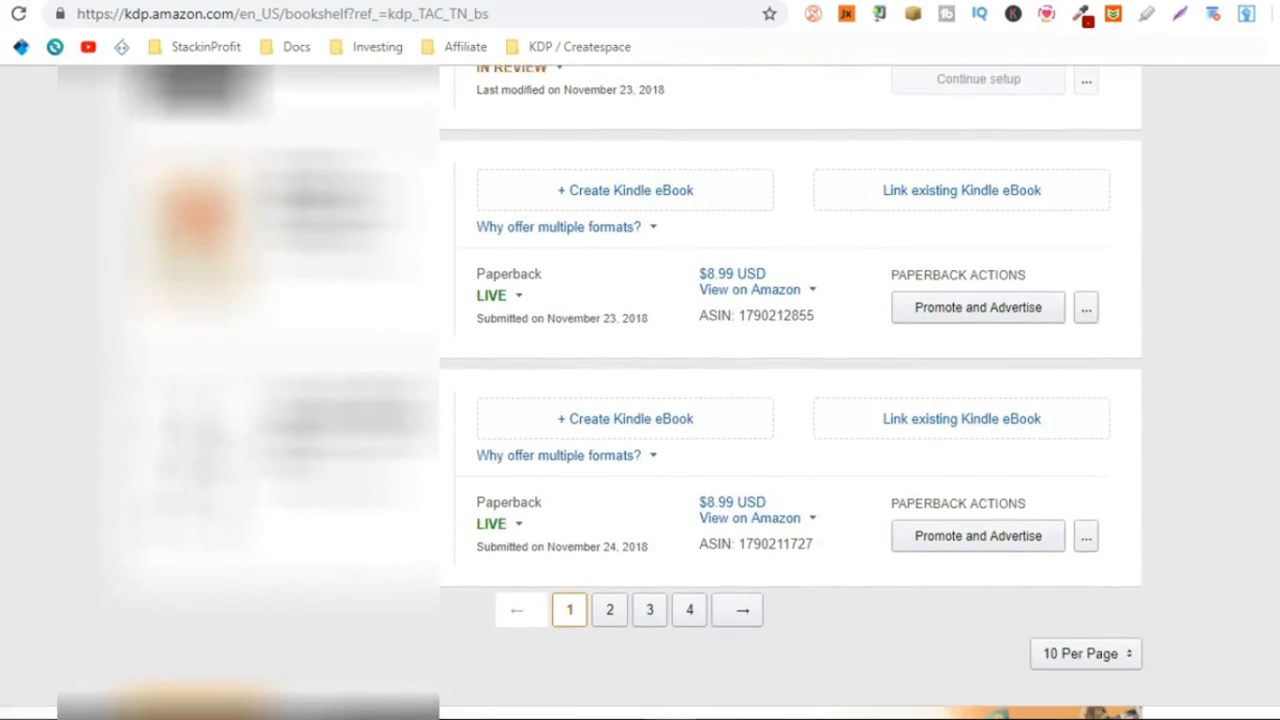
pyautogui.click(689, 604)
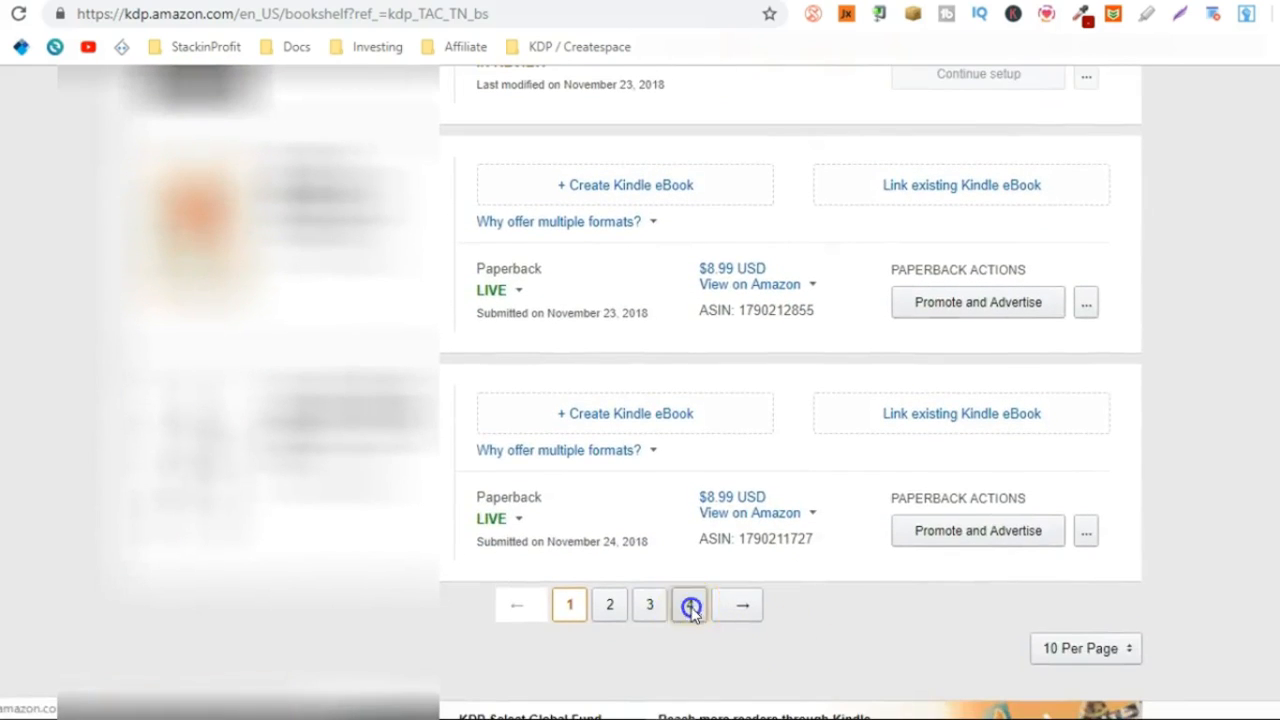
# Go to bookshelf page 4 and scroll its live paperbacks from November 17–20, 2018.
pyautogui.click(689, 604)
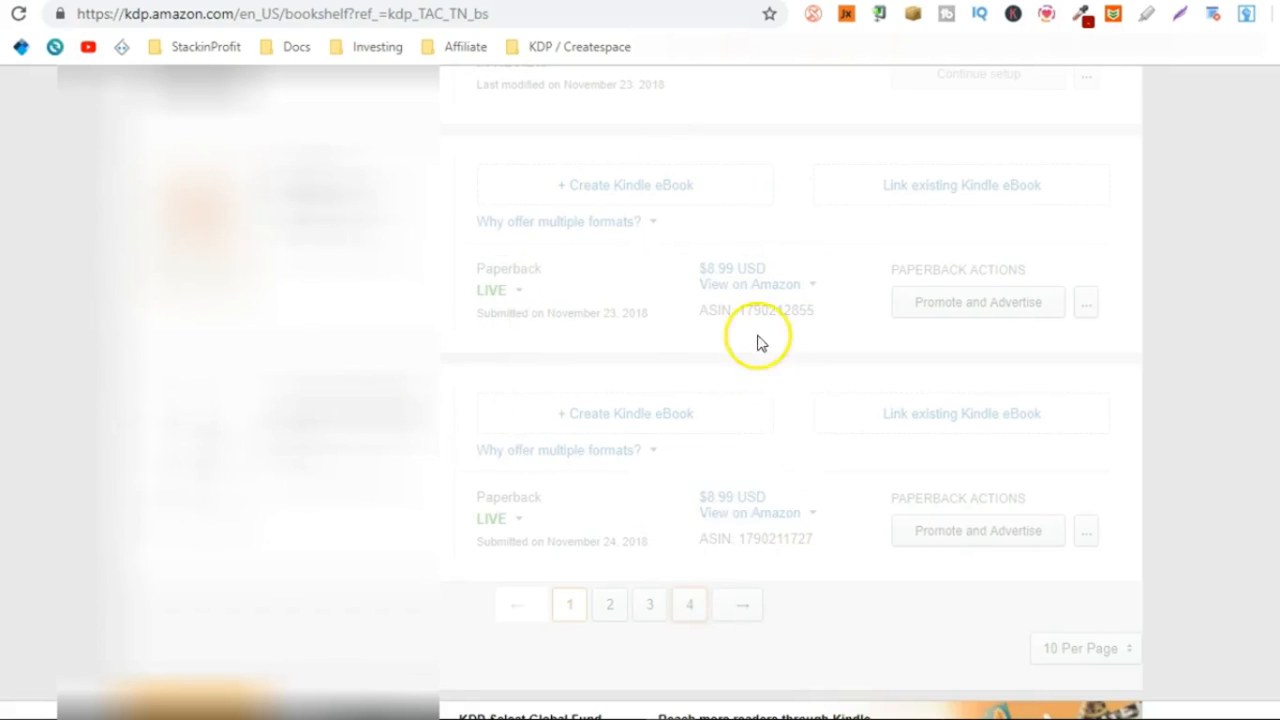
pyautogui.scroll(-3)
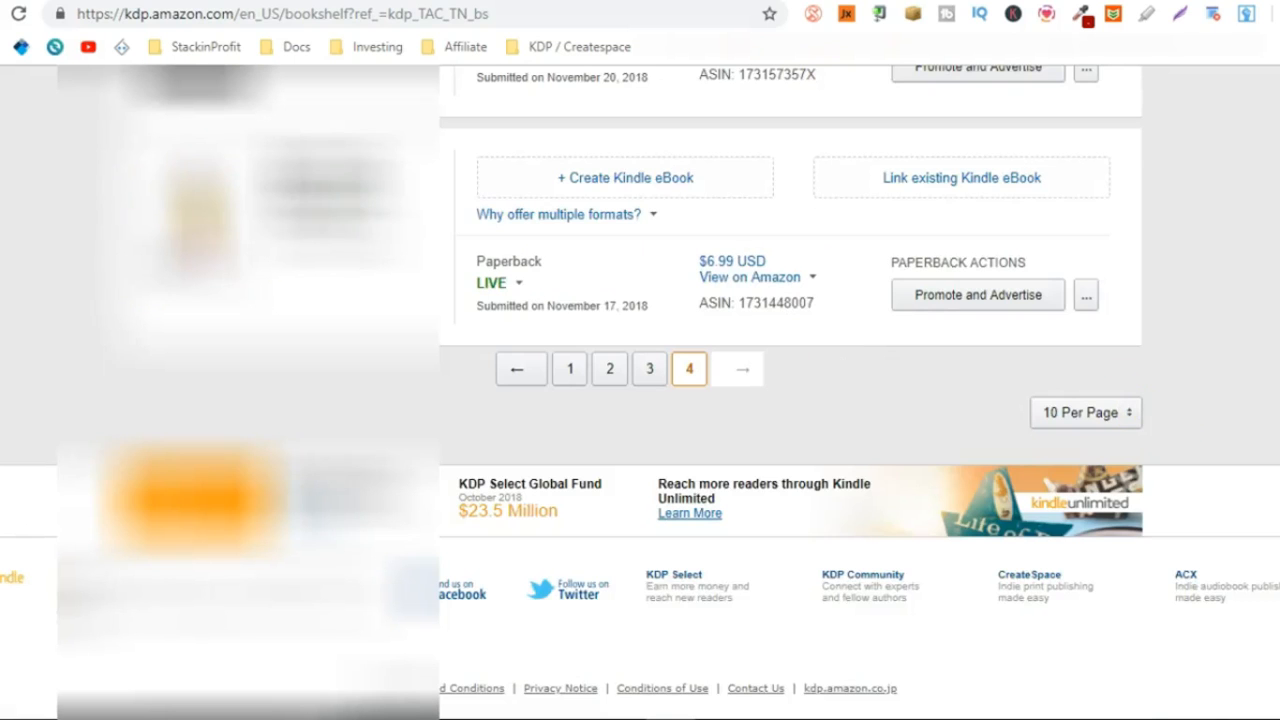
pyautogui.scroll(3)
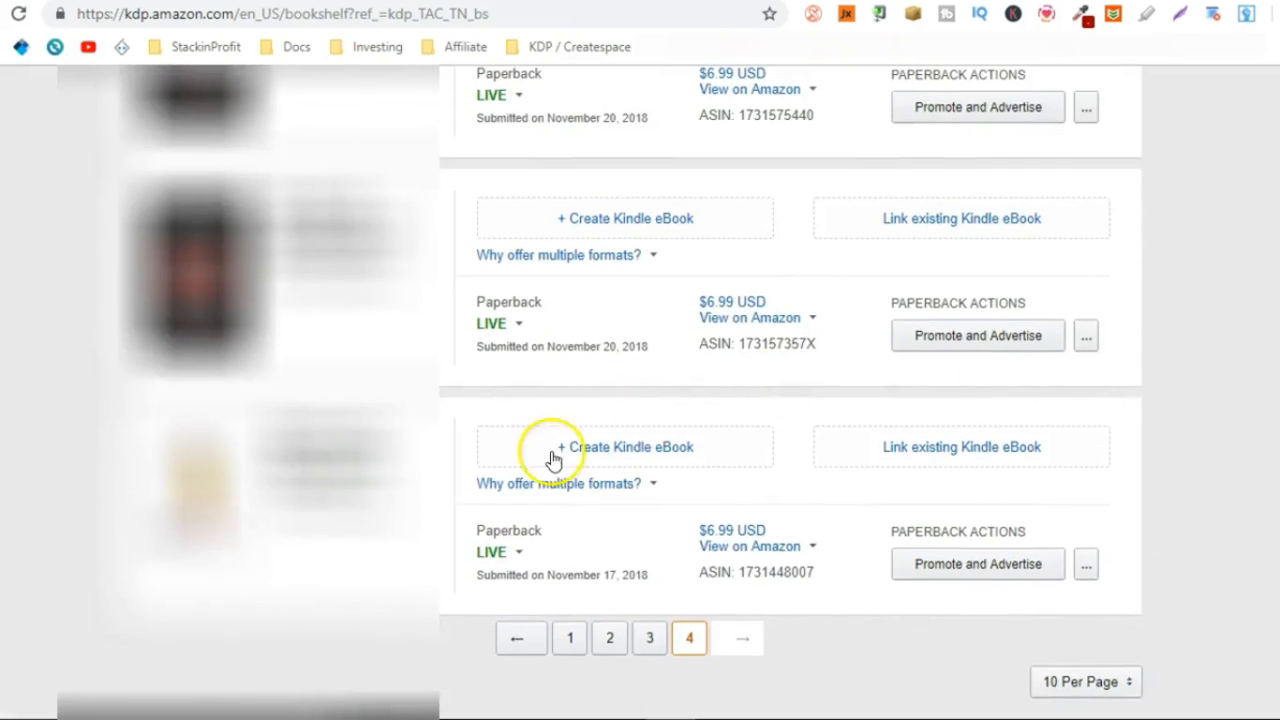
pyautogui.scroll(3)
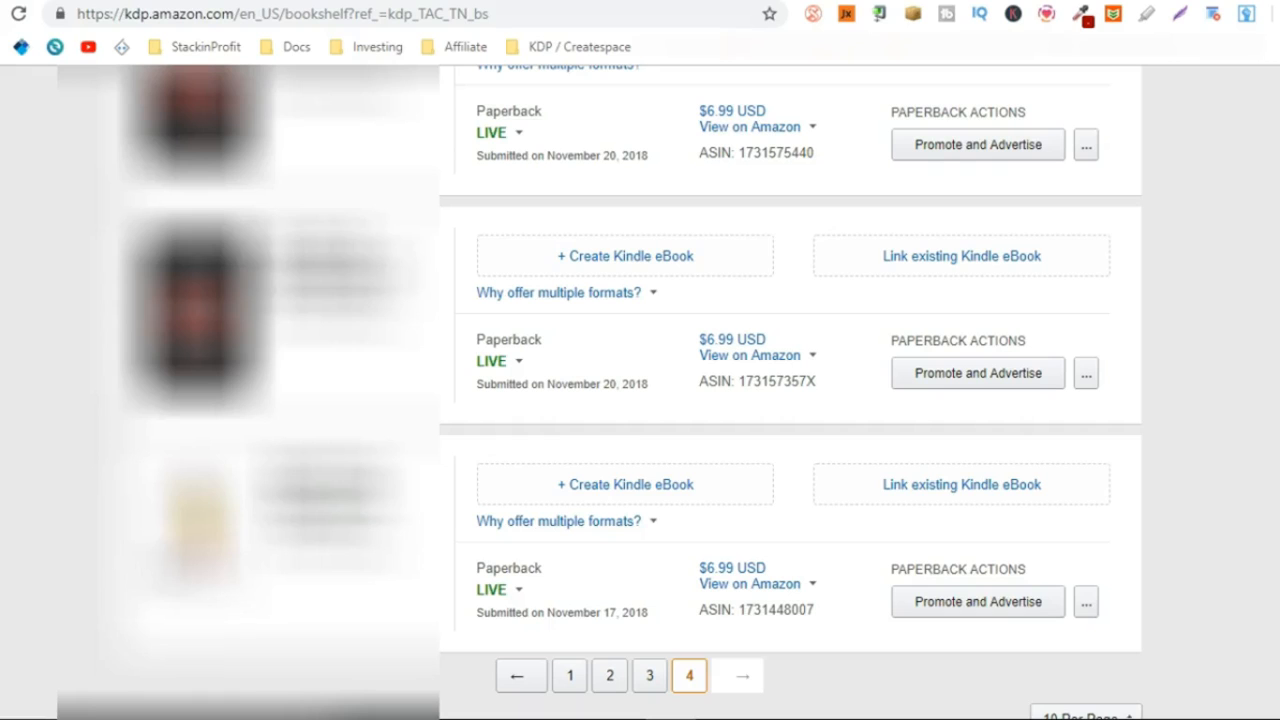
pyautogui.scroll(-3)
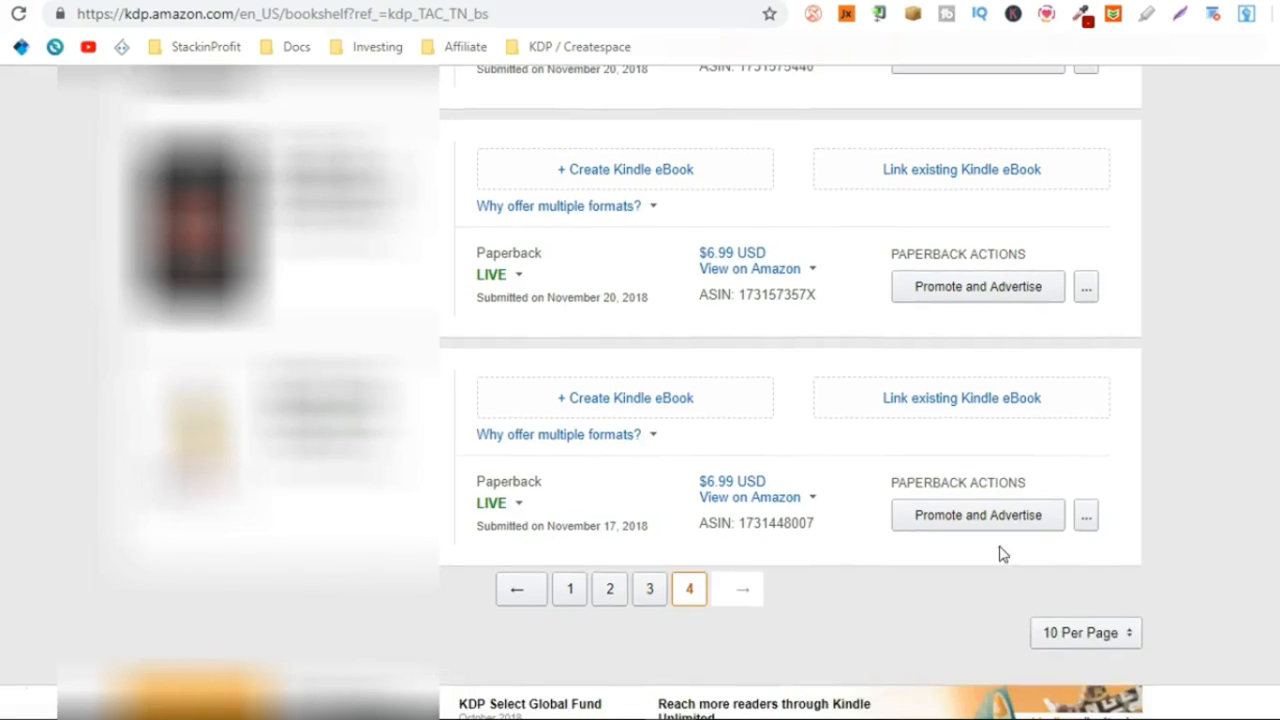
pyautogui.moveTo(603, 540)
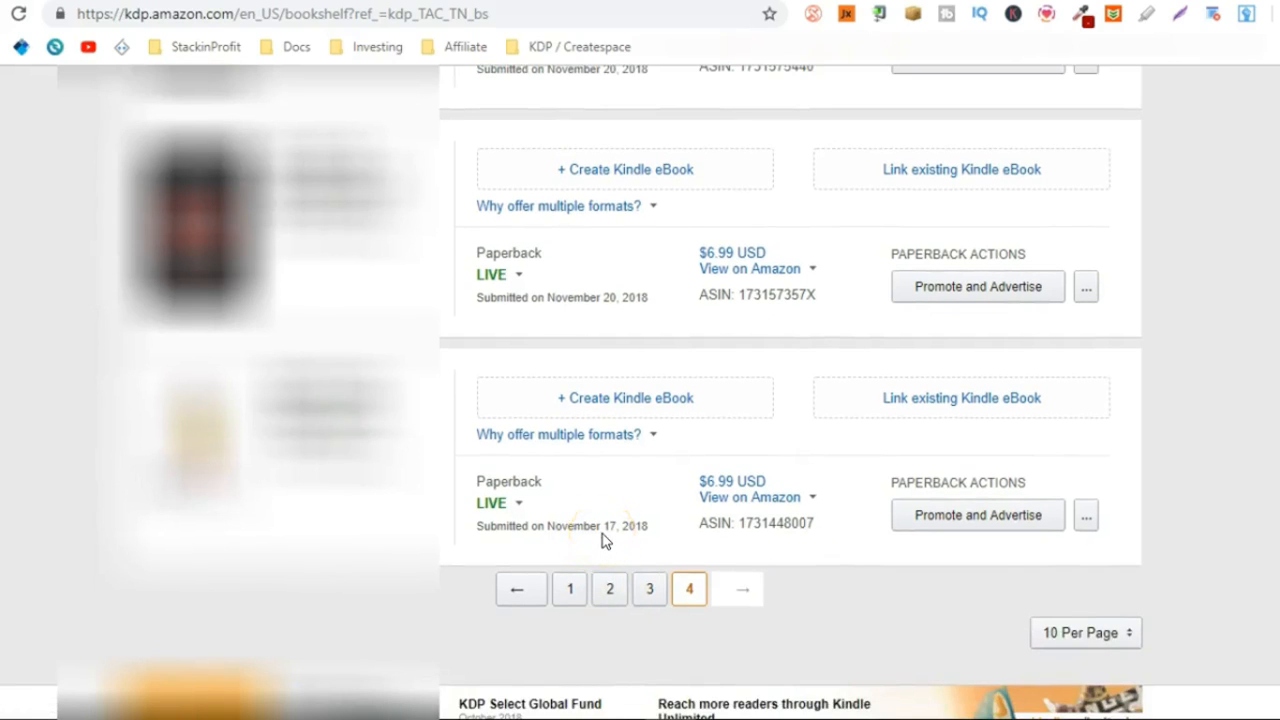
pyautogui.moveTo(810, 605)
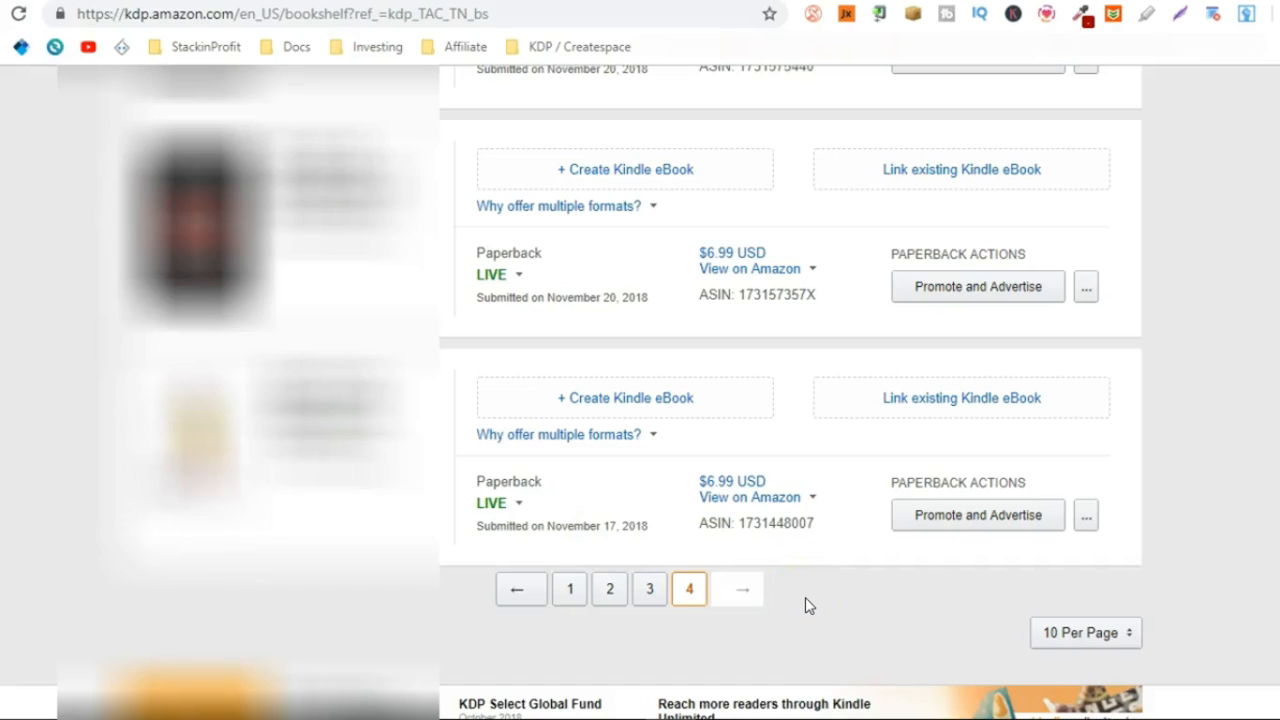
pyautogui.scroll(3)
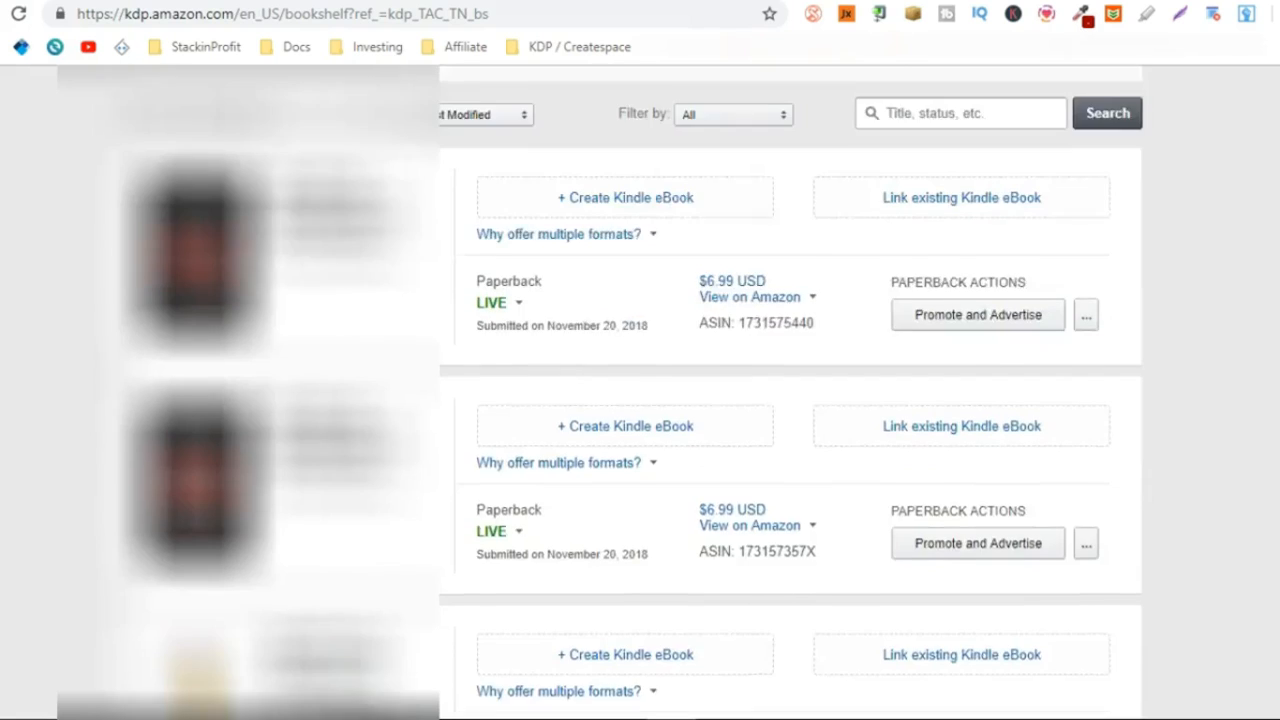
pyautogui.scroll(3)
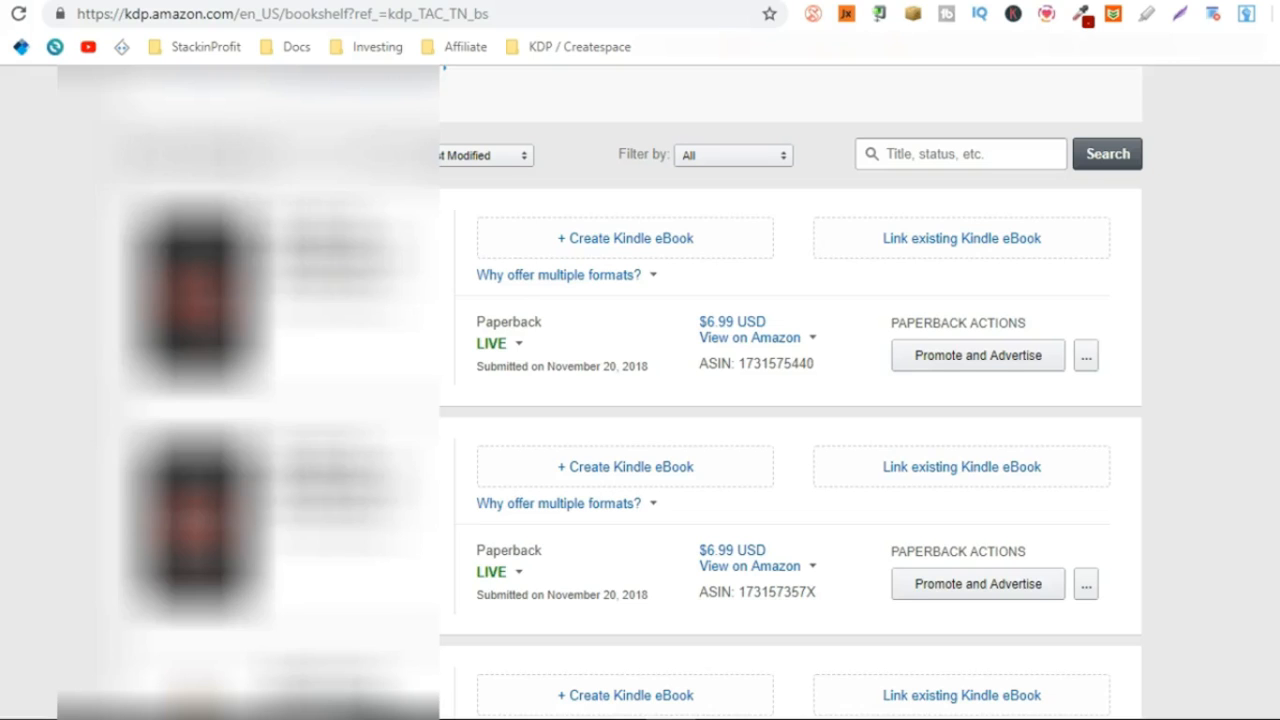
# Finish reviewing the oldest listings, then return to the bookshelf's first page.
pyautogui.scroll(-3)
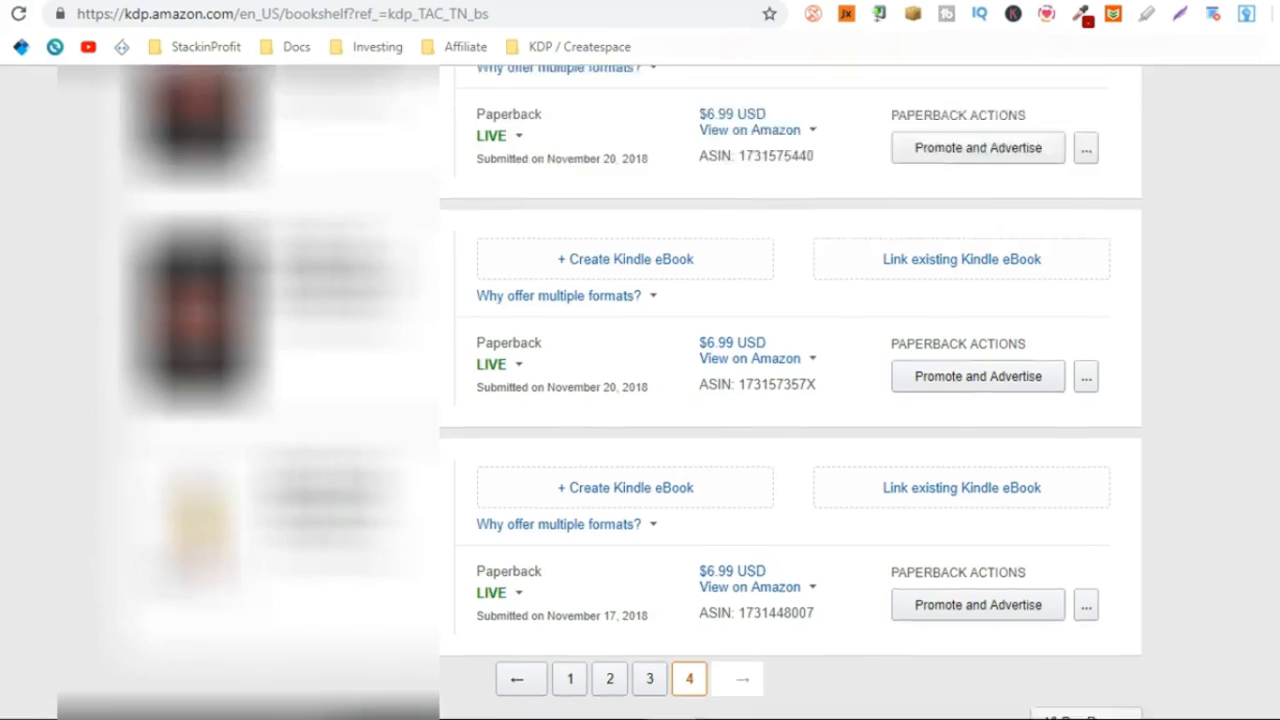
pyautogui.scroll(3)
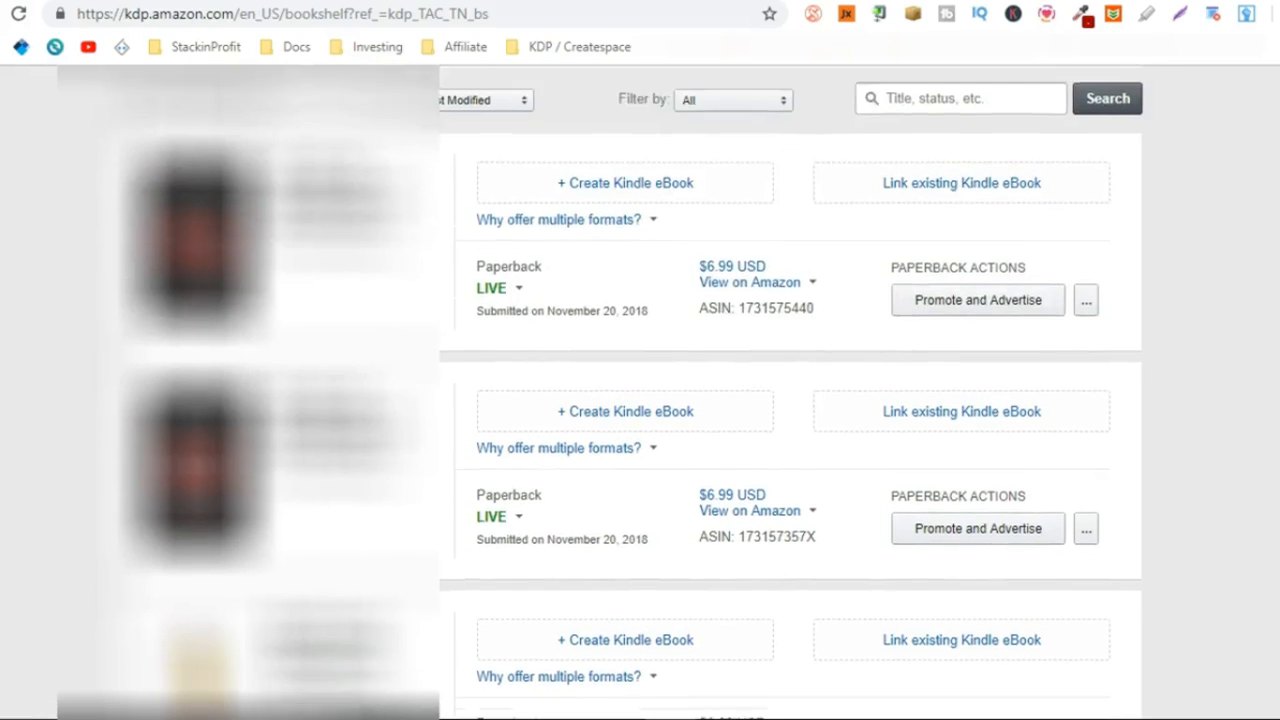
pyautogui.scroll(-3)
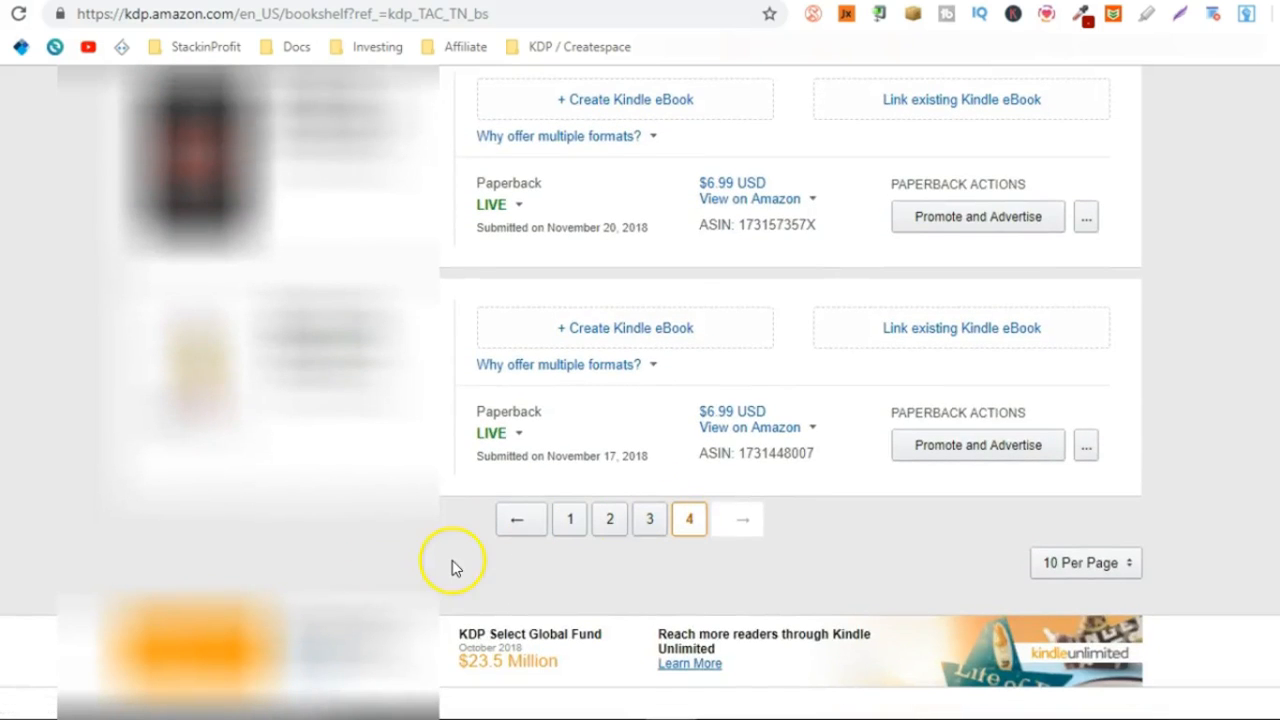
pyautogui.click(569, 519)
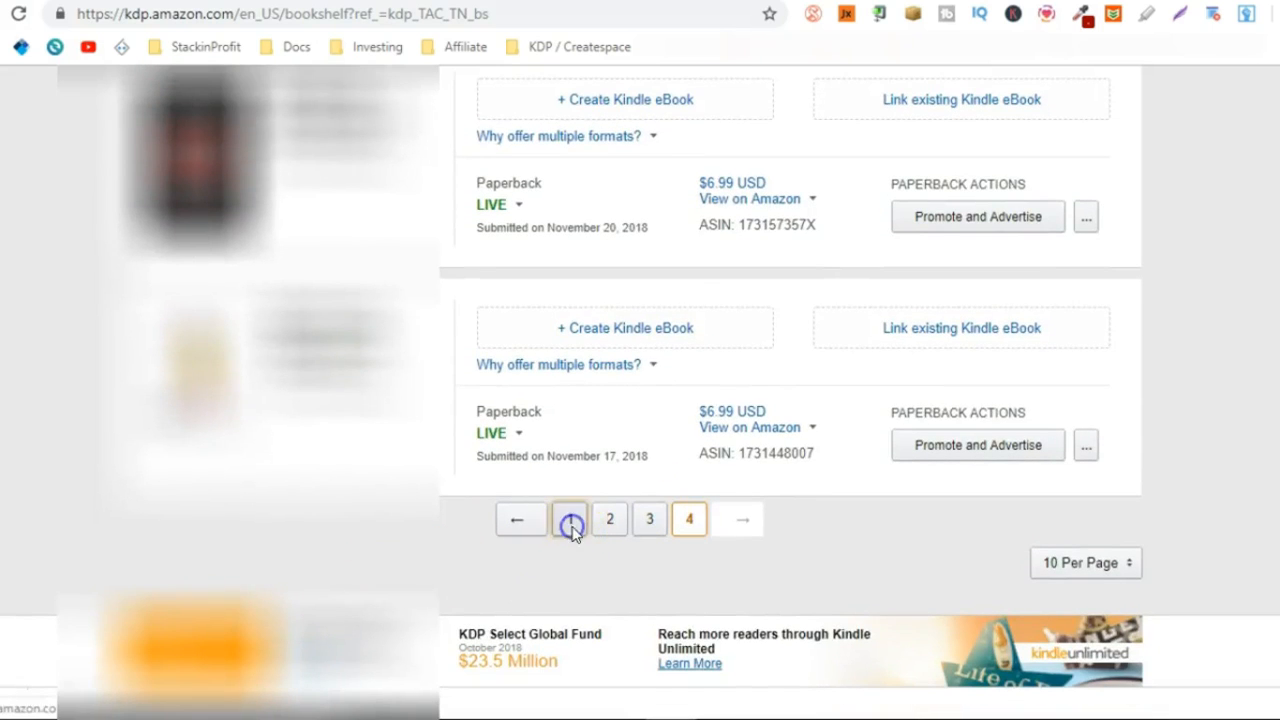
pyautogui.click(569, 519)
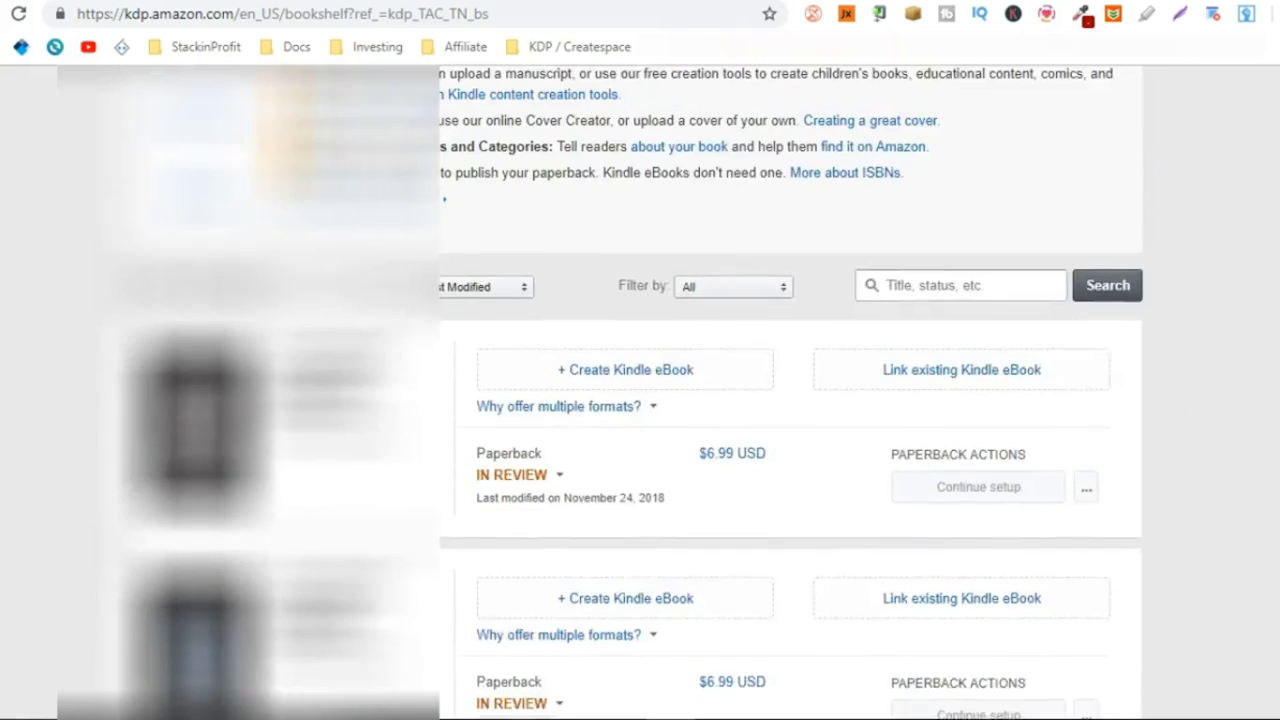
pyautogui.scroll(3)
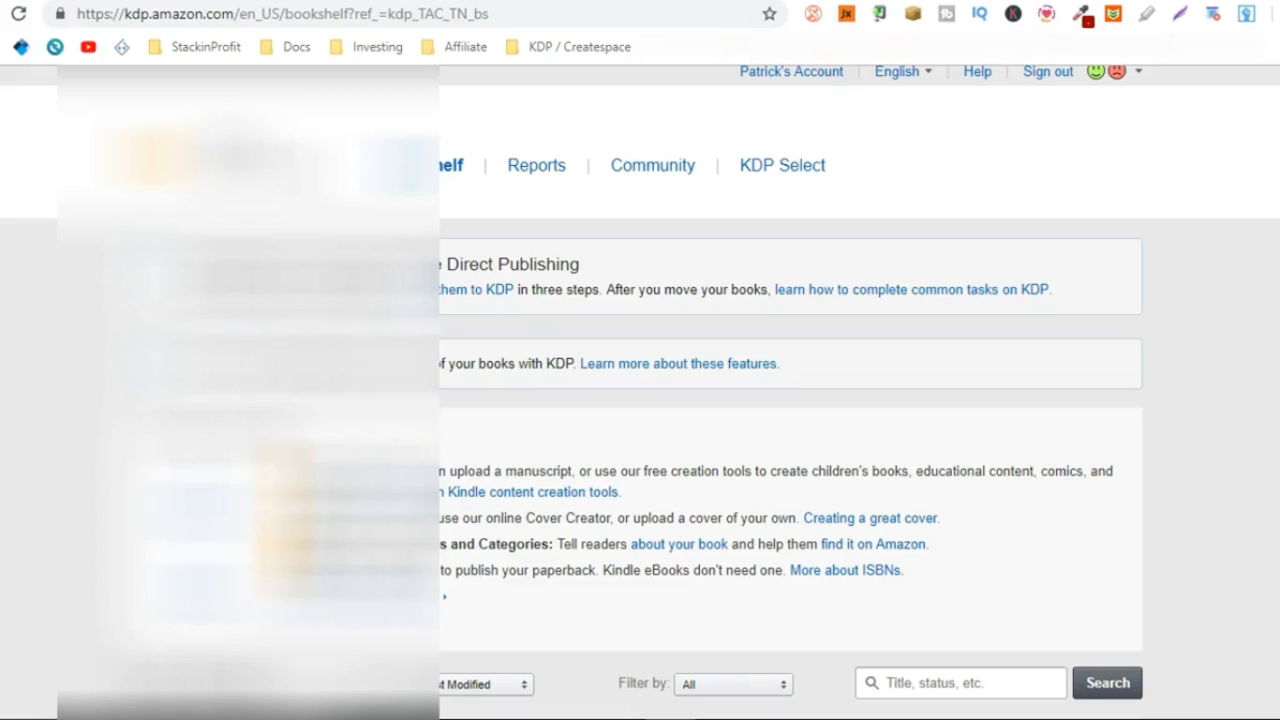
pyautogui.scroll(-3)
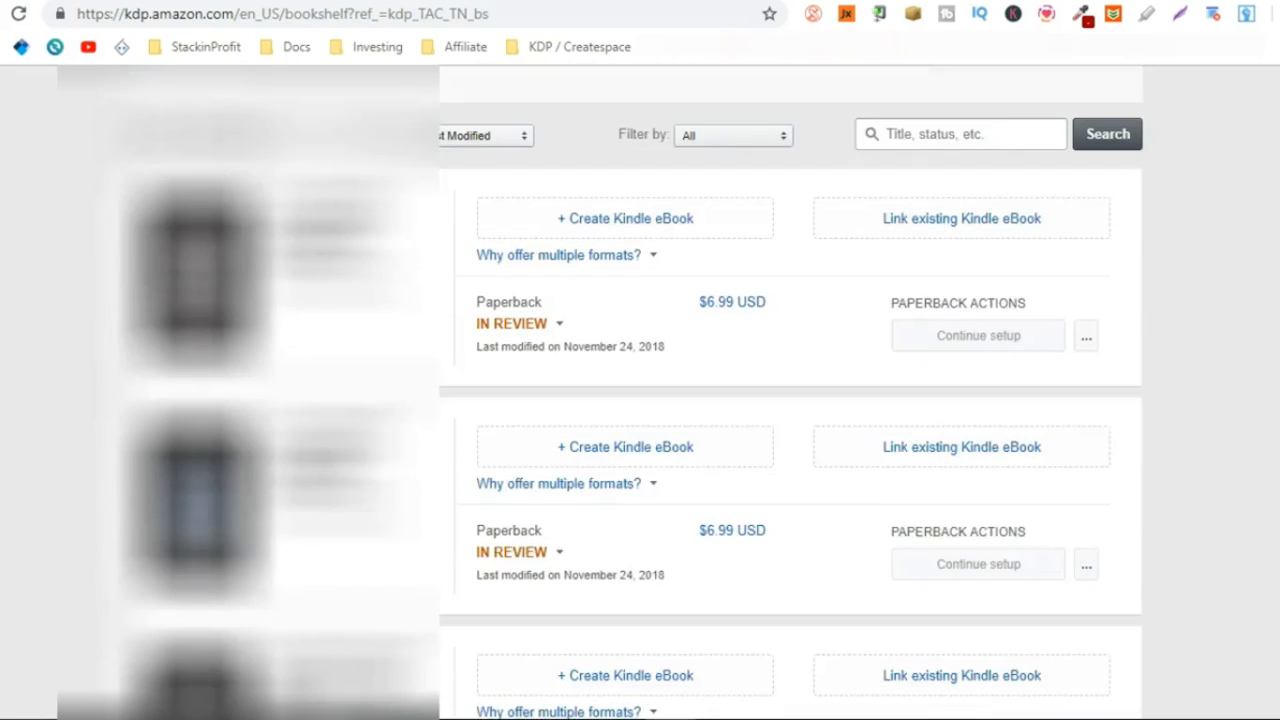
pyautogui.scroll(-3)
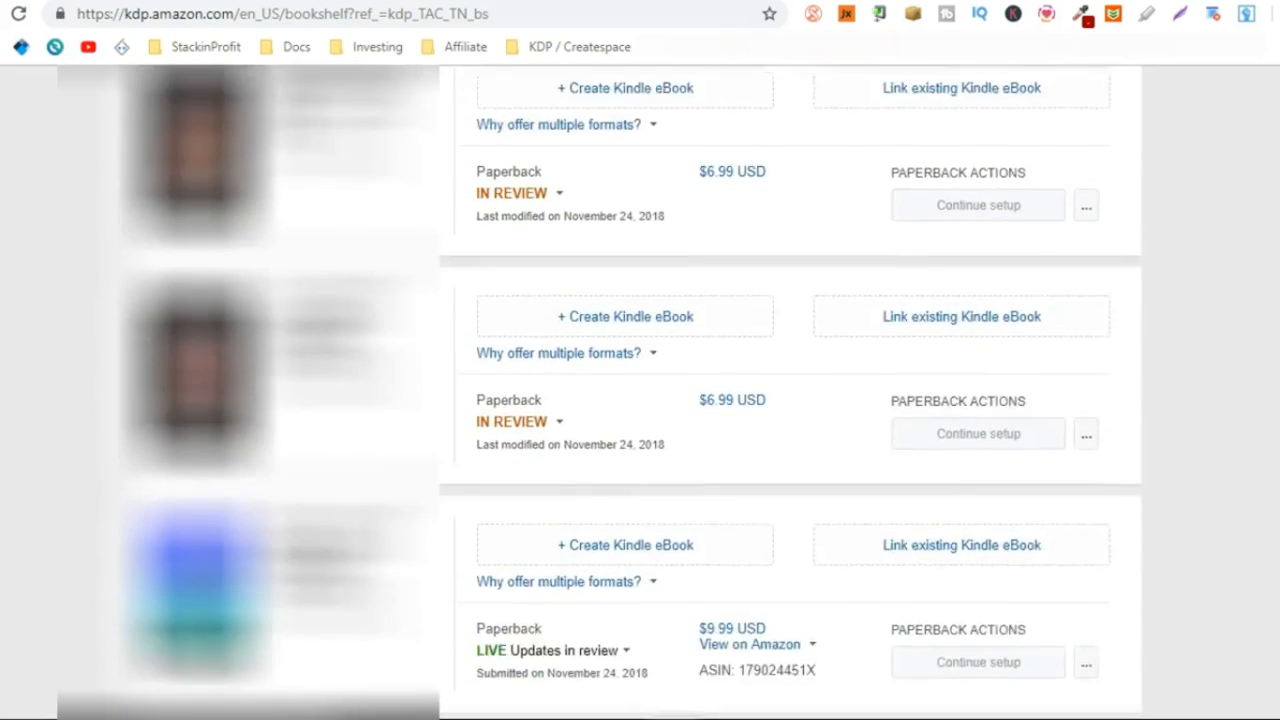
pyautogui.scroll(3)
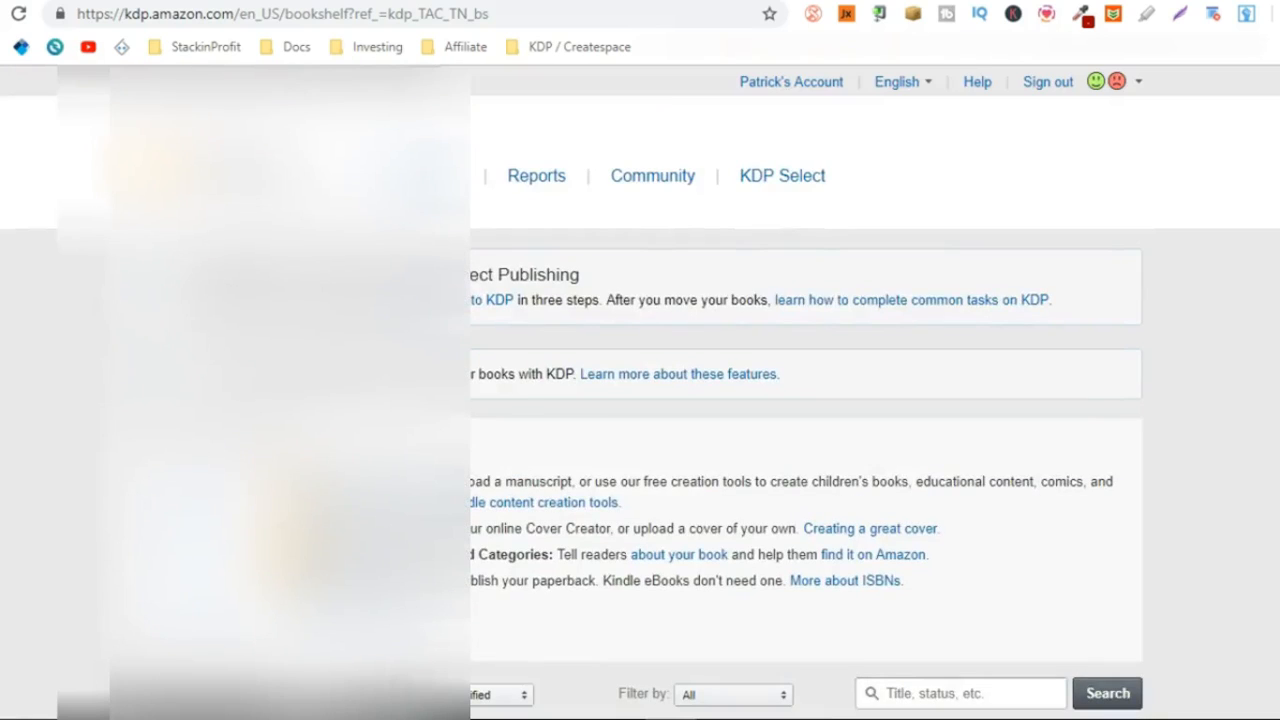
pyautogui.scroll(-3)
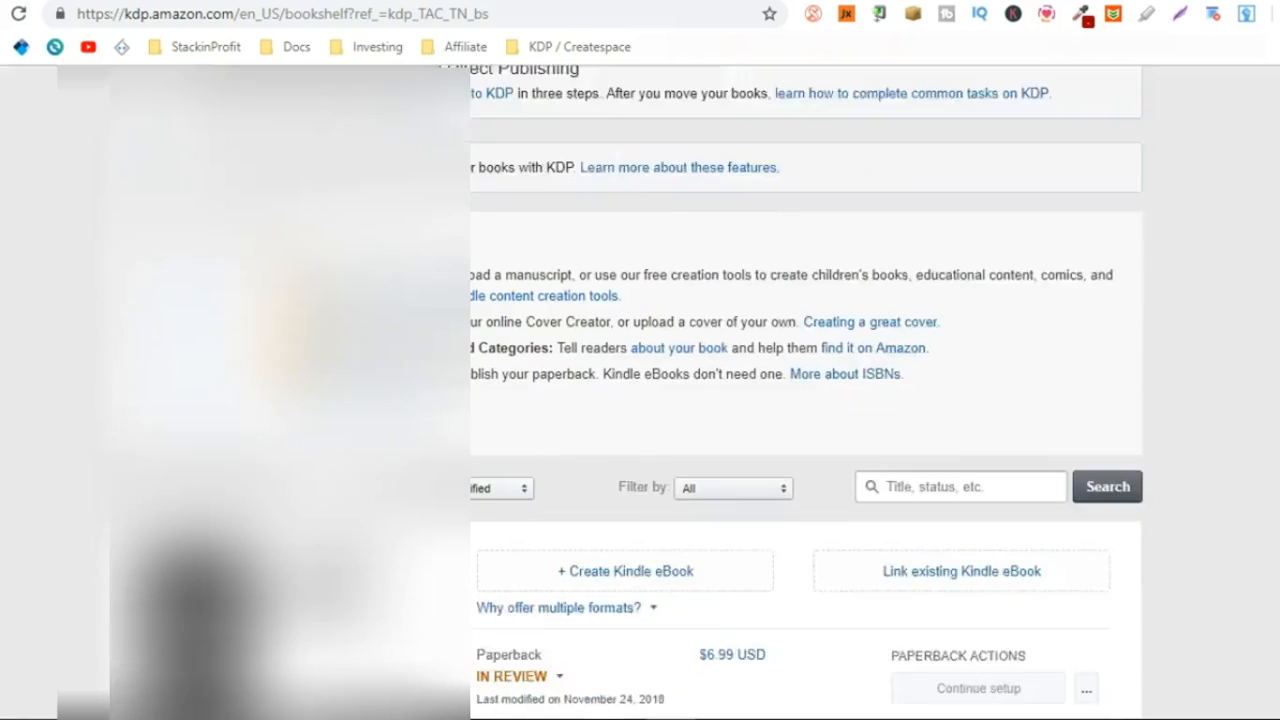
pyautogui.scroll(-3)
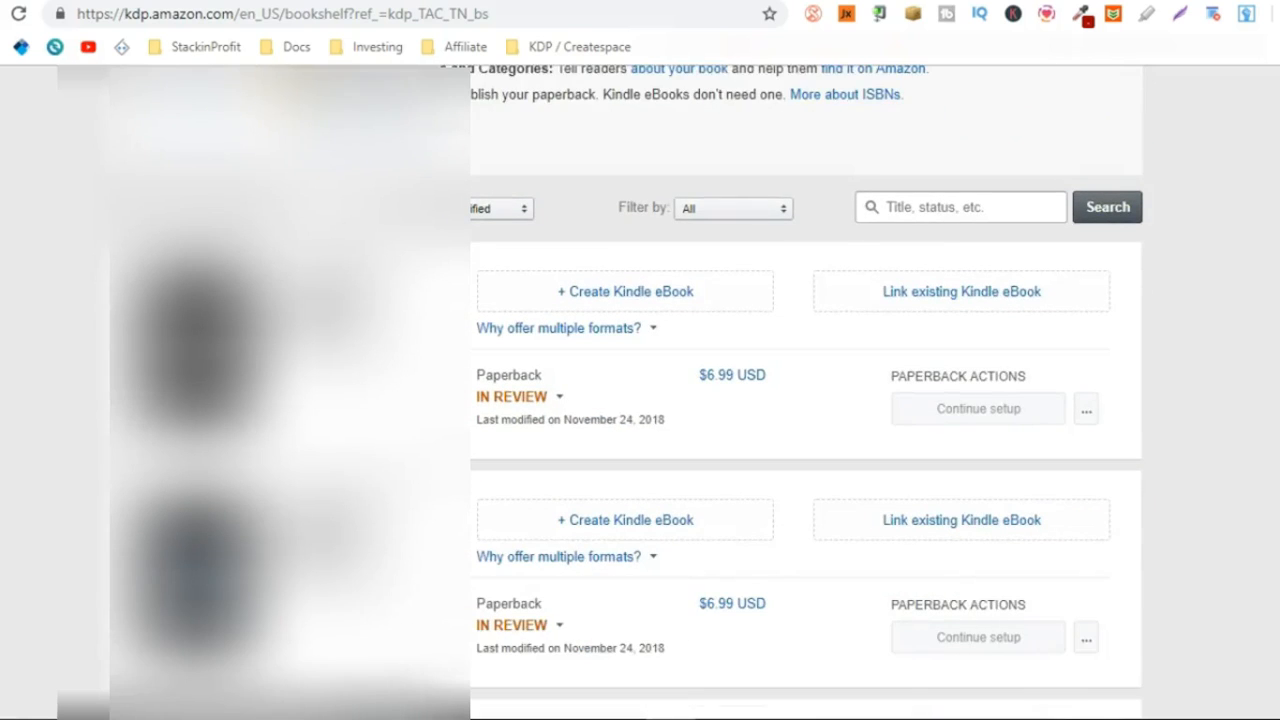
pyautogui.scroll(-3)
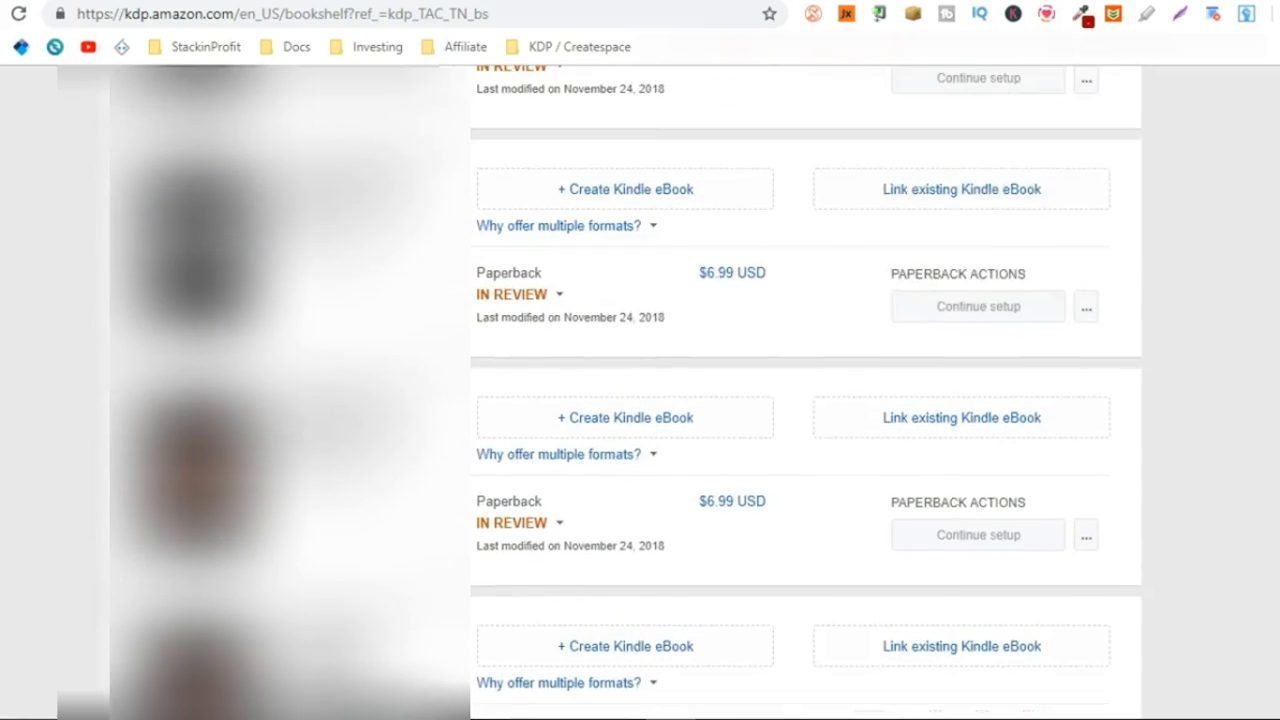
pyautogui.scroll(3)
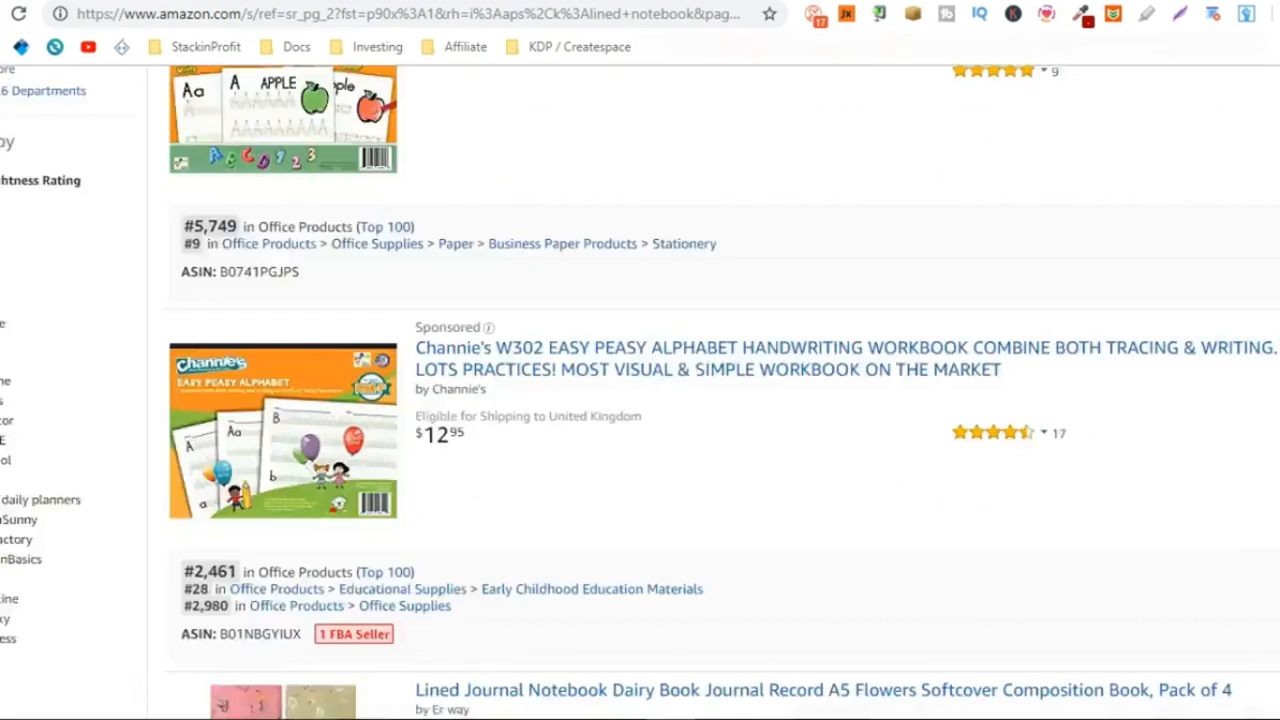
# Browse the lined notebook results and go to Pelloa Journals' author page from the Gold Onyx Marble listing.
pyautogui.scroll(3)
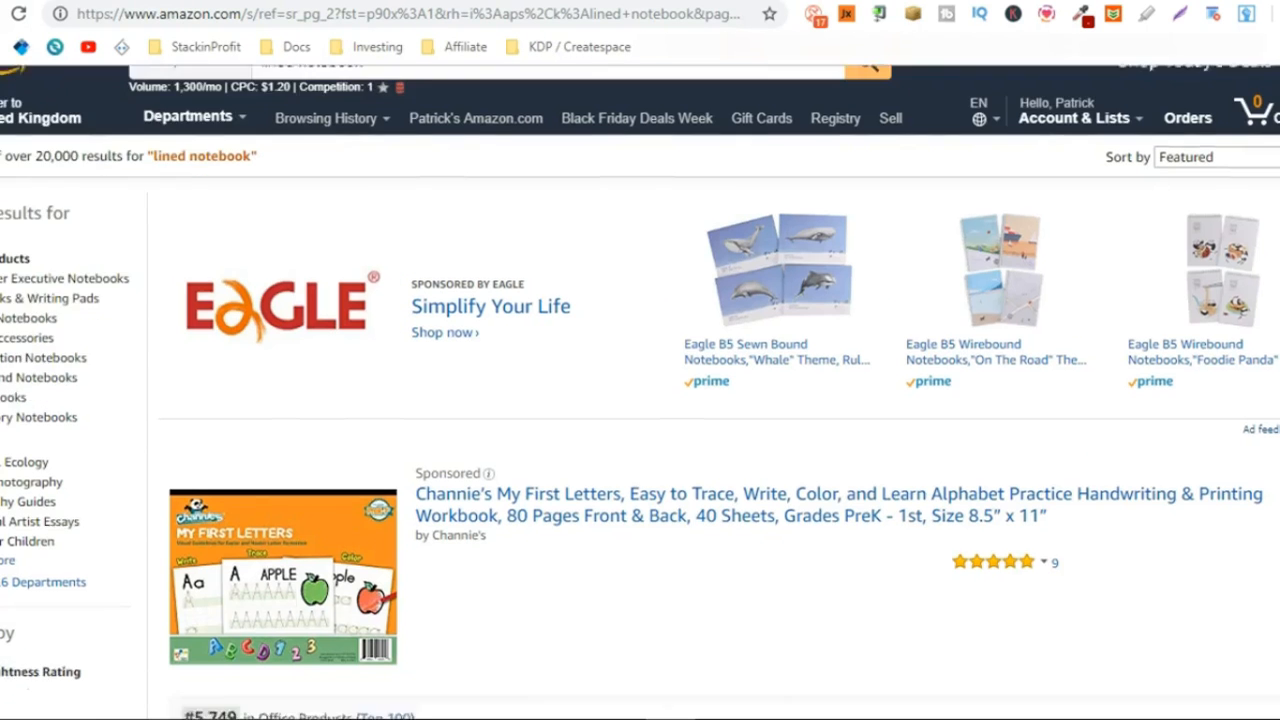
pyautogui.scroll(-3)
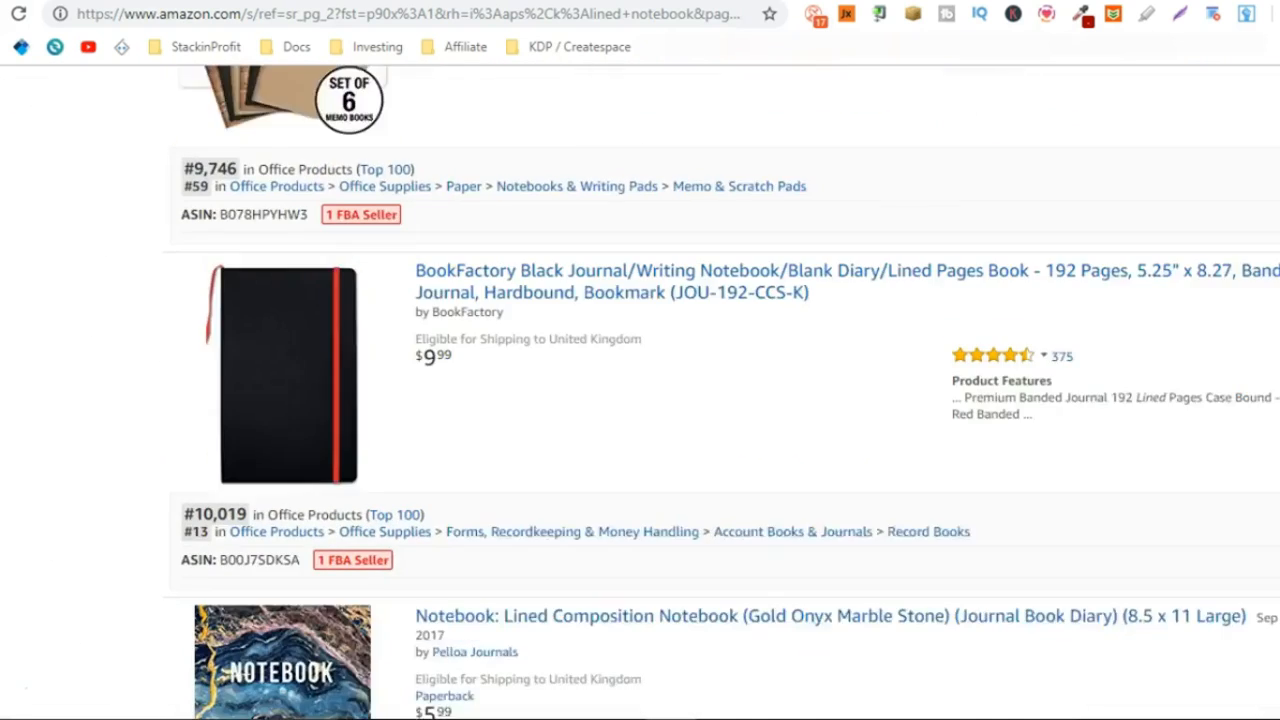
pyautogui.scroll(-3)
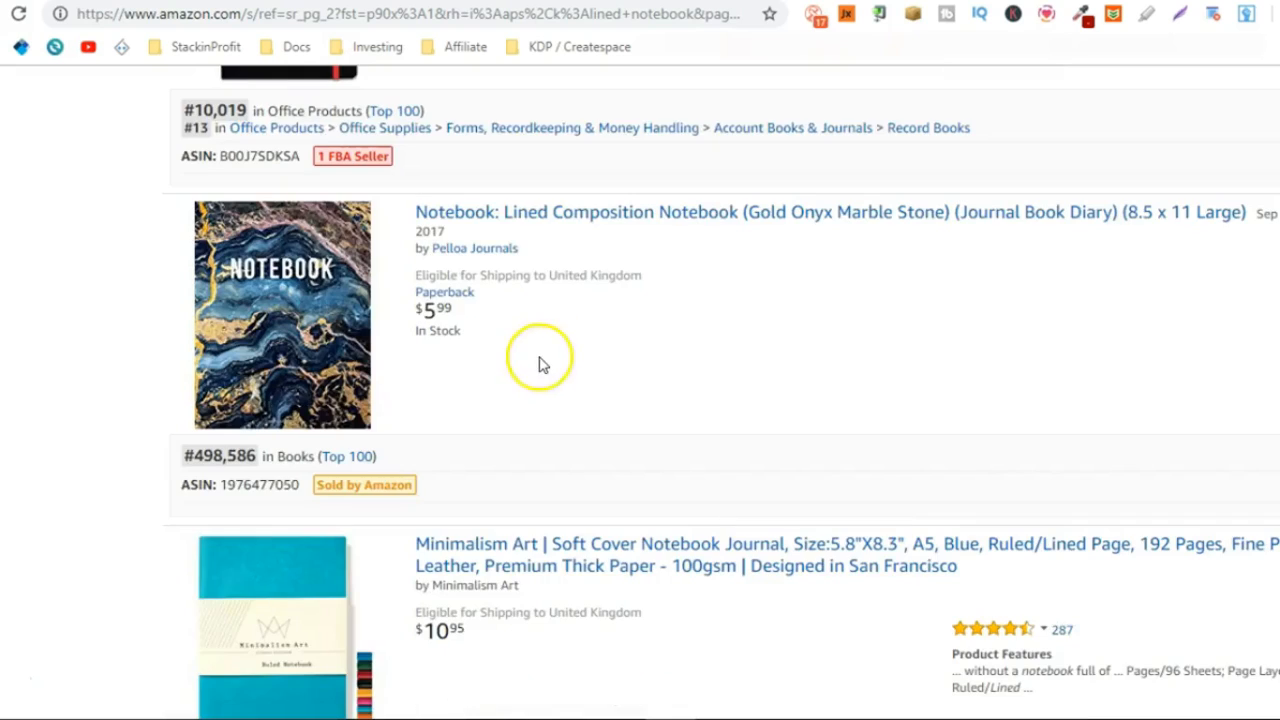
pyautogui.moveTo(510, 390)
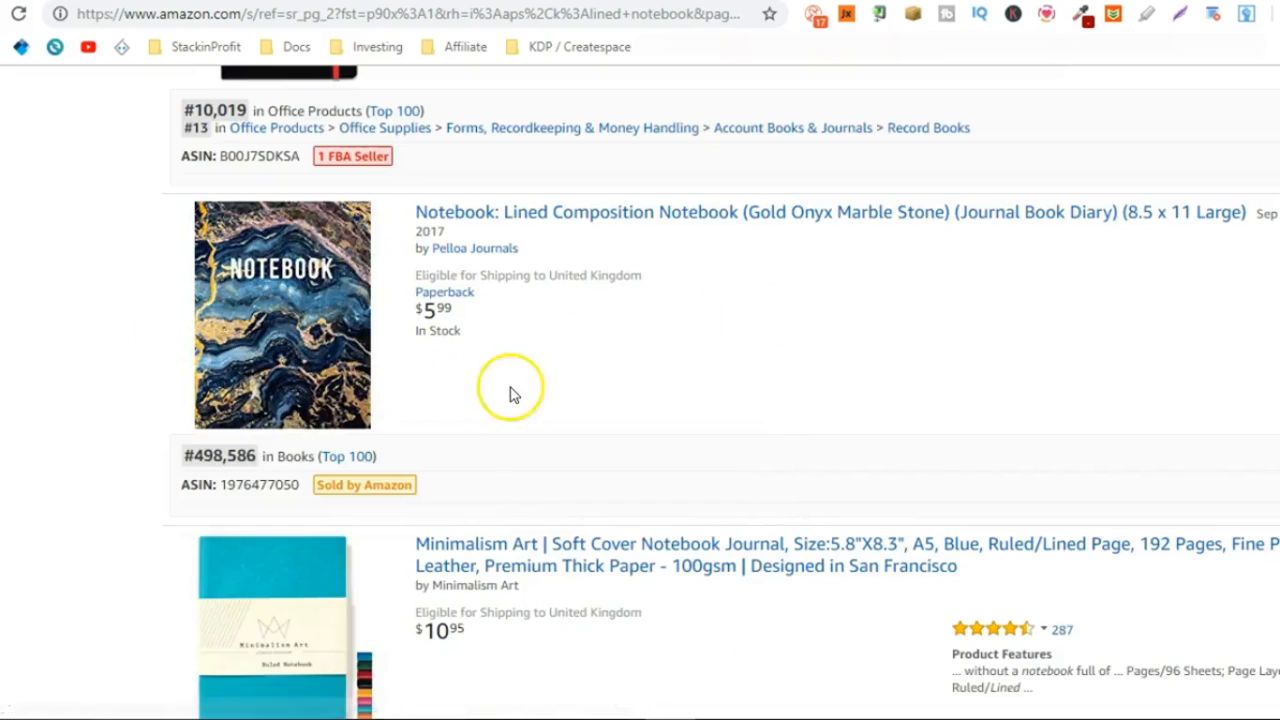
pyautogui.click(317, 350)
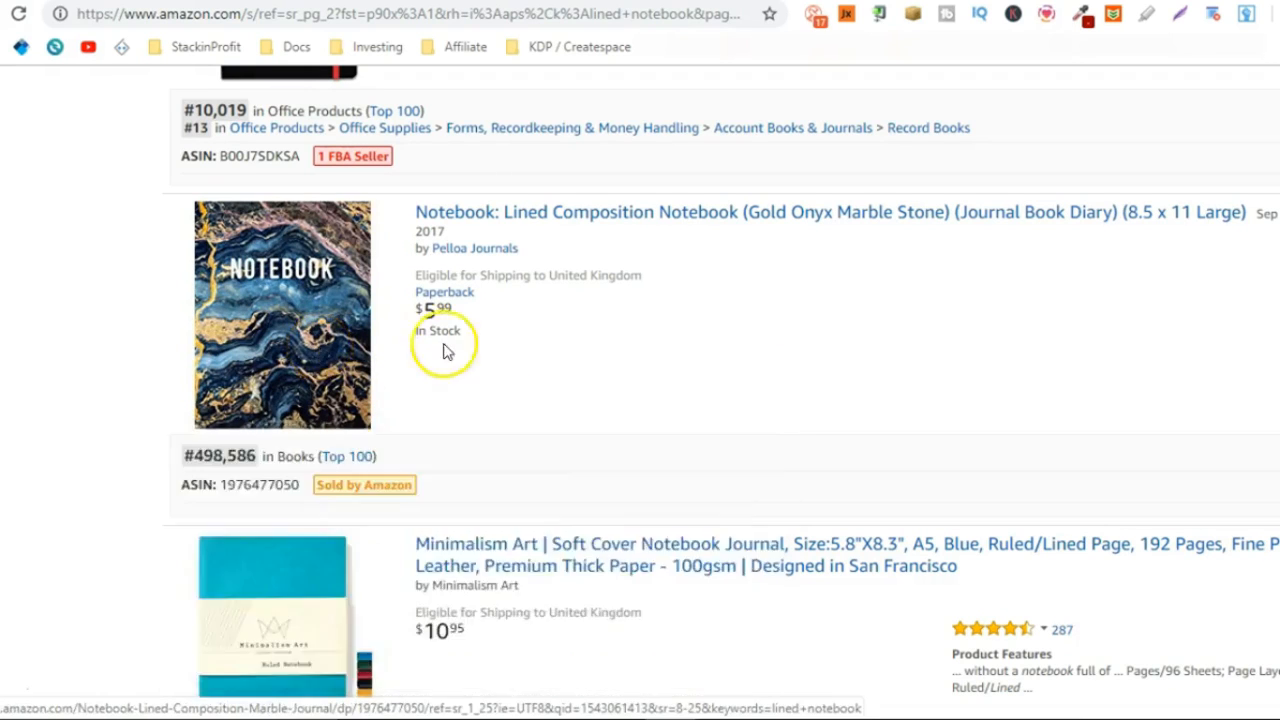
pyautogui.moveTo(565, 305)
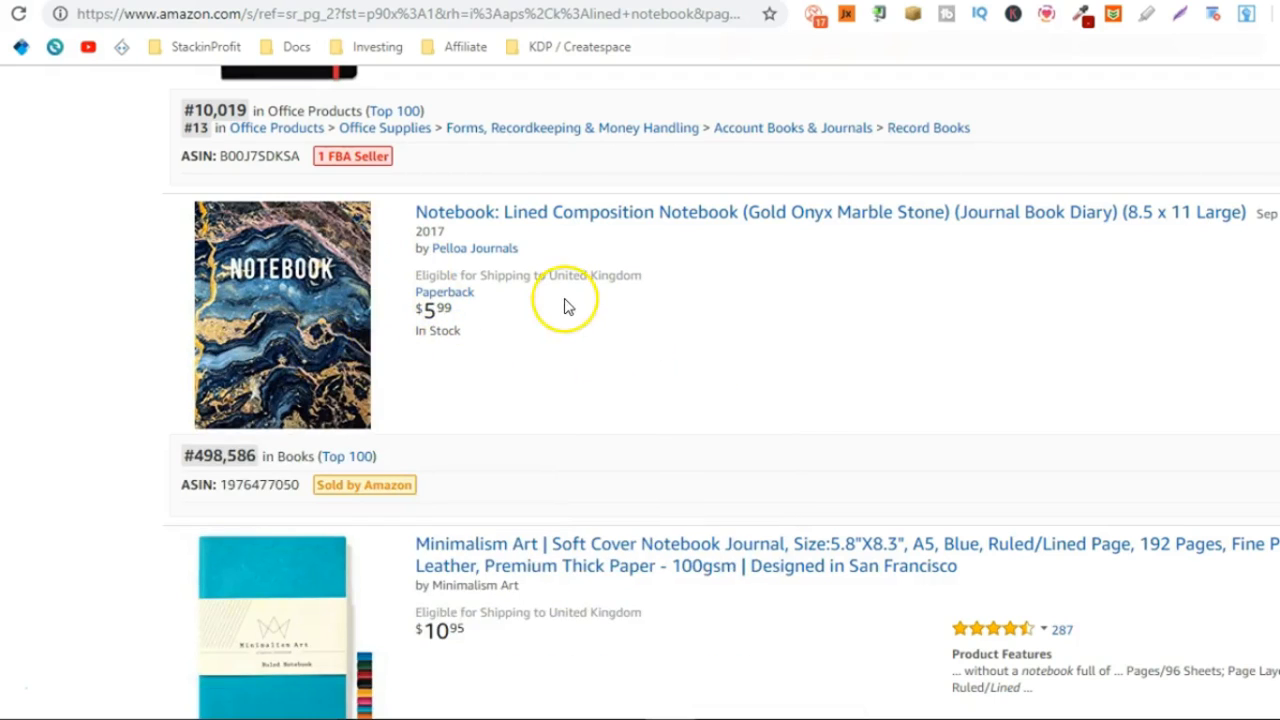
pyautogui.moveTo(474, 248)
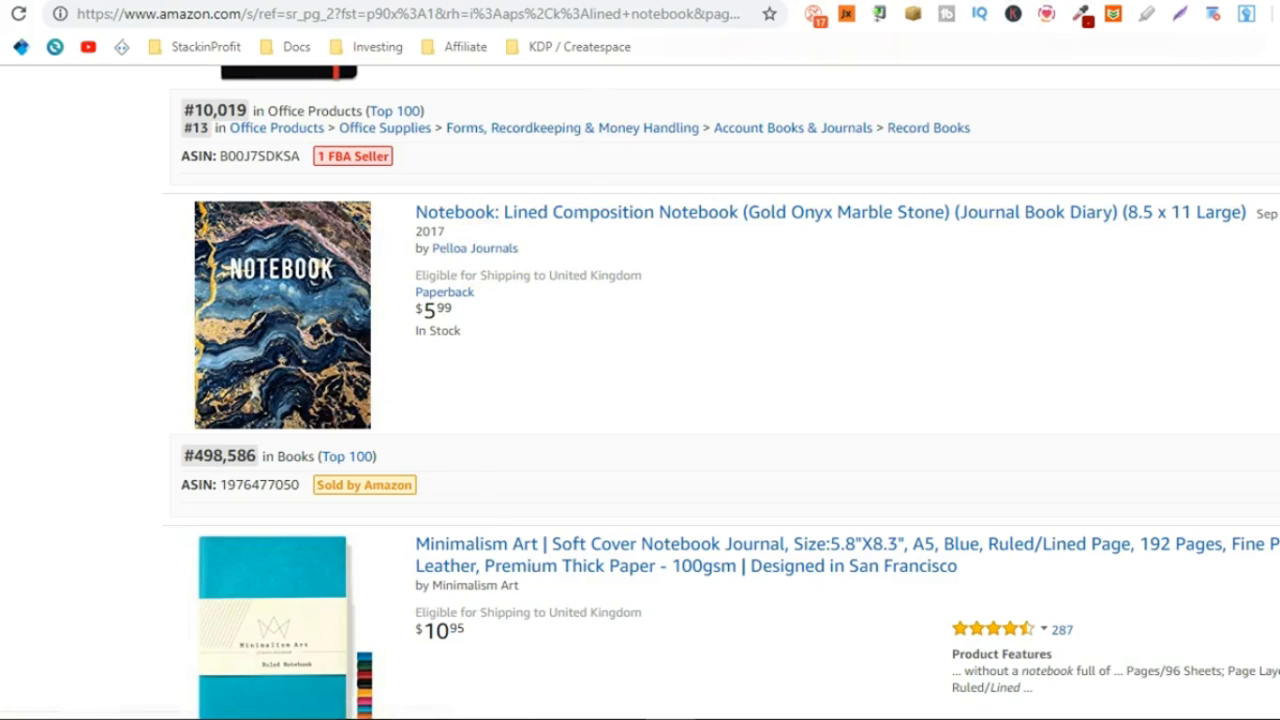
pyautogui.click(474, 248)
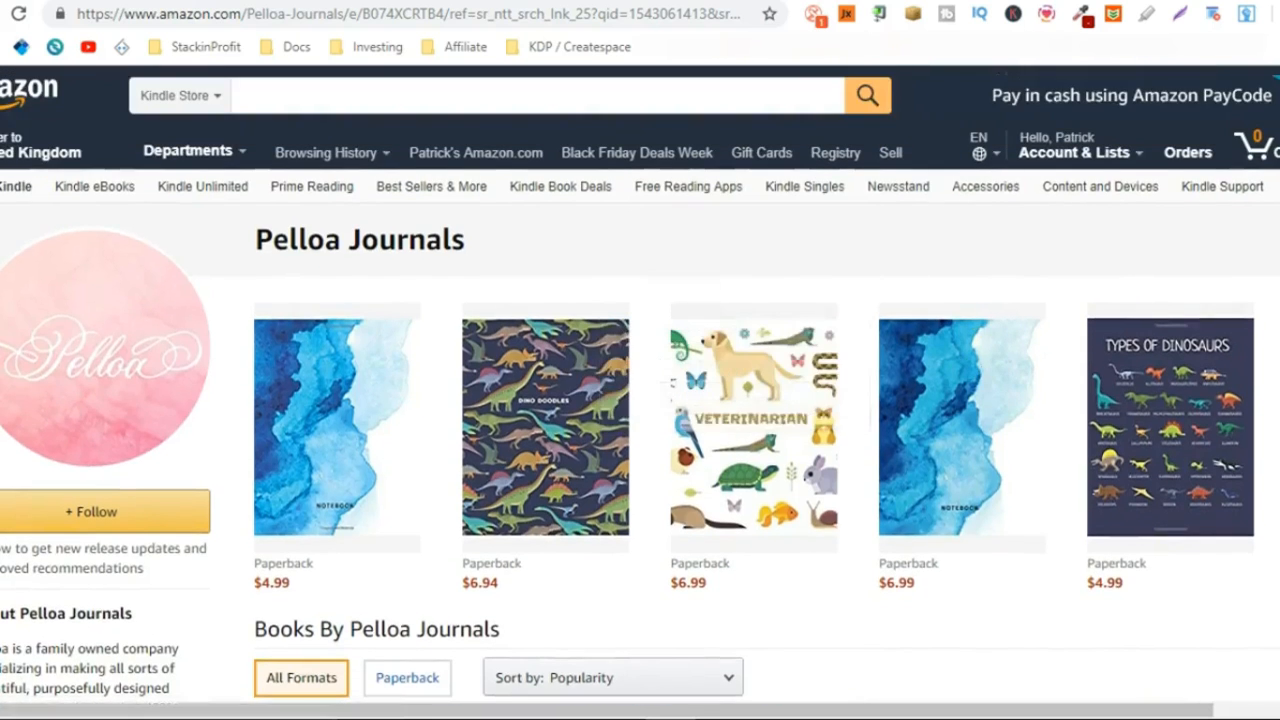
# Open the Blue Ocean Watercolor lined notebook's product page, a $4.99 paperback.
pyautogui.scroll(-3)
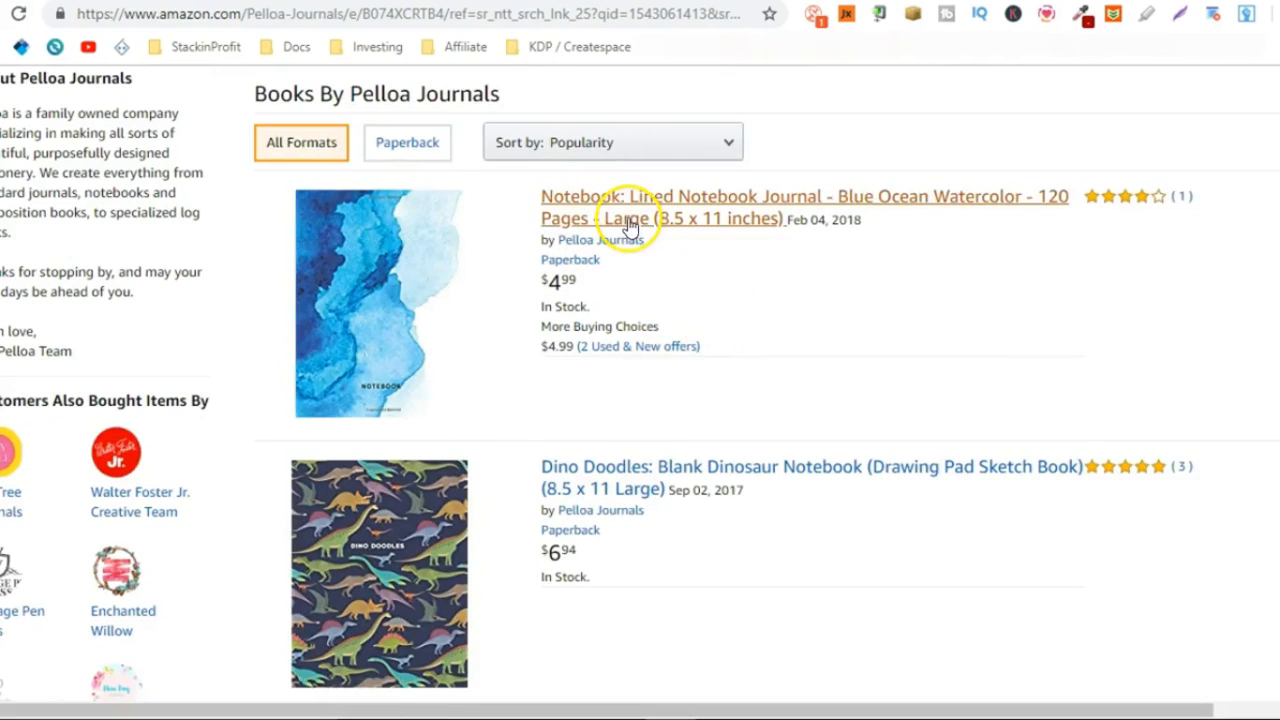
pyautogui.click(628, 207)
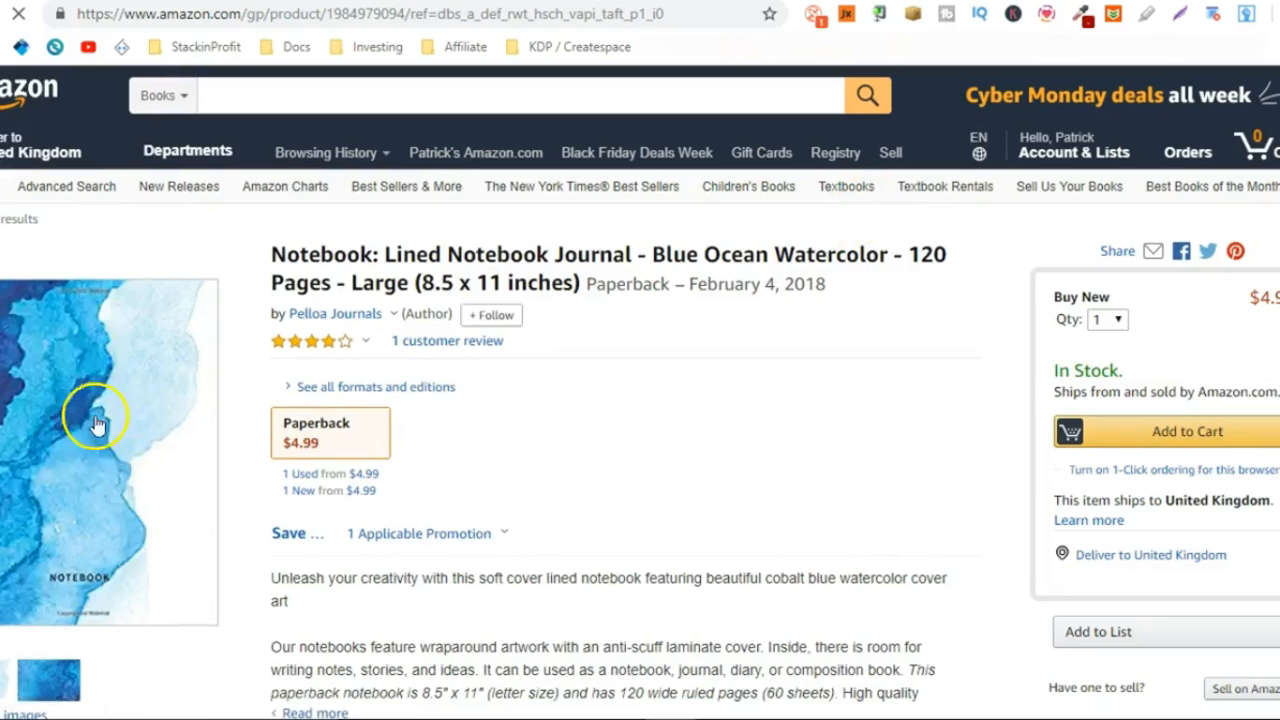
pyautogui.moveTo(133, 480)
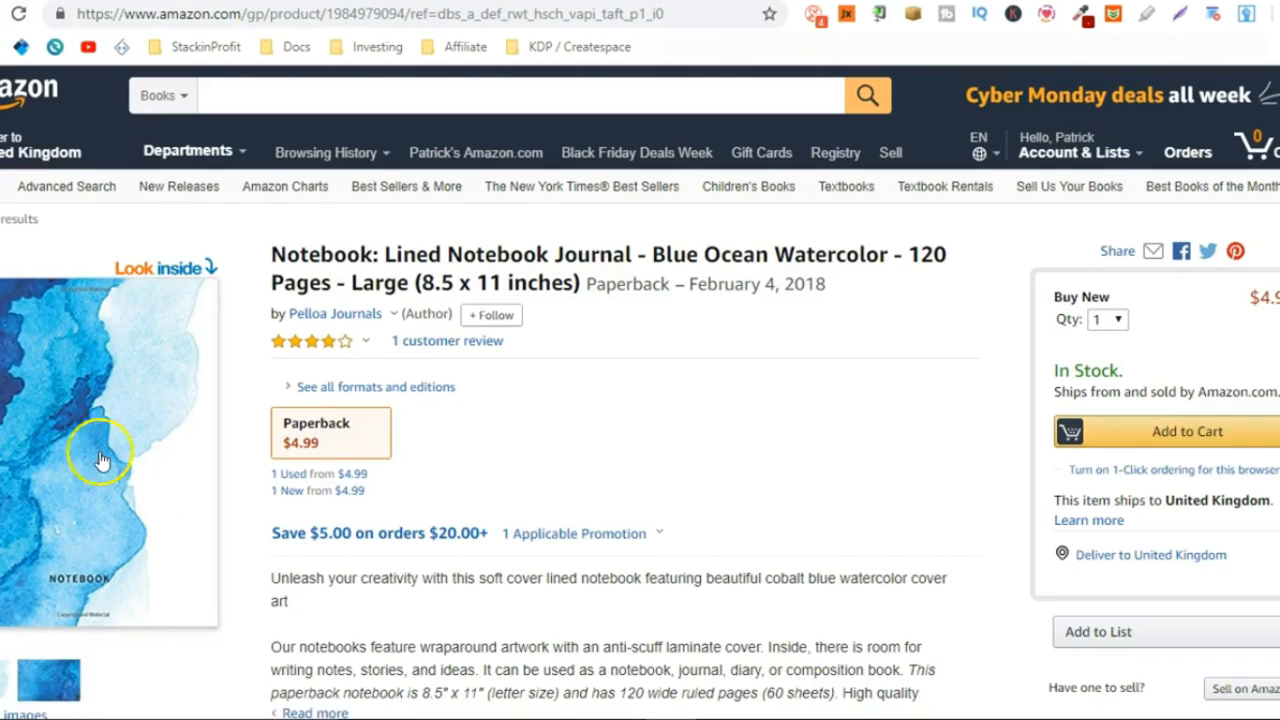
# Bring up the Look Inside preview at the notebook's front cover.
pyautogui.click(100, 455)
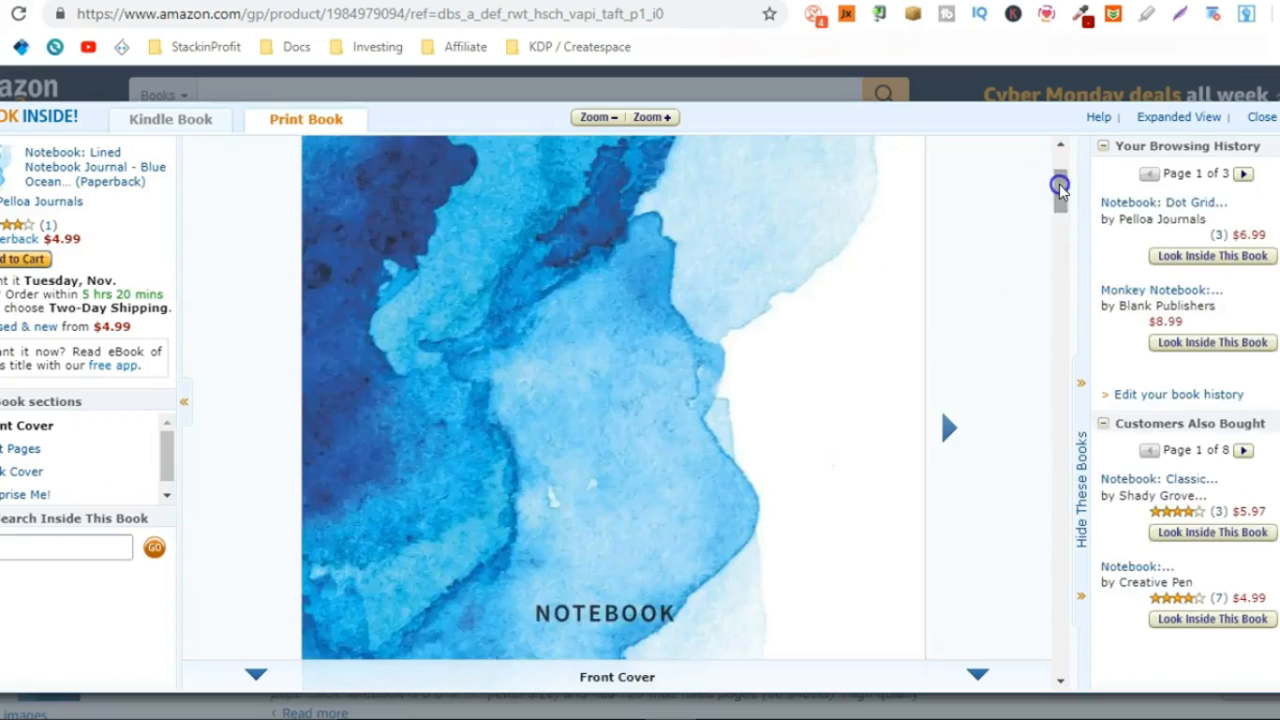
# Move past the cover and look through the notebook's lined interior pages.
pyautogui.click(1059, 185)
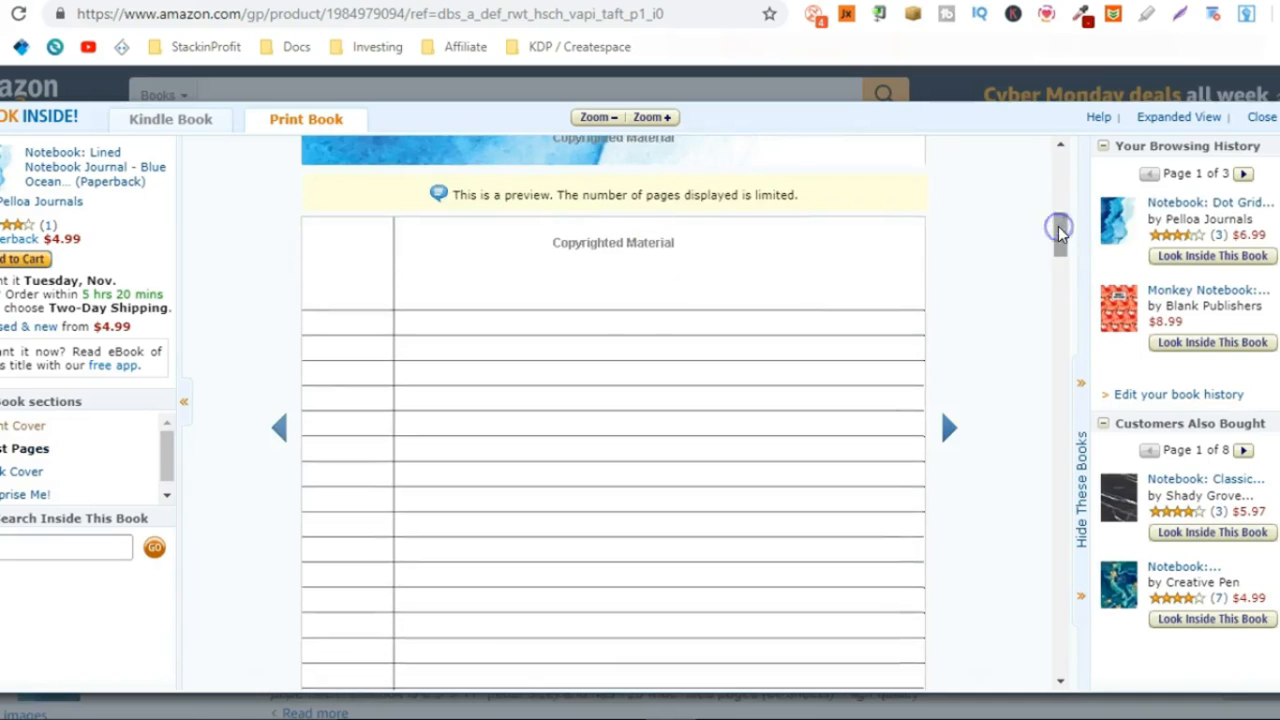
pyautogui.moveTo(763, 440)
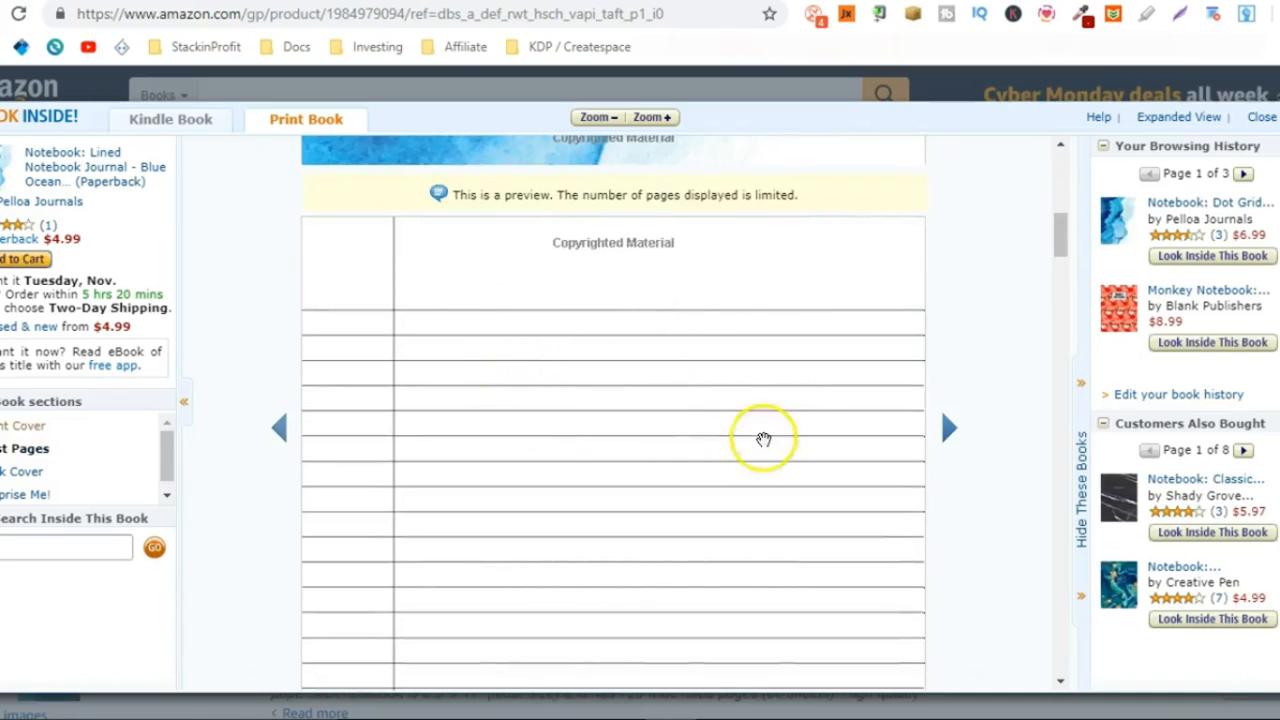
pyautogui.scroll(3)
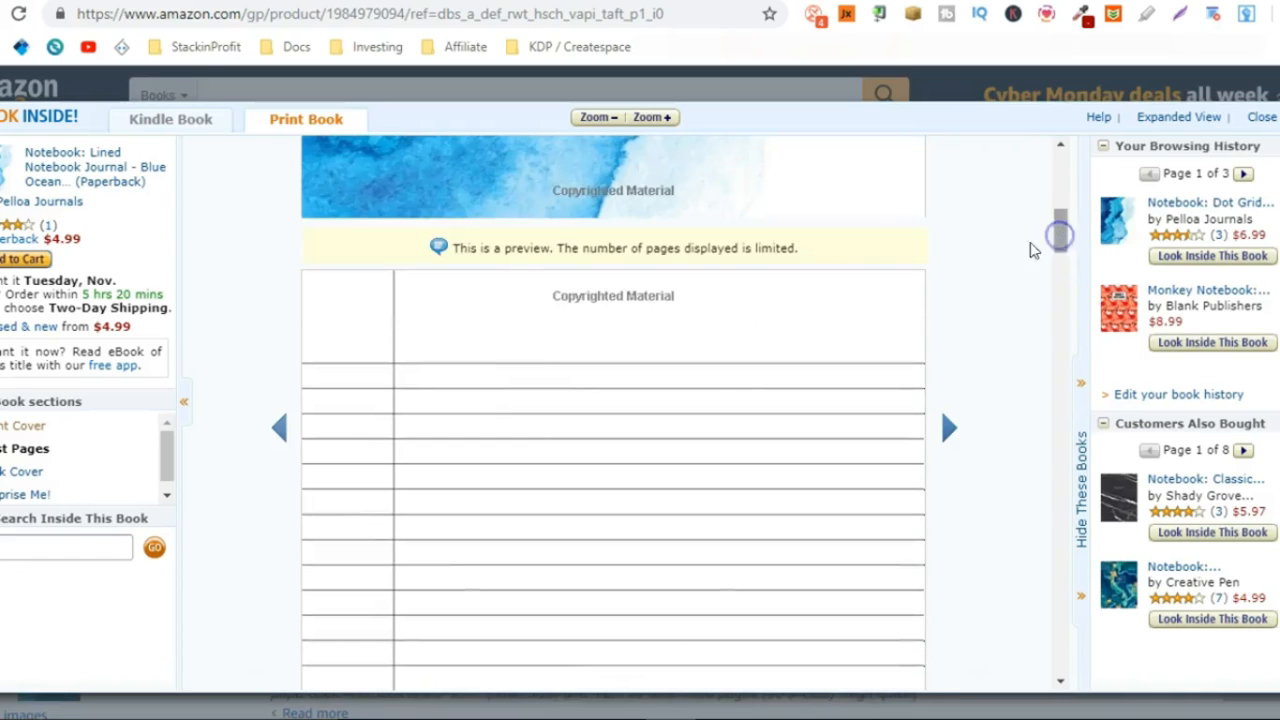
pyautogui.scroll(3)
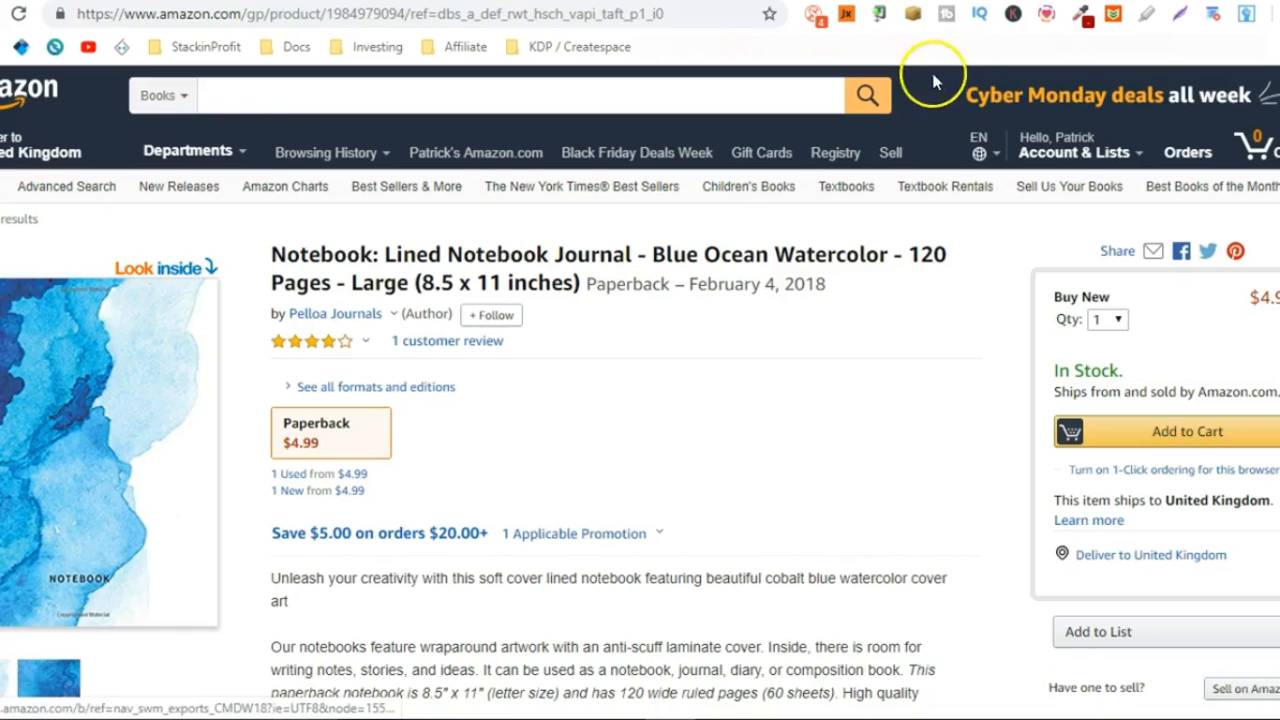
pyautogui.moveTo(935, 80)
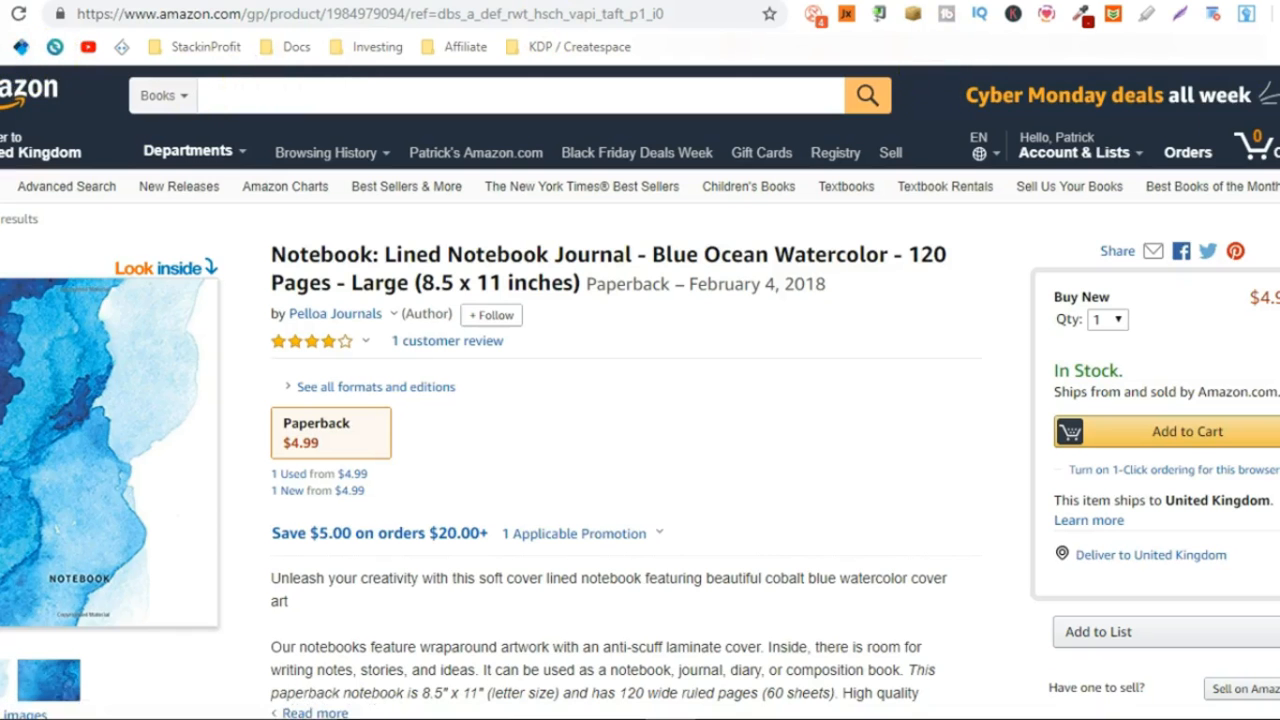
# Return to the Pelloa Journals author page and scroll its book list to the dot grid journal.
pyautogui.click(334, 313)
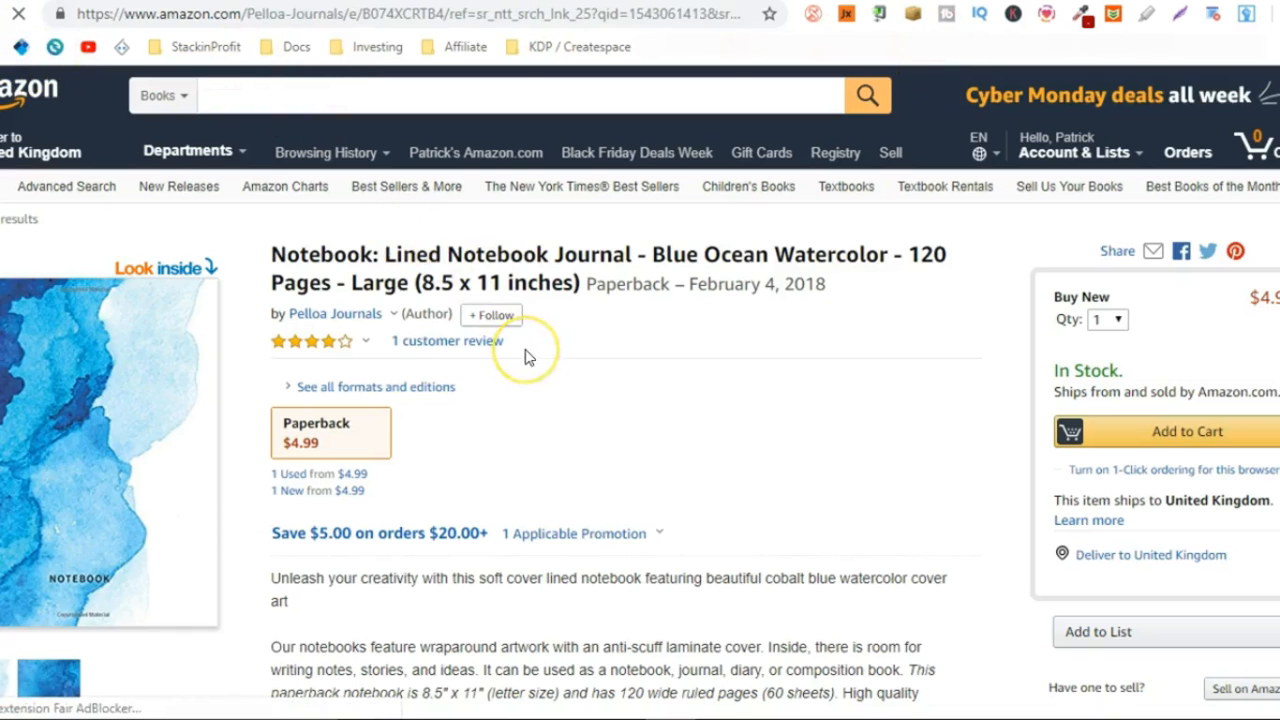
pyautogui.click(335, 313)
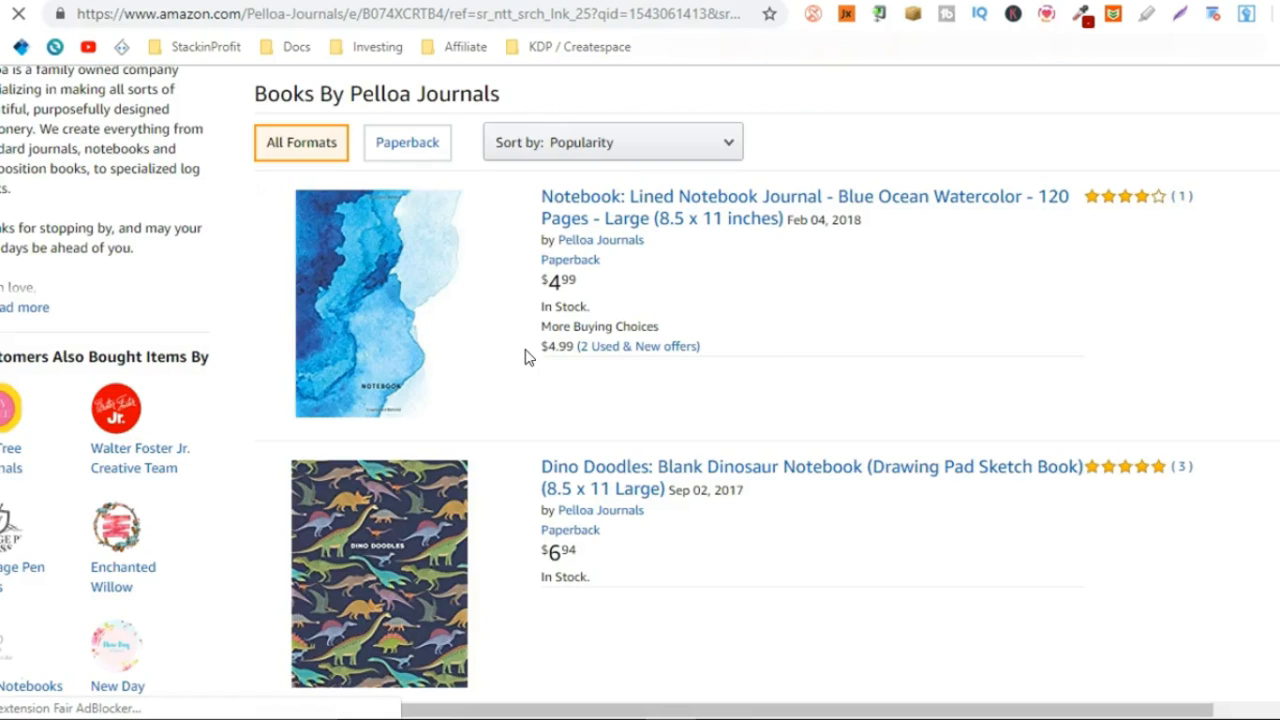
pyautogui.scroll(-3)
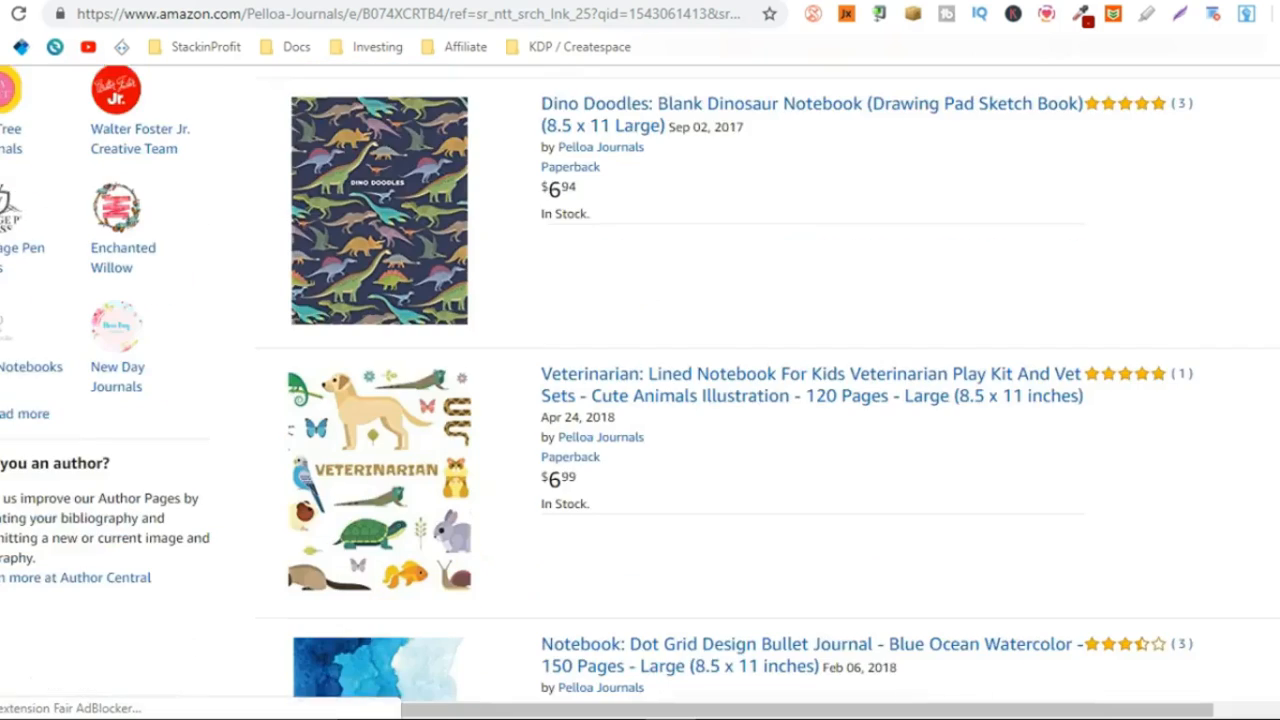
pyautogui.scroll(-3)
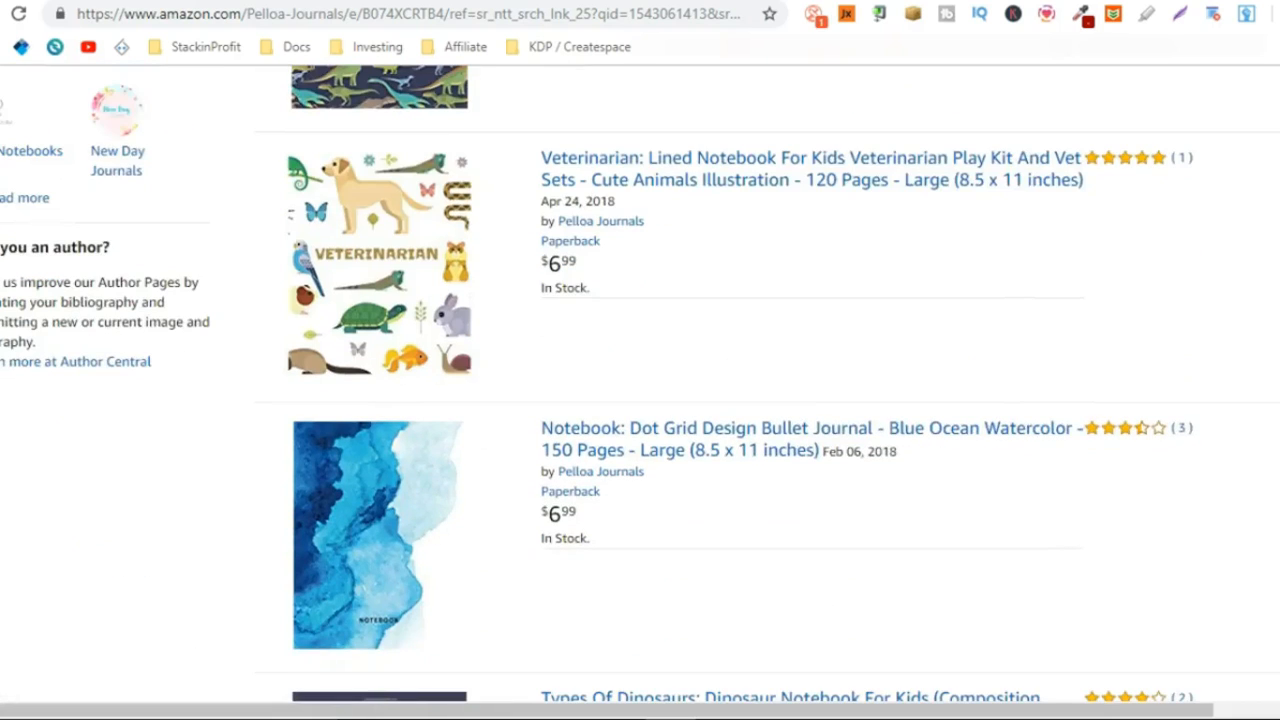
pyautogui.scroll(-3)
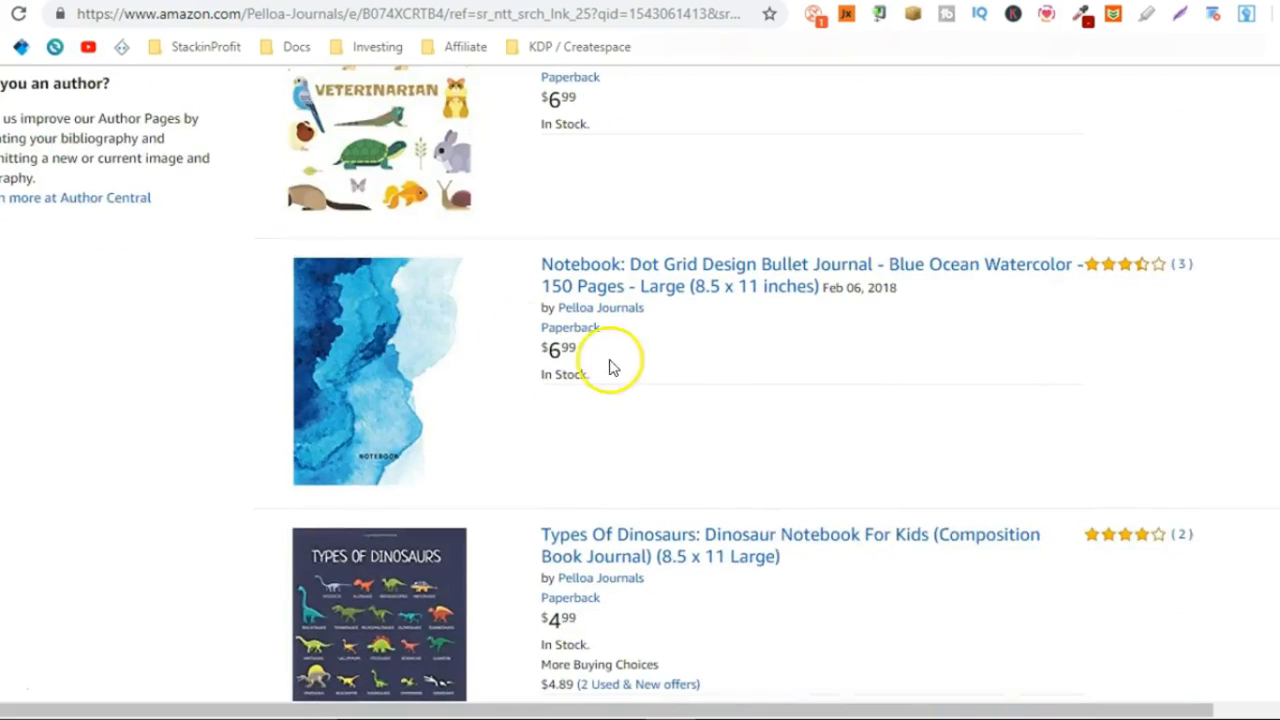
pyautogui.moveTo(613, 363)
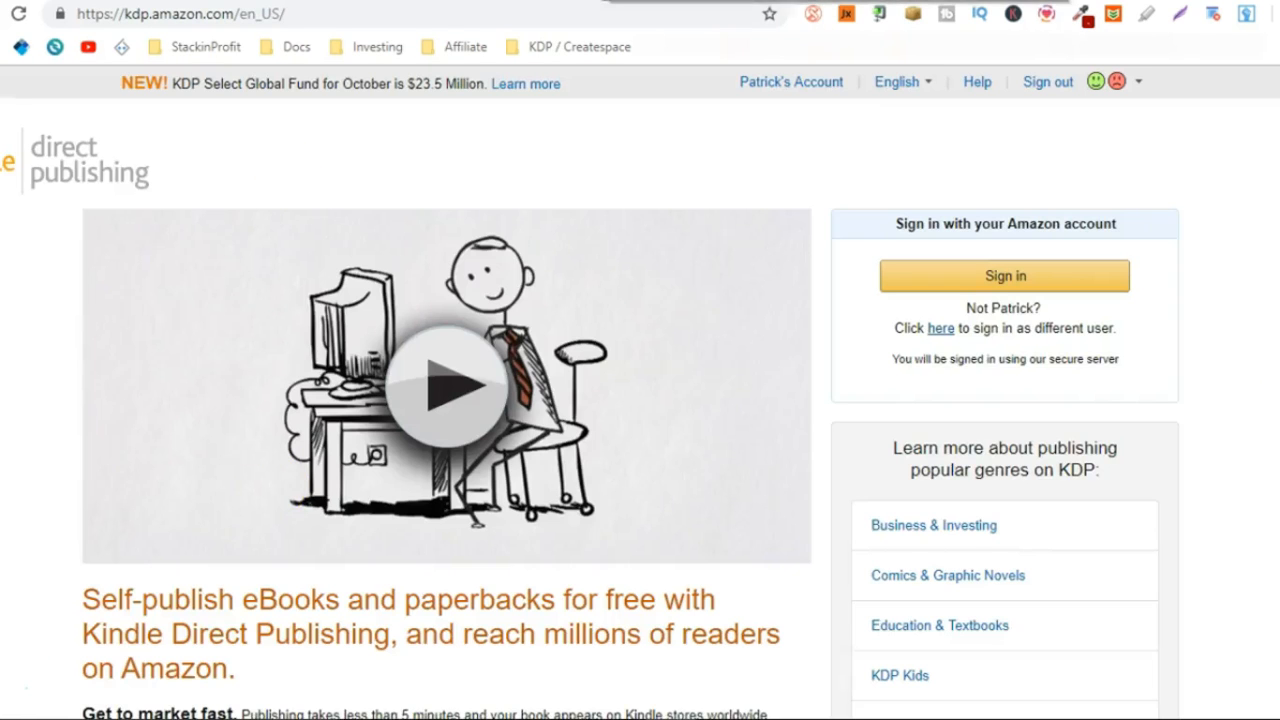
# Sign in and scroll the Bookshelf's first page of in-review and live paperbacks, then back to the top.
pyautogui.click(1004, 275)
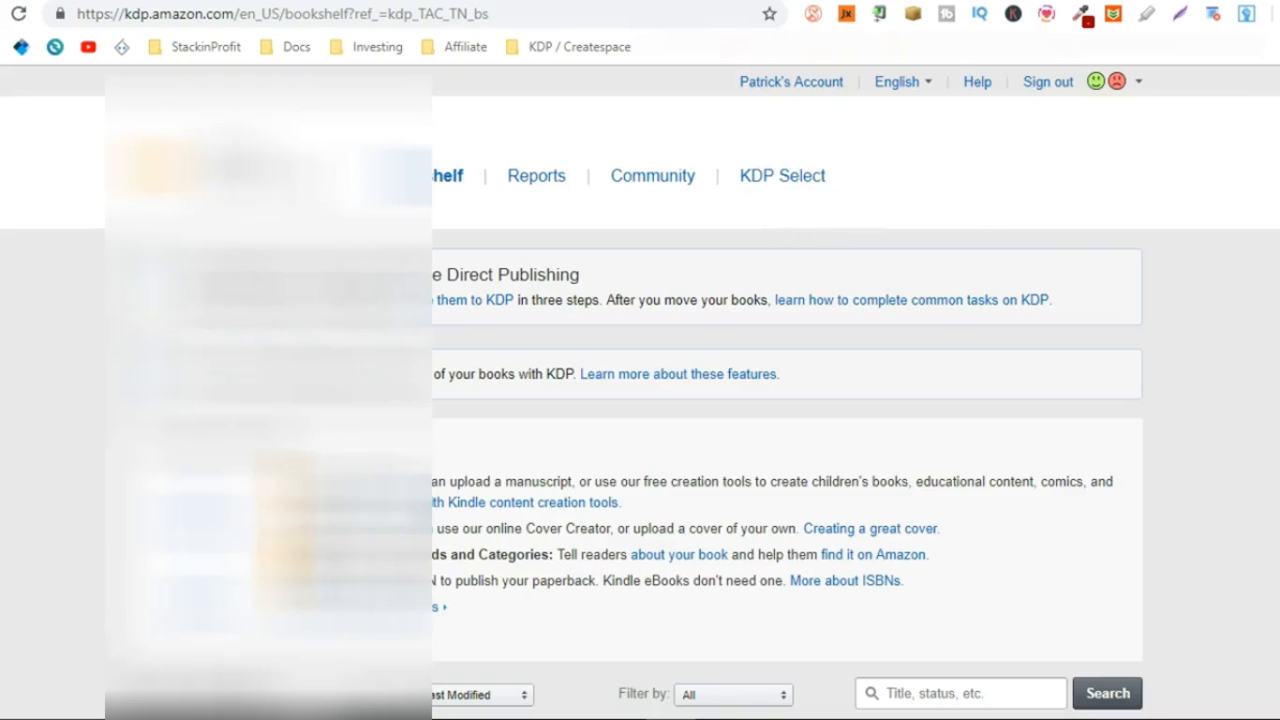
pyautogui.scroll(-3)
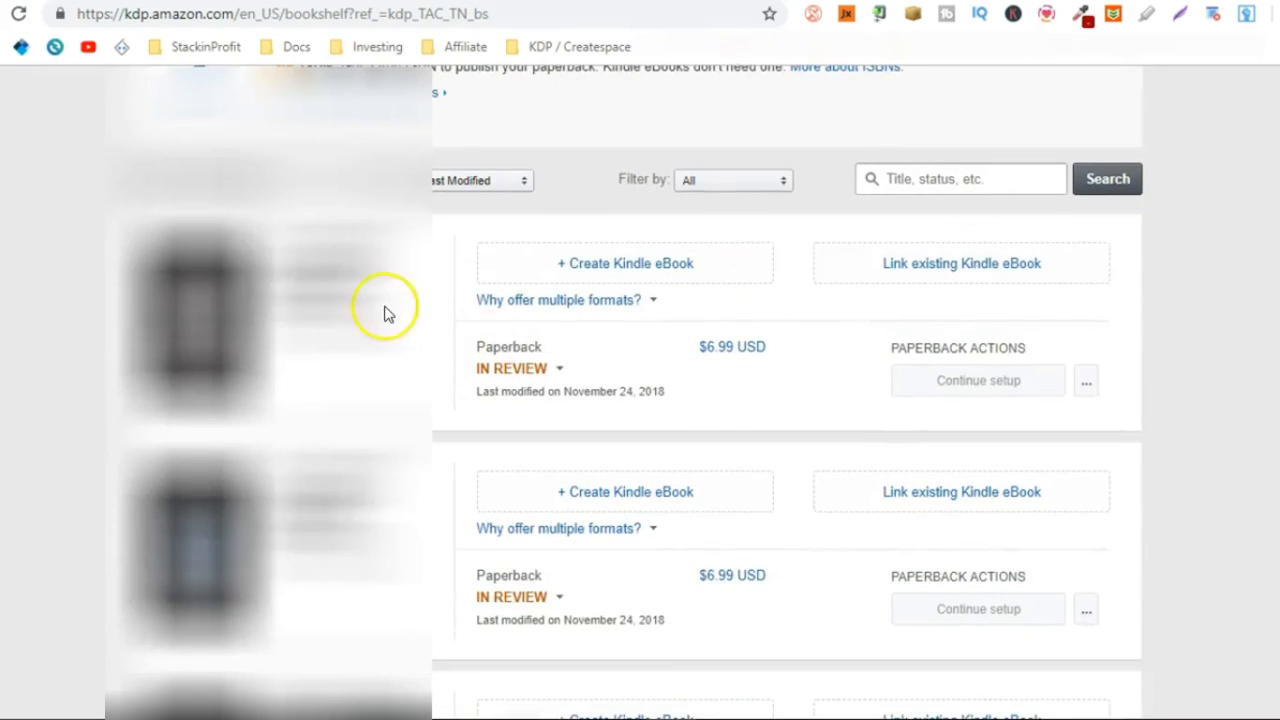
pyautogui.moveTo(730, 205)
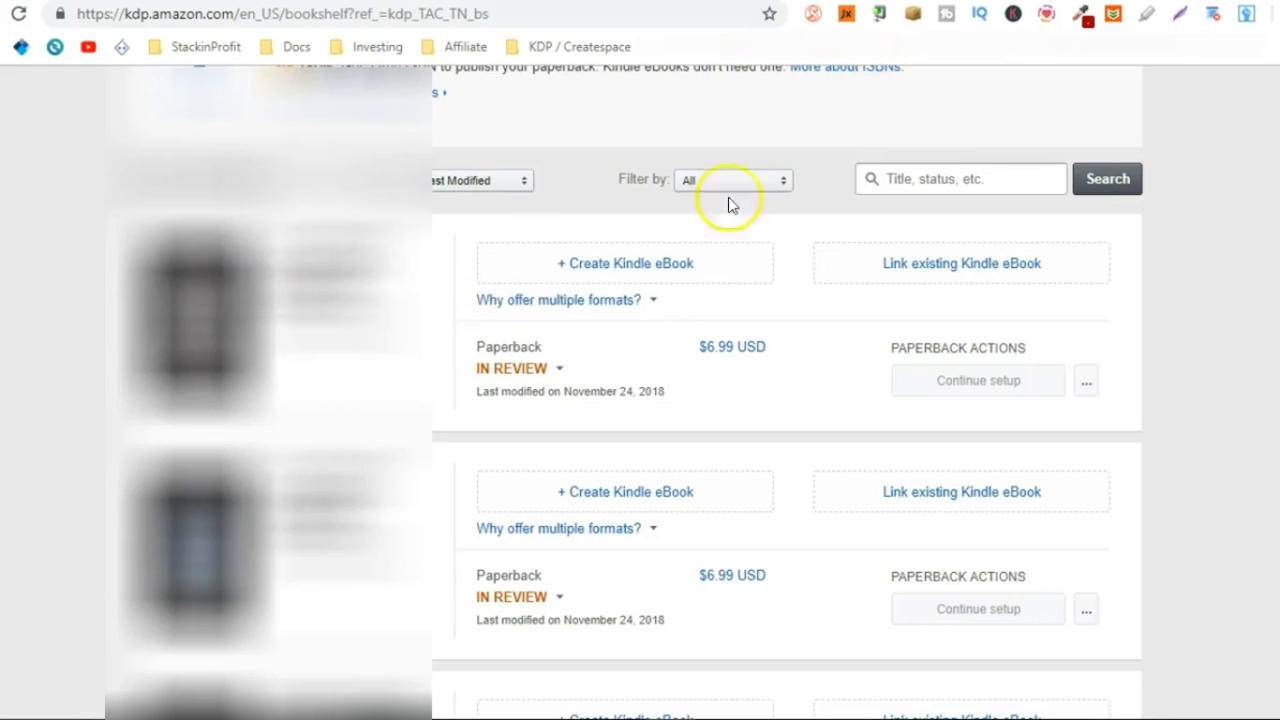
pyautogui.scroll(-3)
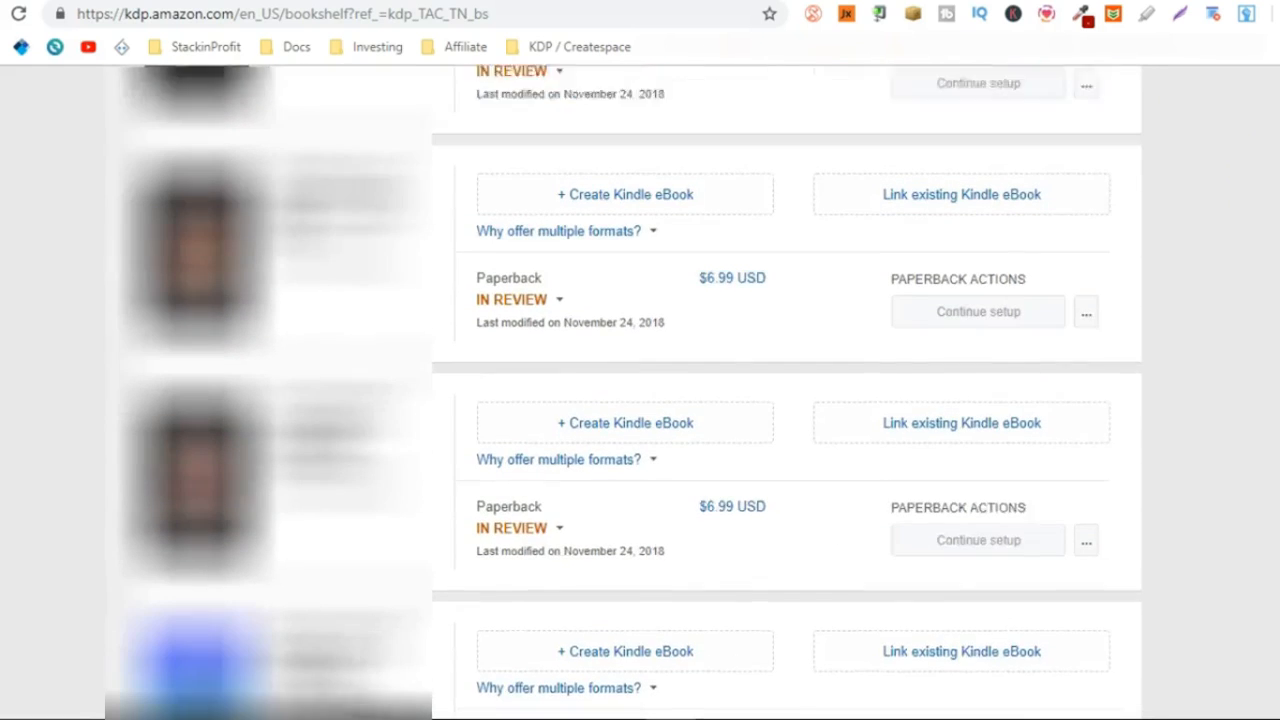
pyautogui.scroll(-3)
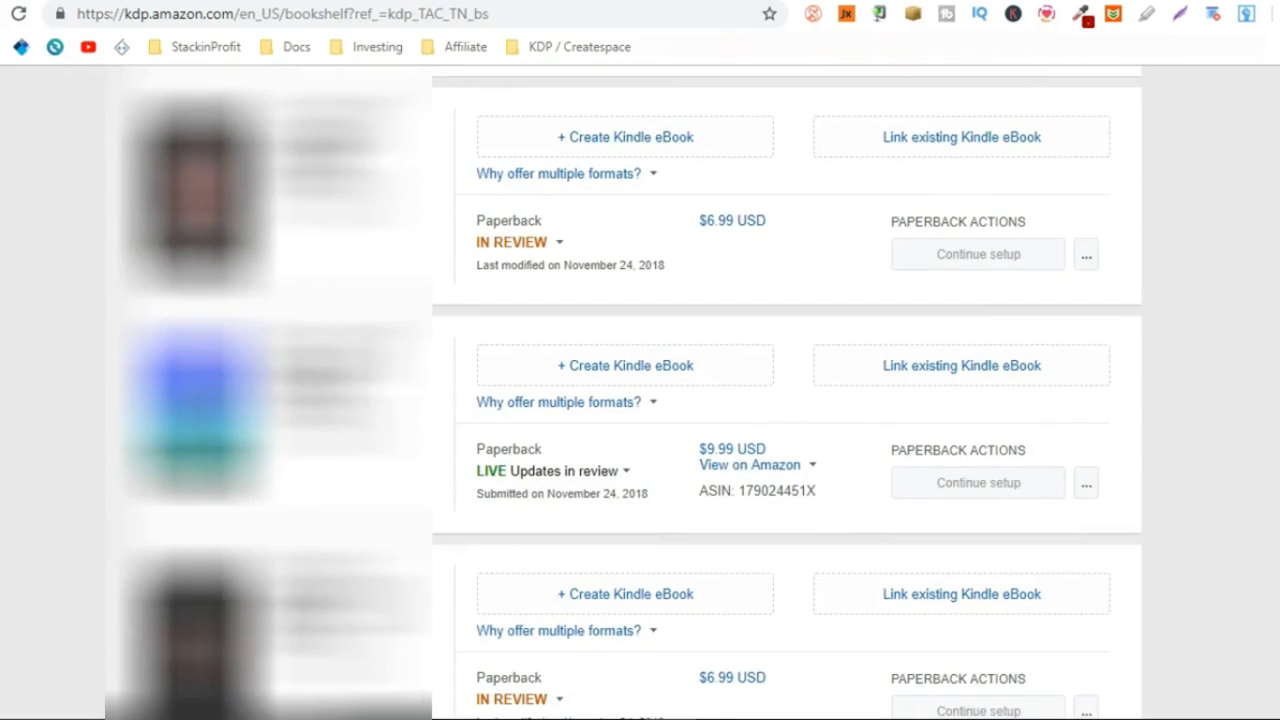
pyautogui.scroll(-3)
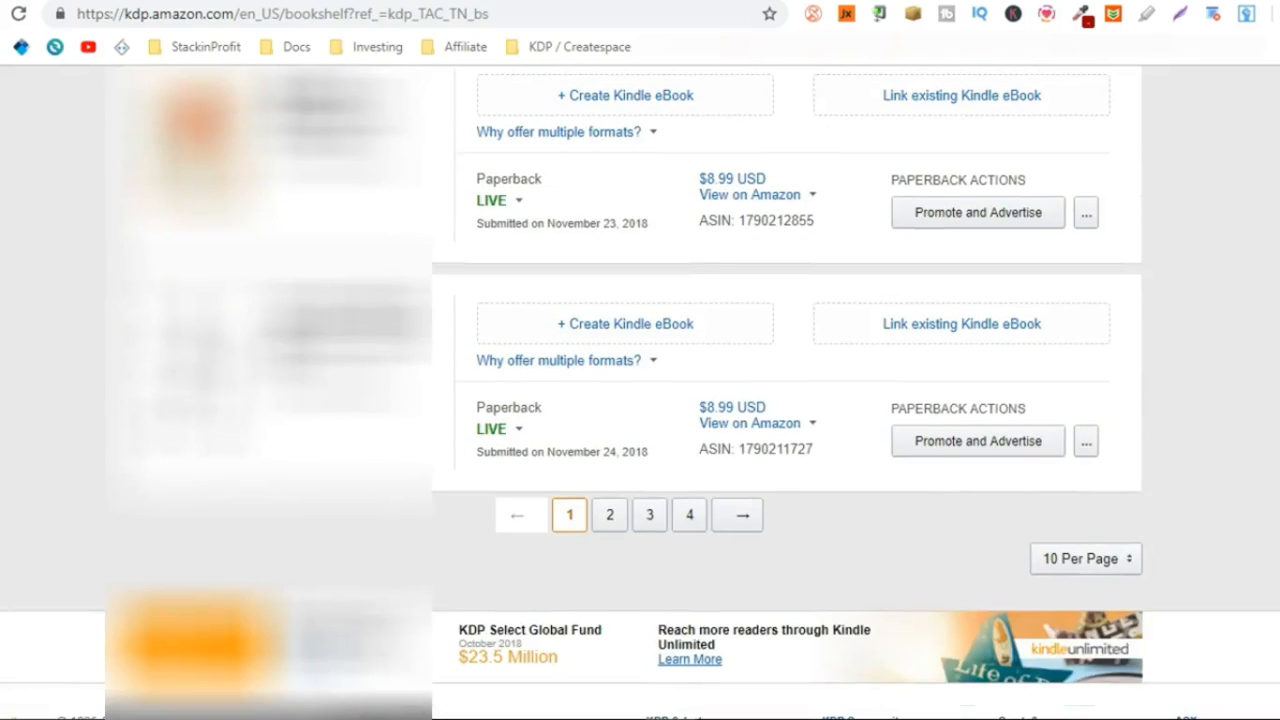
pyautogui.scroll(3)
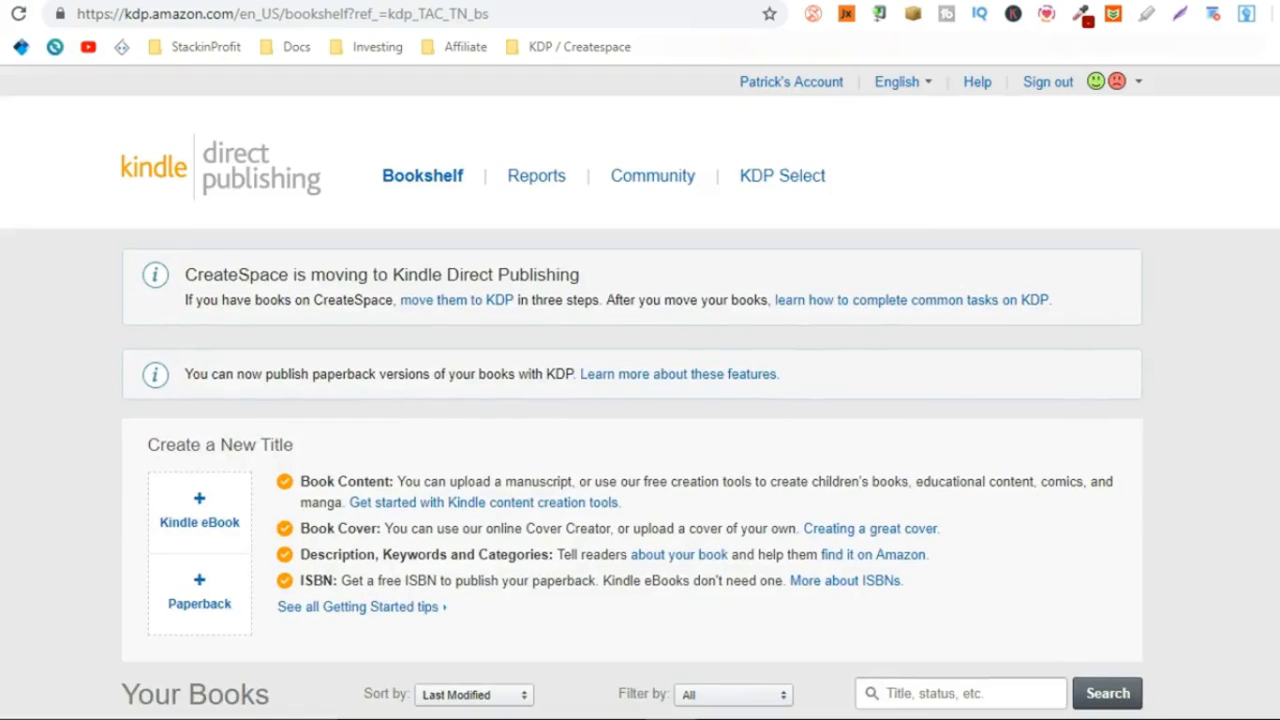
pyautogui.moveTo(910, 405)
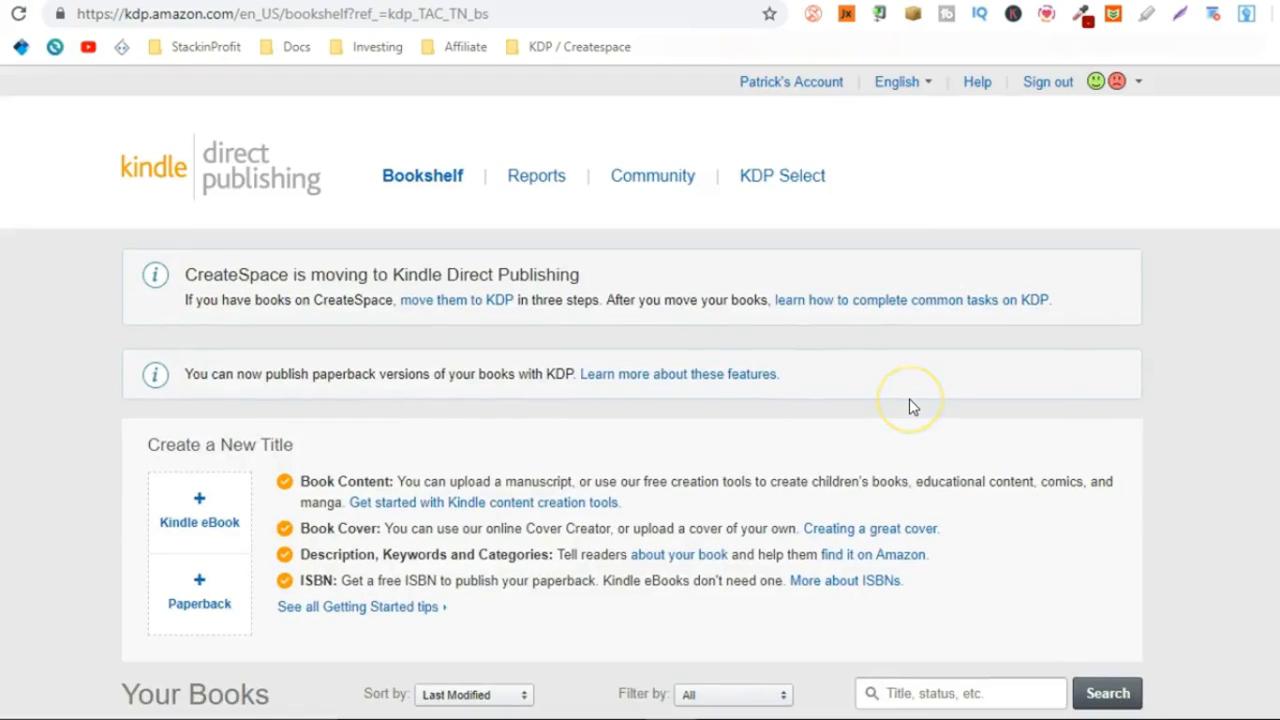
pyautogui.moveTo(912, 406)
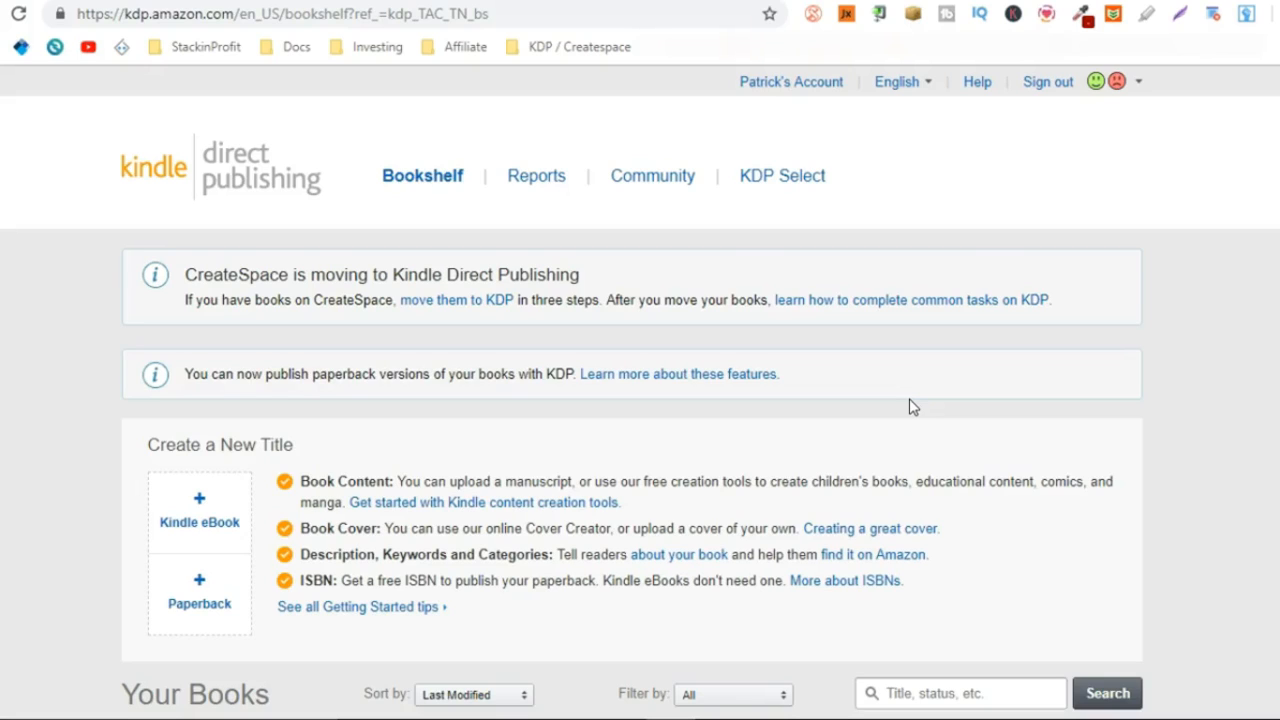
pyautogui.moveTo(910, 405)
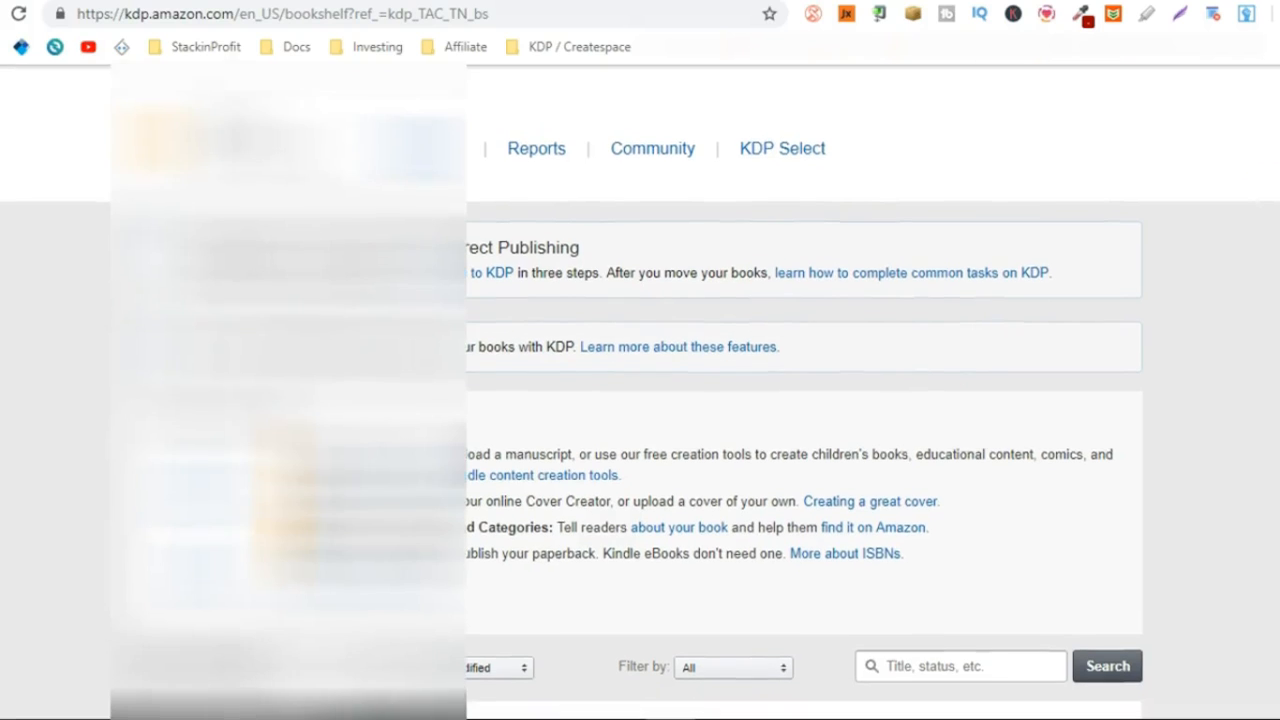
pyautogui.scroll(-3)
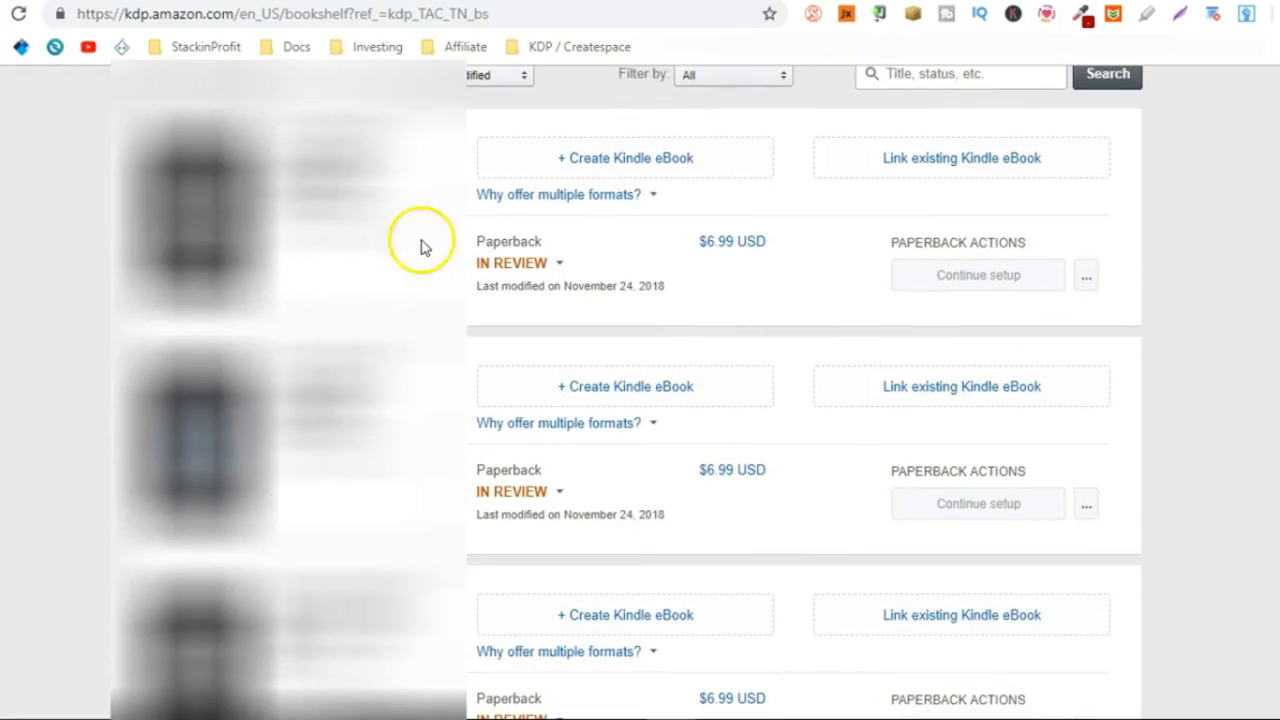
pyautogui.scroll(-3)
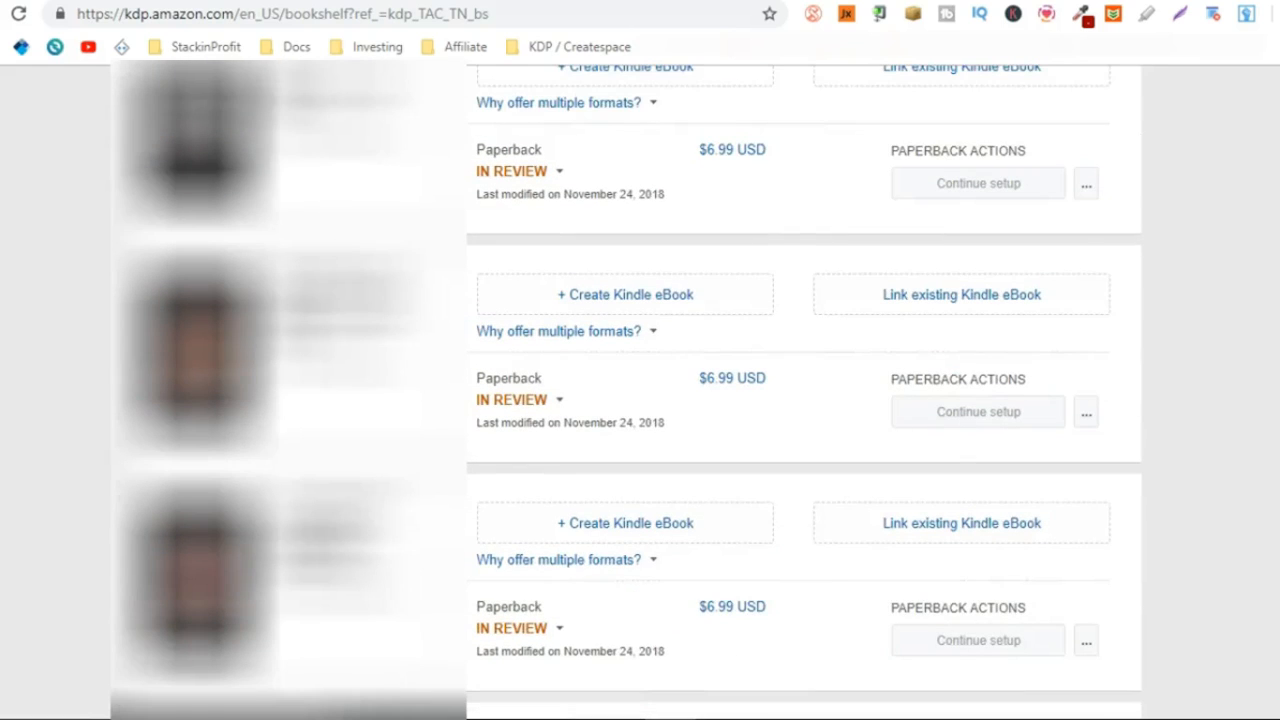
pyautogui.scroll(3)
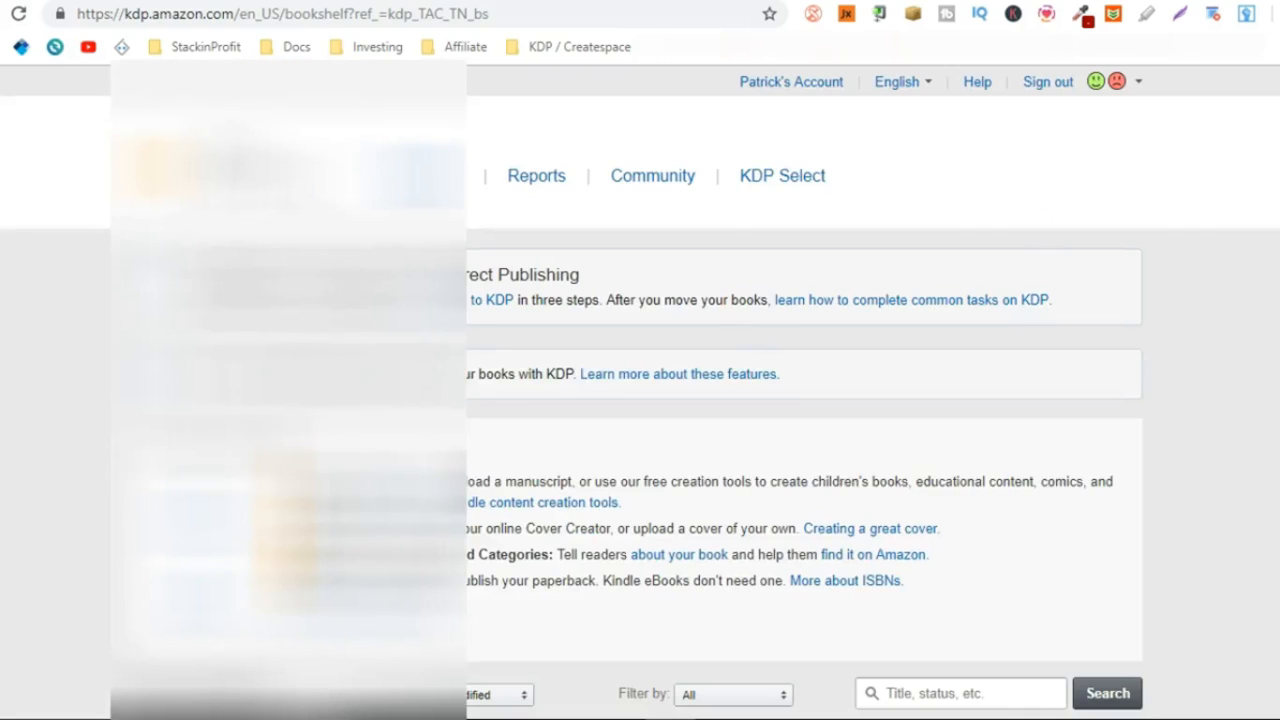
pyautogui.scroll(-3)
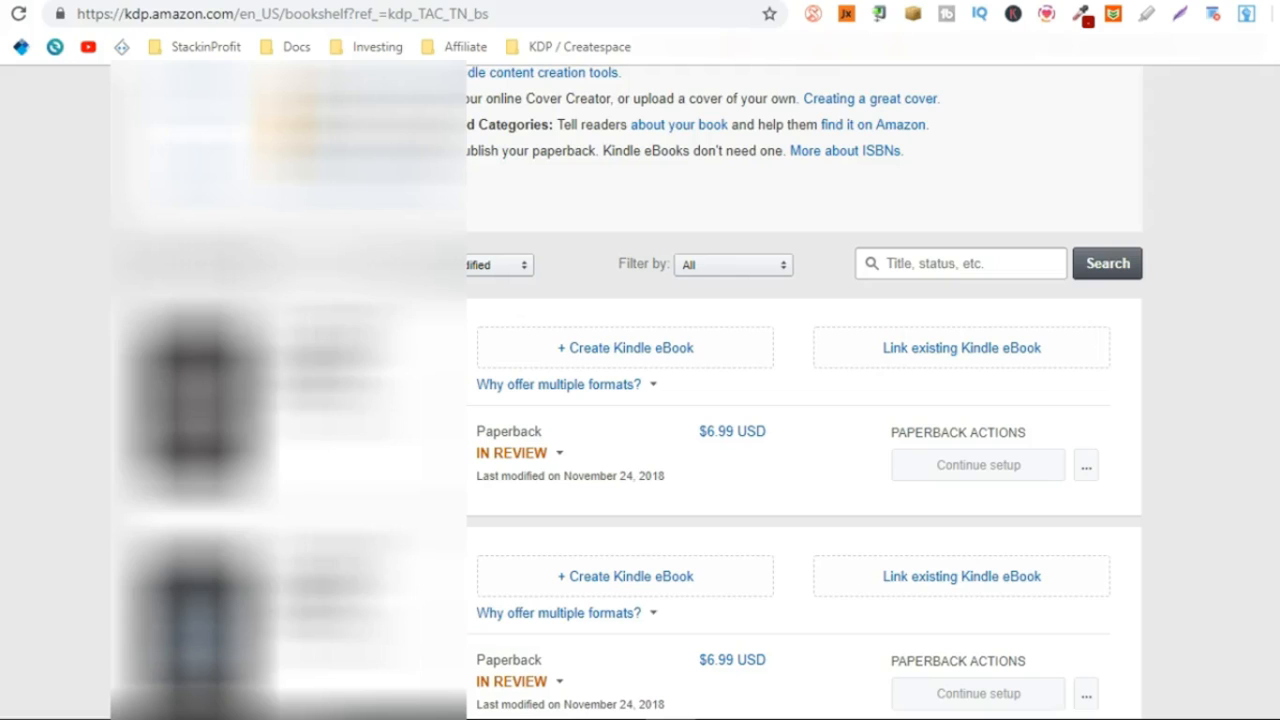
pyautogui.scroll(-3)
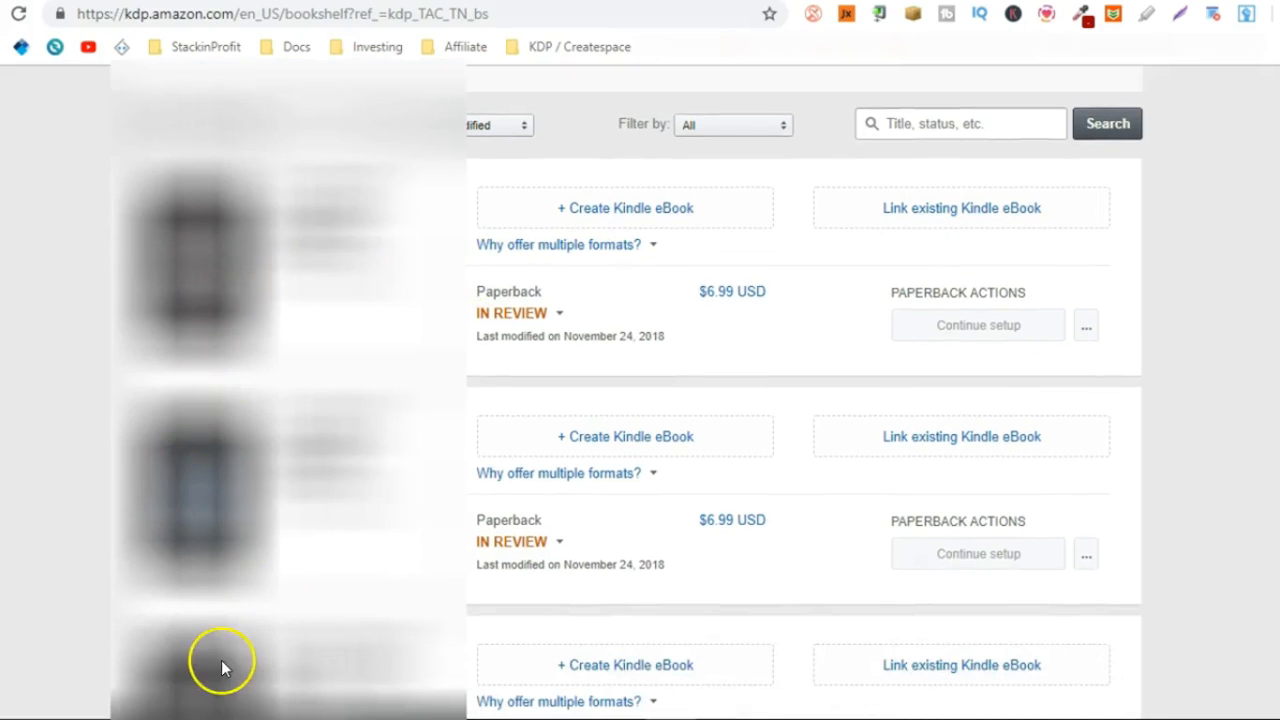
pyautogui.scroll(-3)
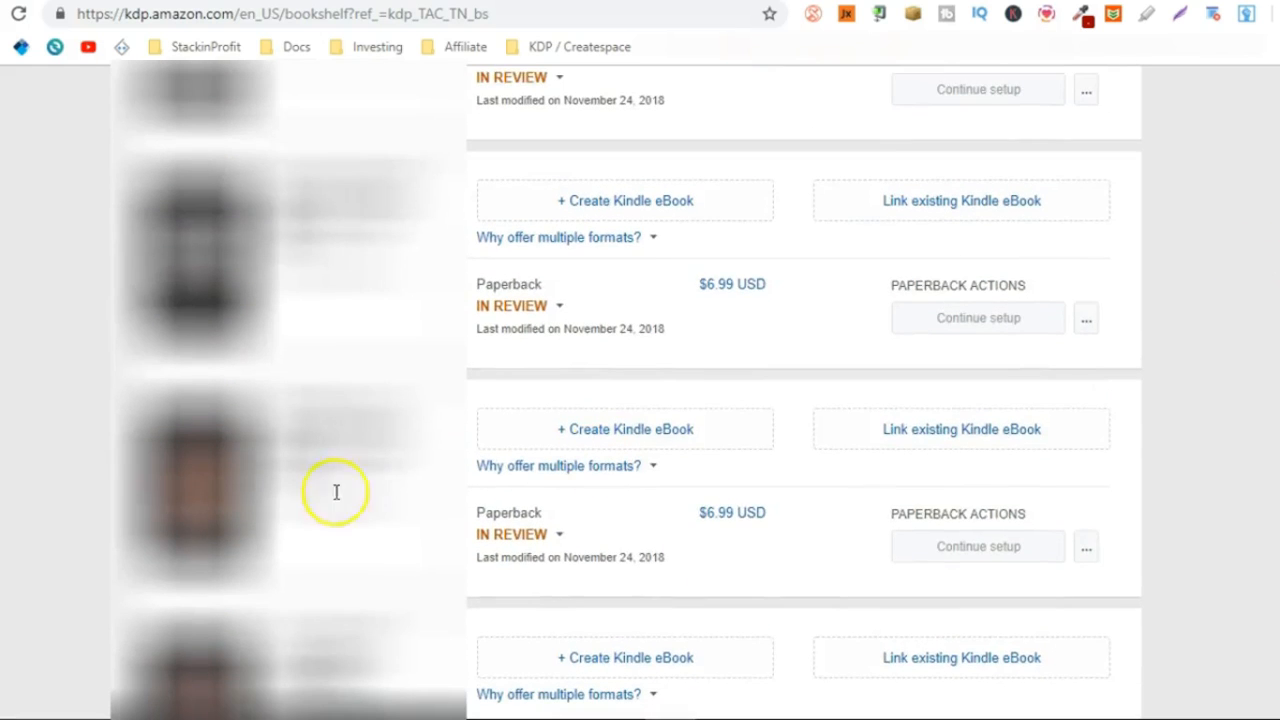
pyautogui.scroll(-3)
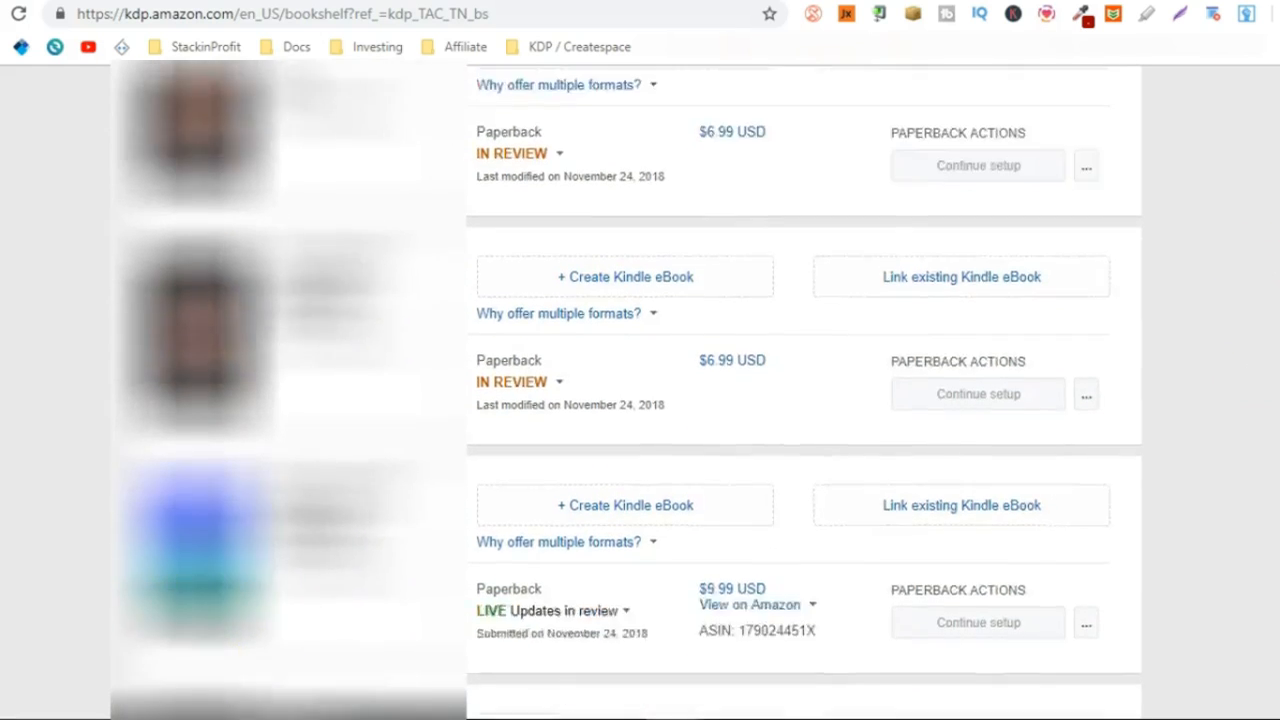
pyautogui.scroll(-3)
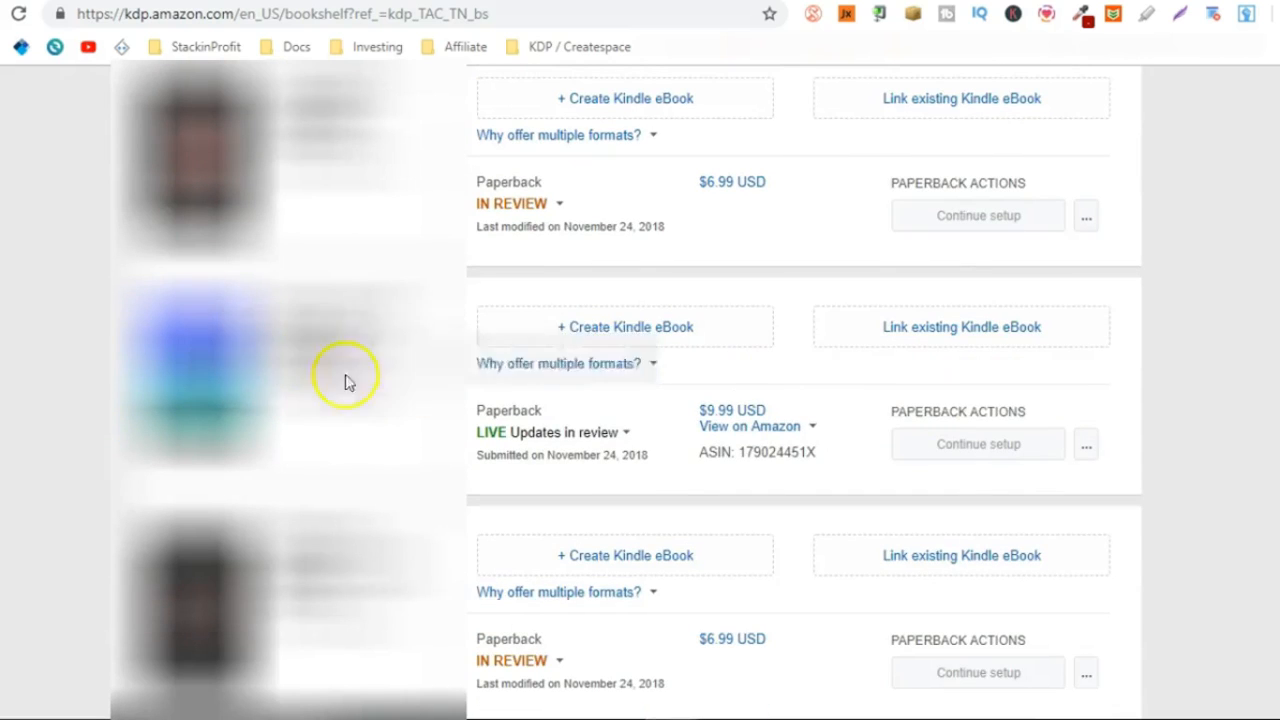
pyautogui.scroll(-3)
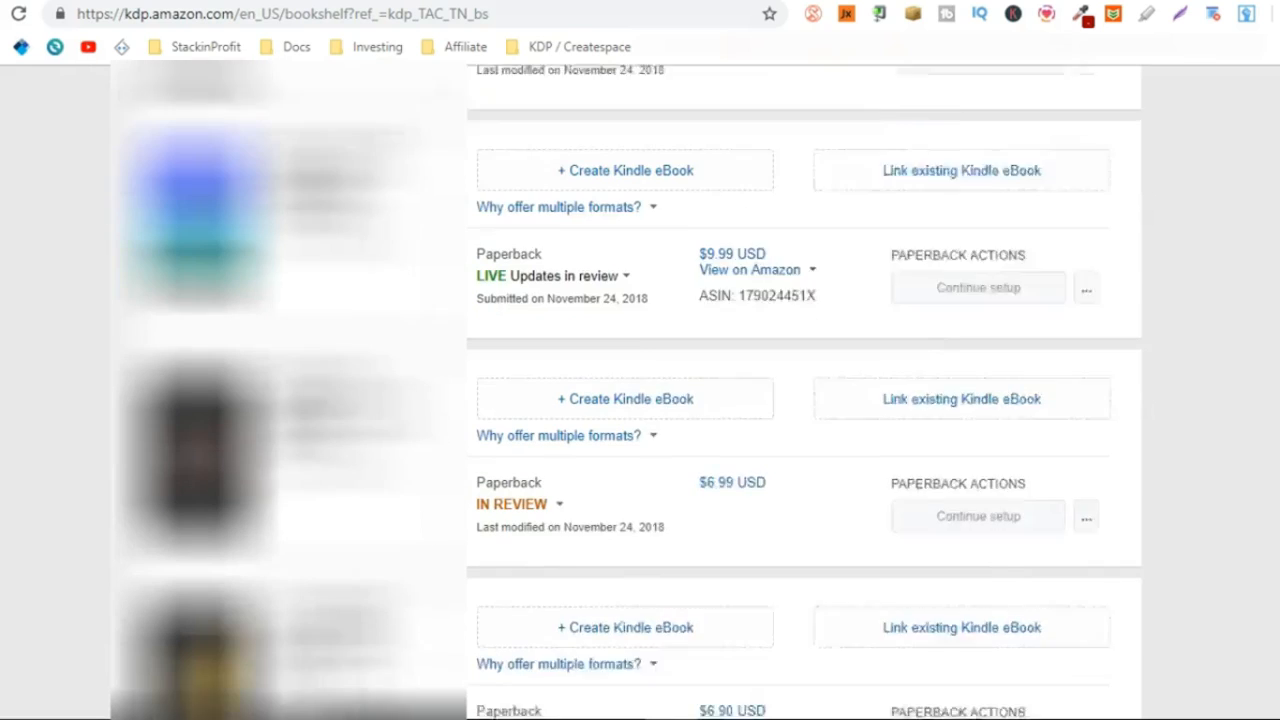
pyautogui.scroll(-3)
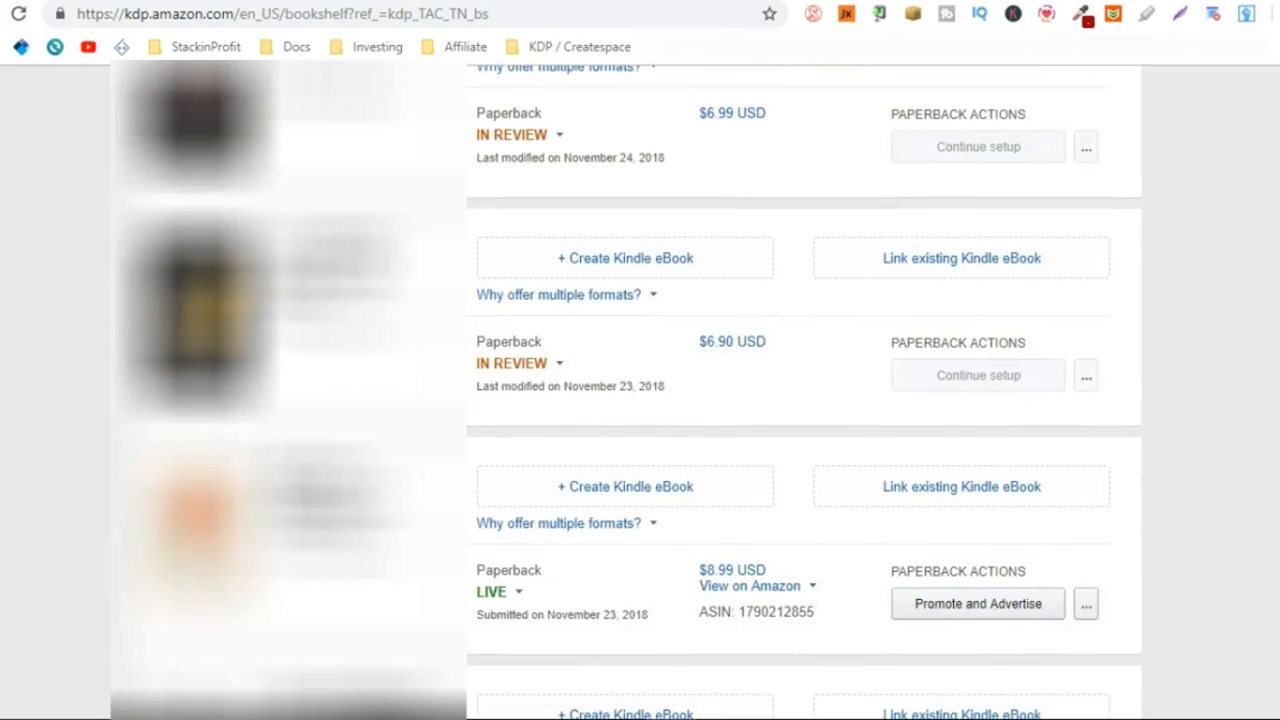
pyautogui.scroll(-3)
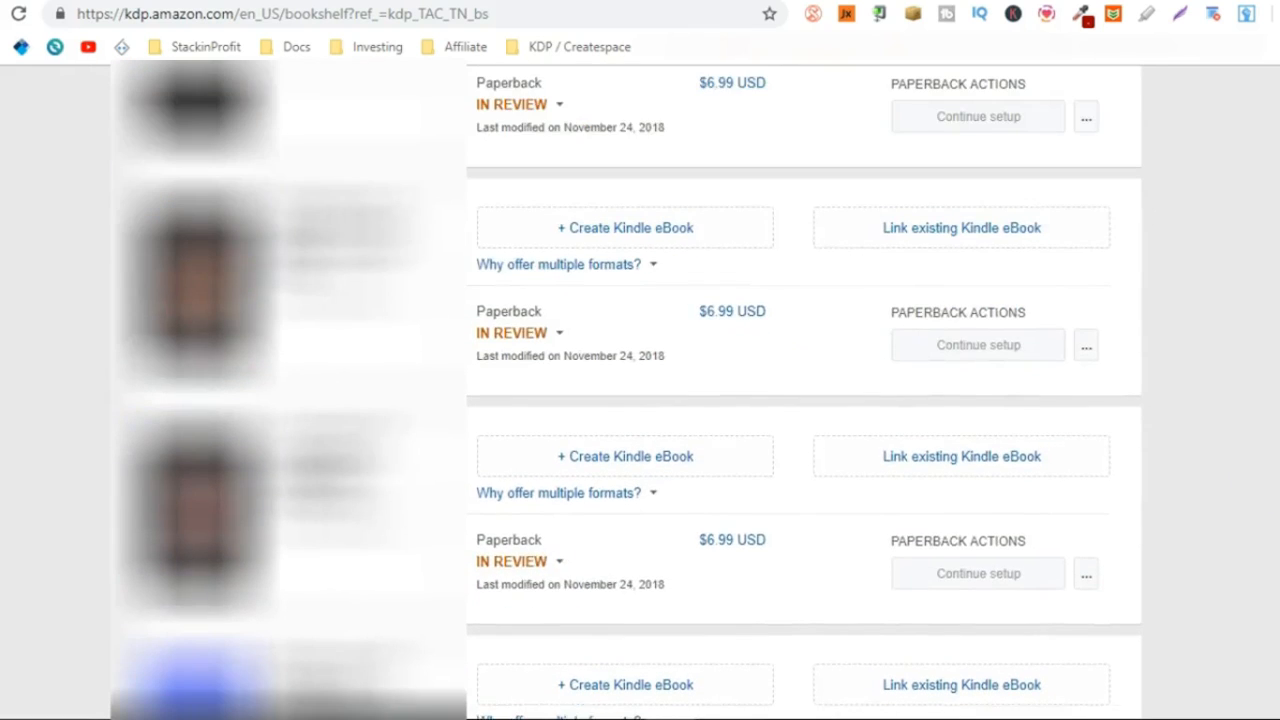
pyautogui.scroll(3)
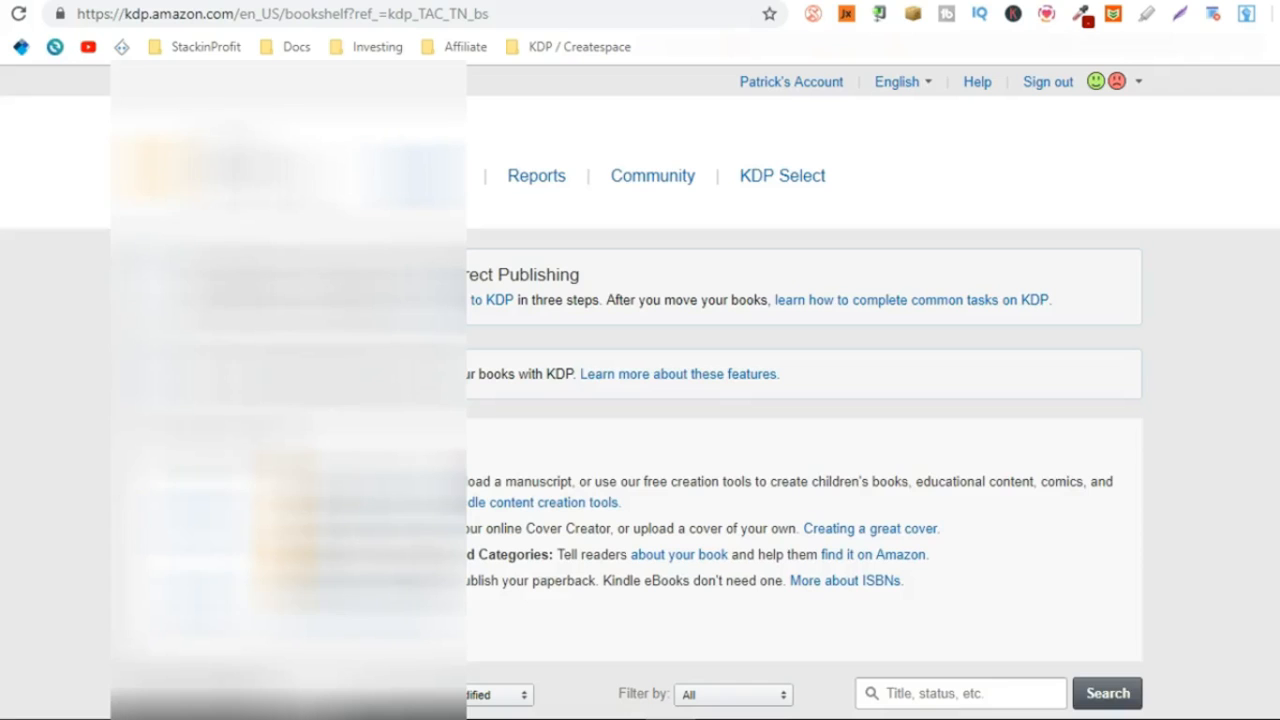